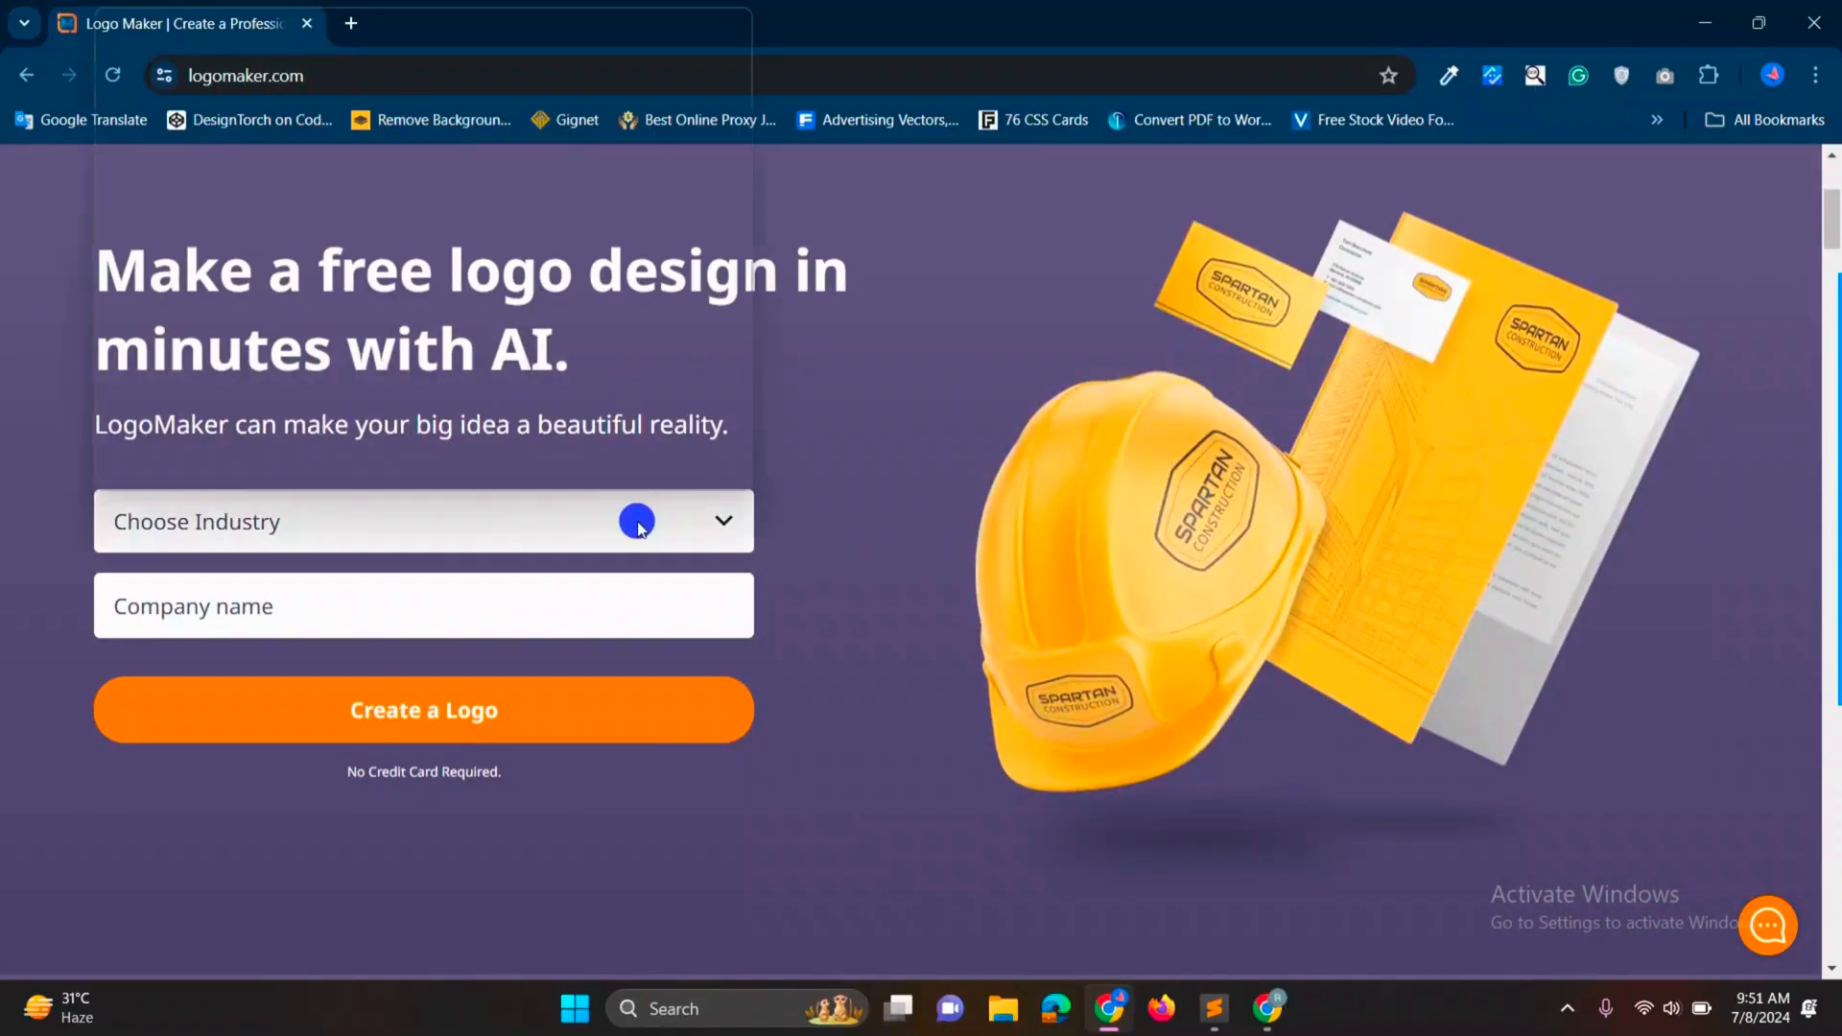
Step: Pick the Information Technology & Science industry and generate logos for Buddydevelopers
left_click(422, 522)
type("Buddydevelopers")
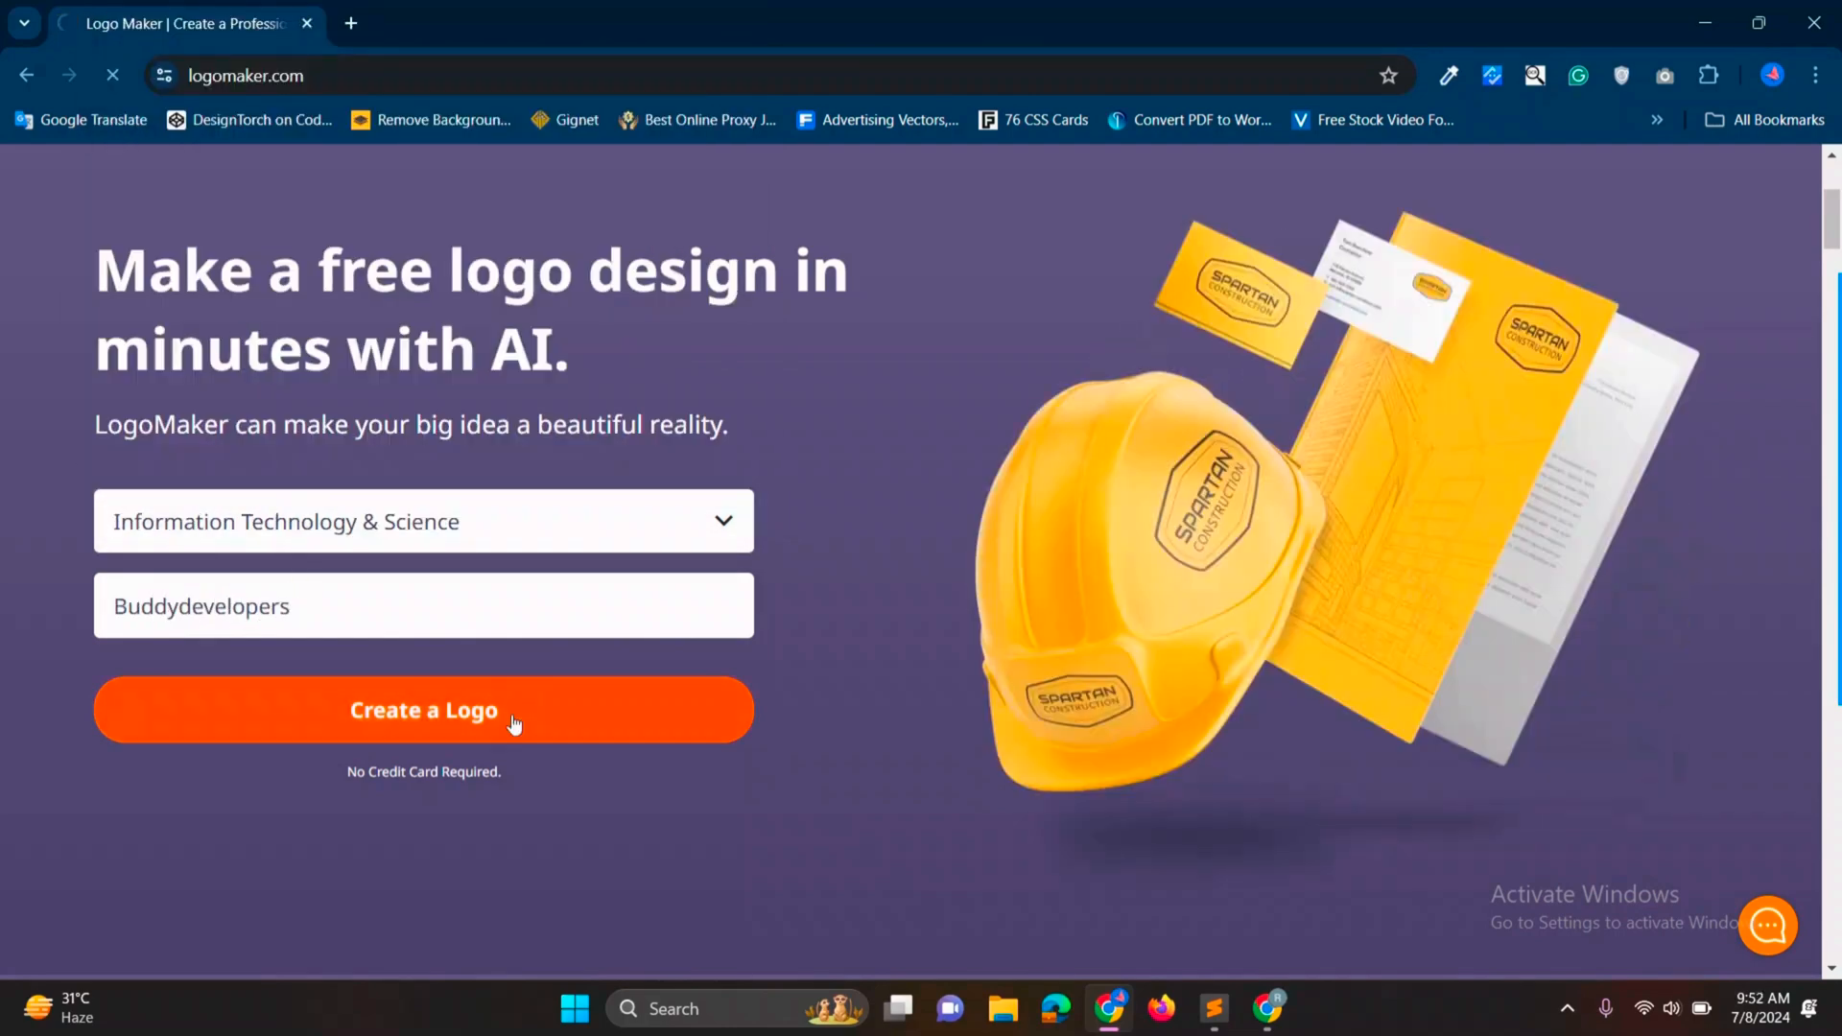
left_click(422, 710)
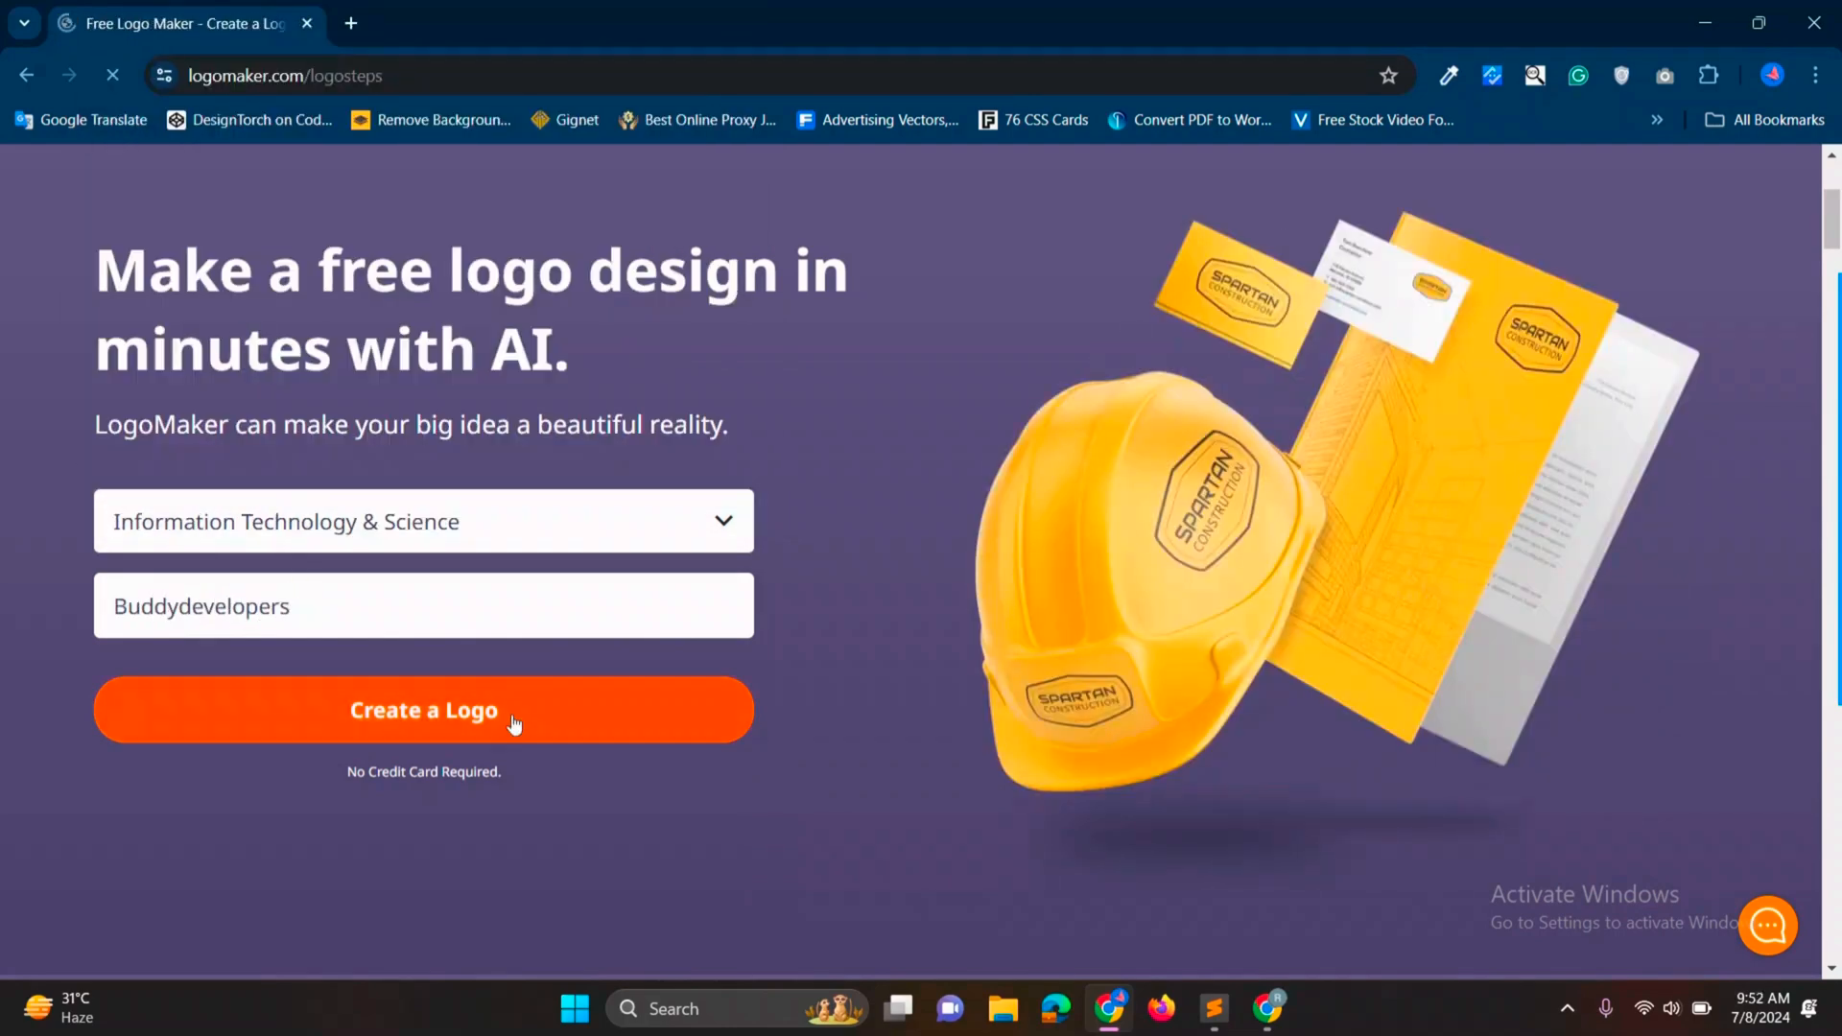
left_click(422, 710)
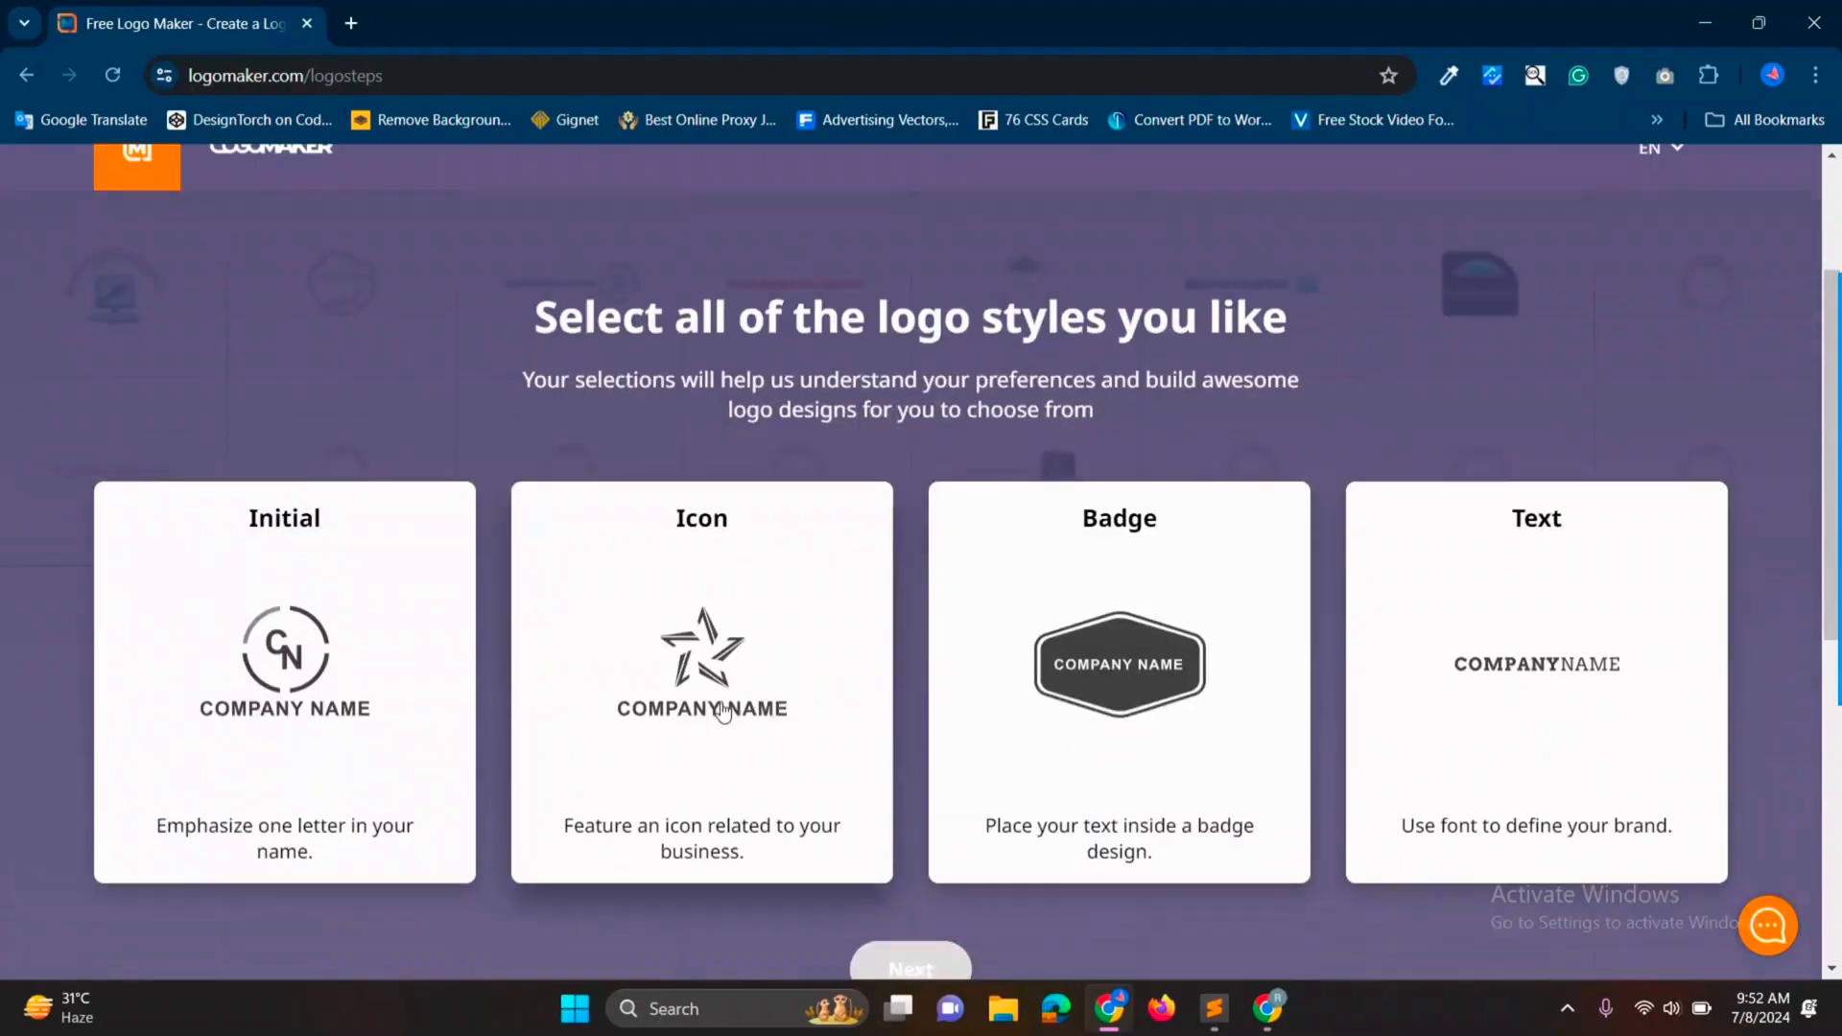
Step: Choose the icon-with-name style, a preferred font and icon-left layout, then view the designs
left_click(702, 664)
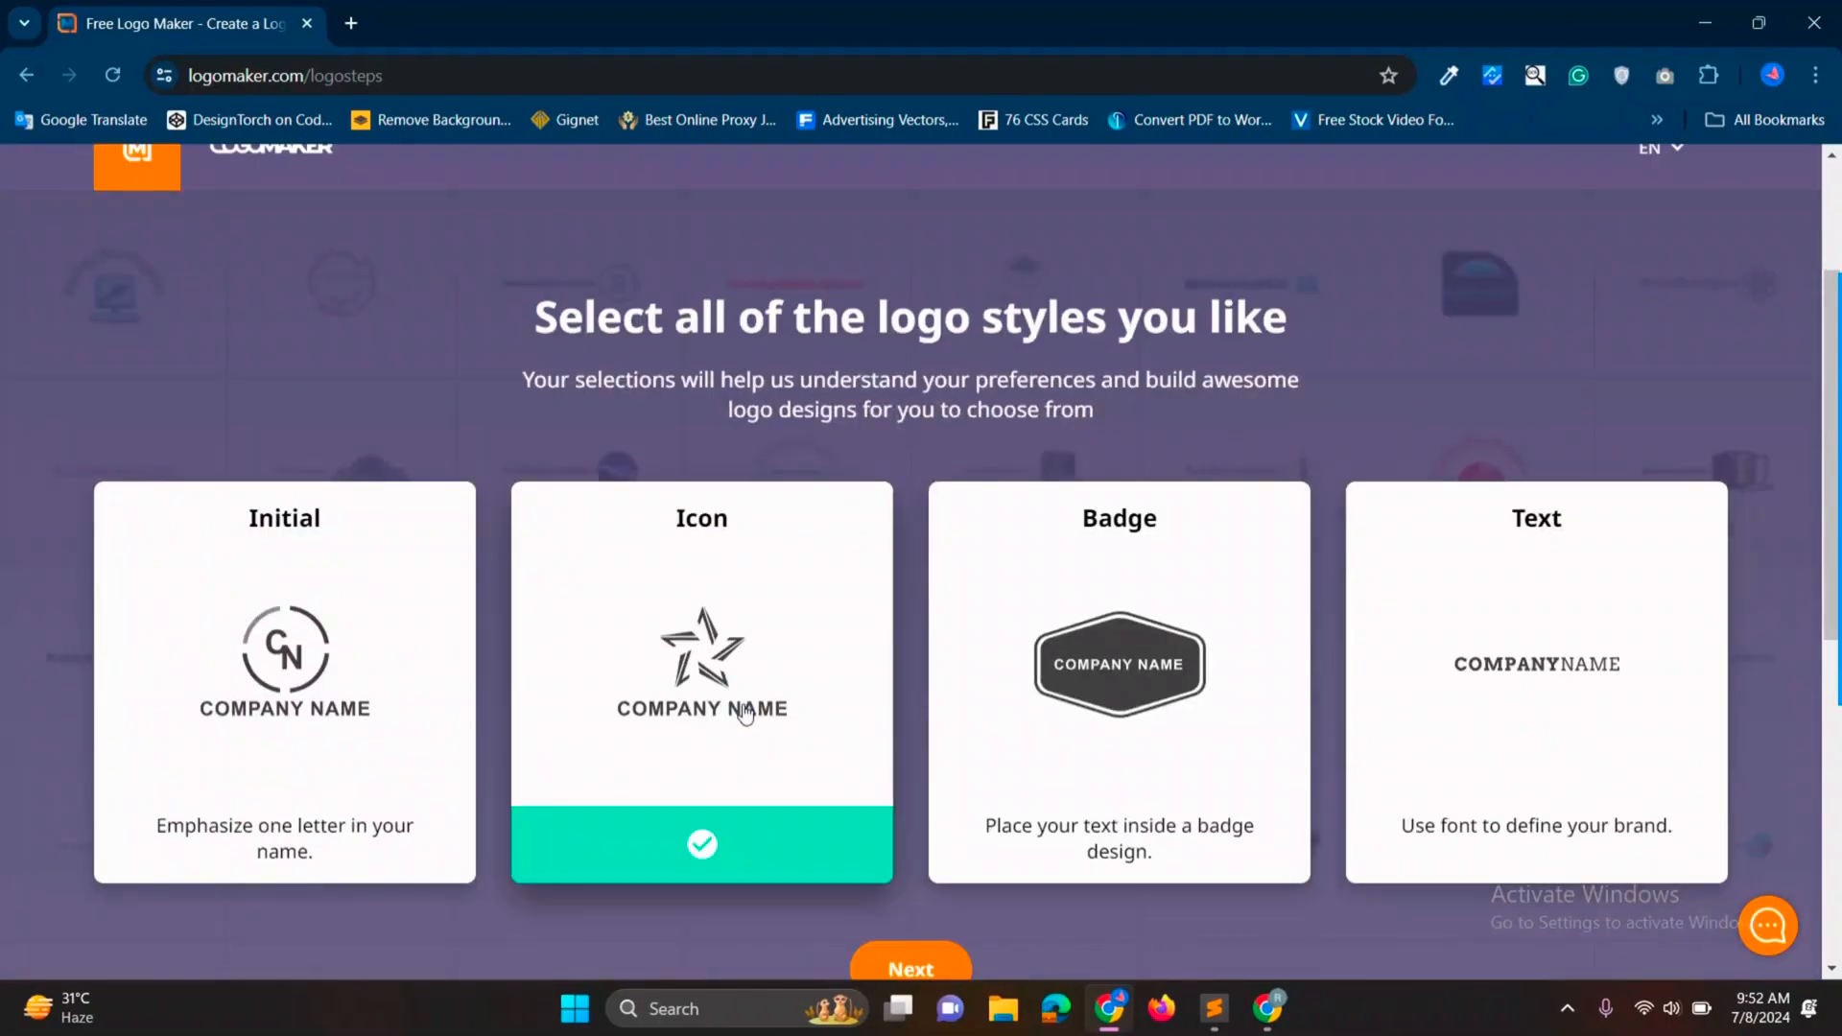
left_click(909, 967)
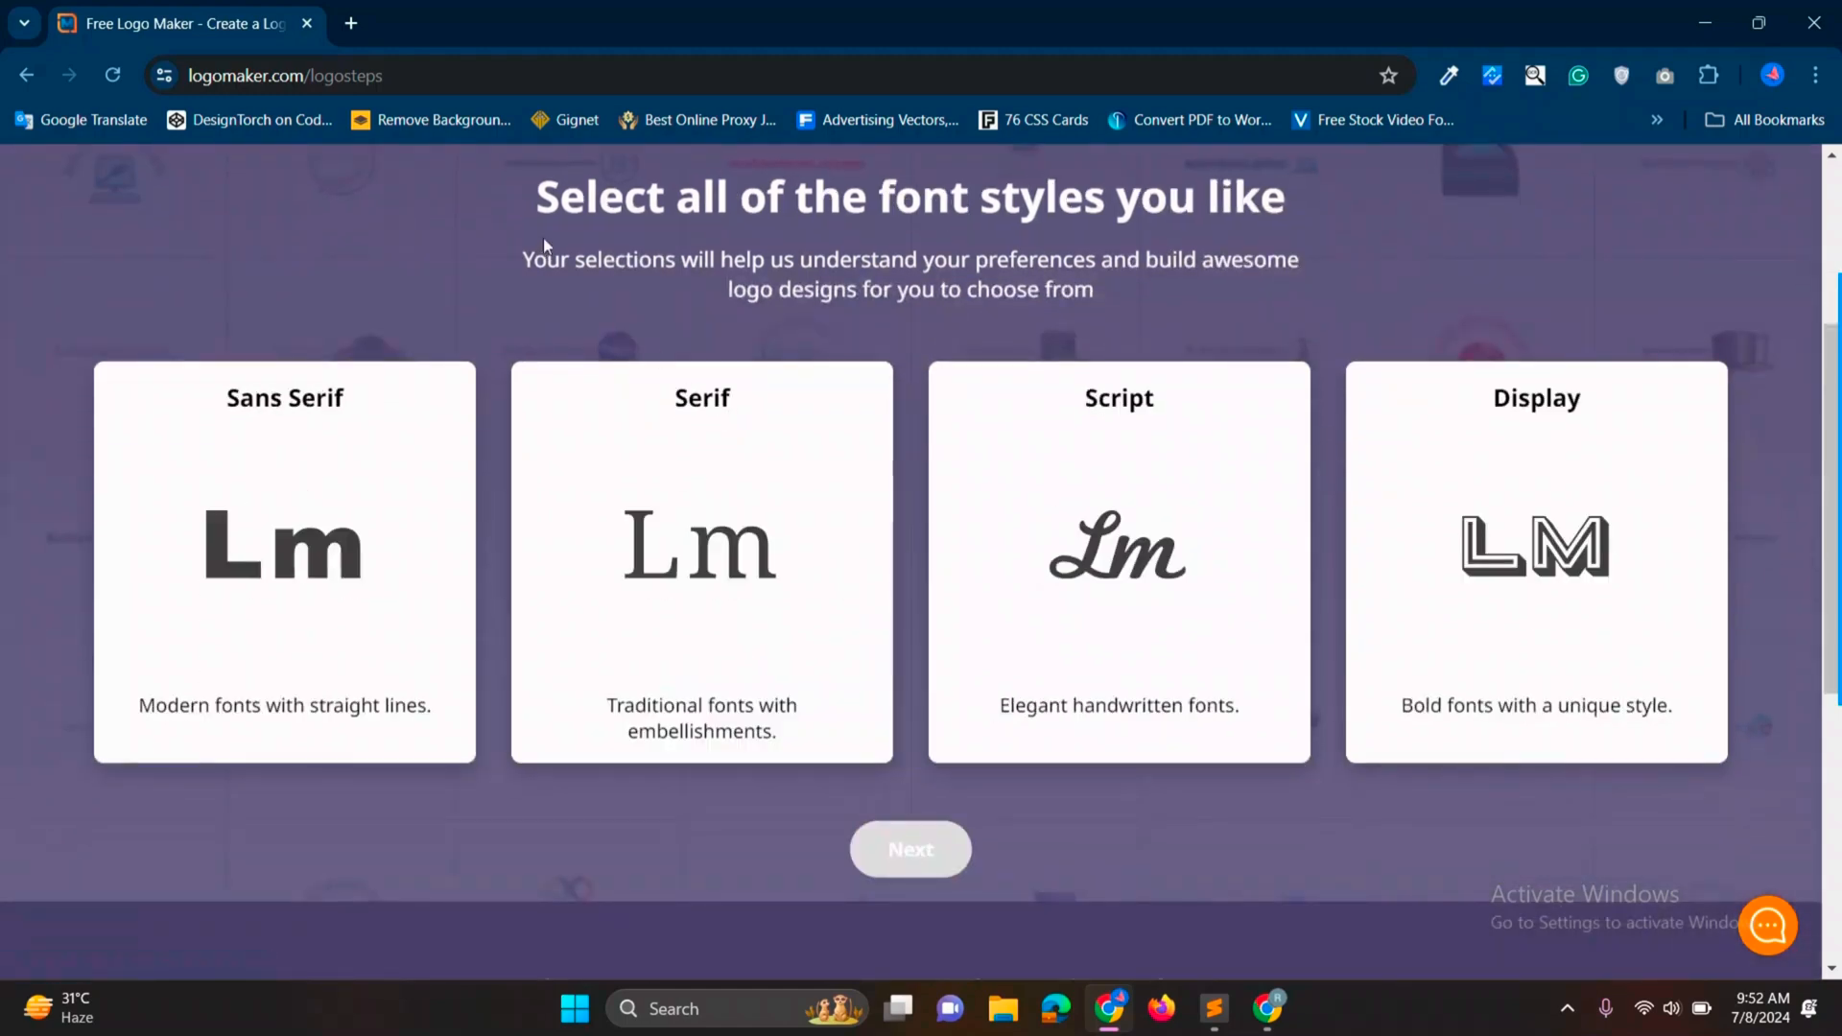
left_click(909, 850)
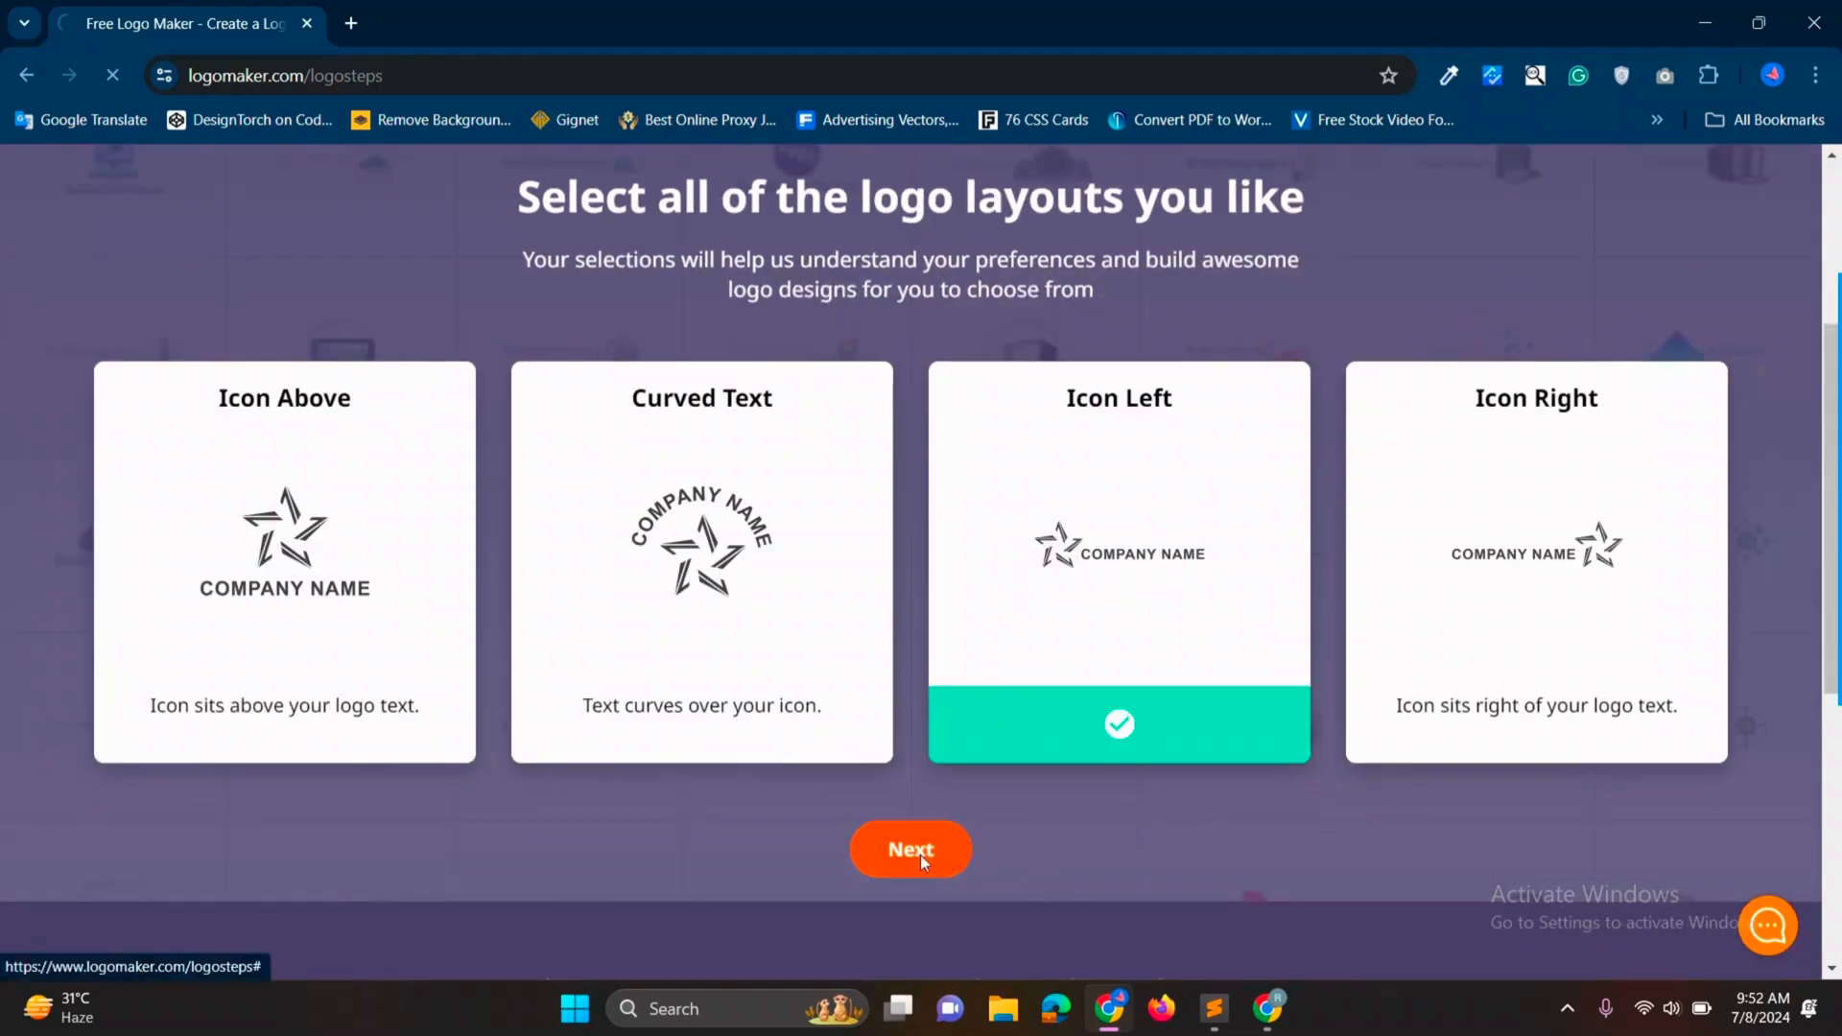
left_click(909, 850)
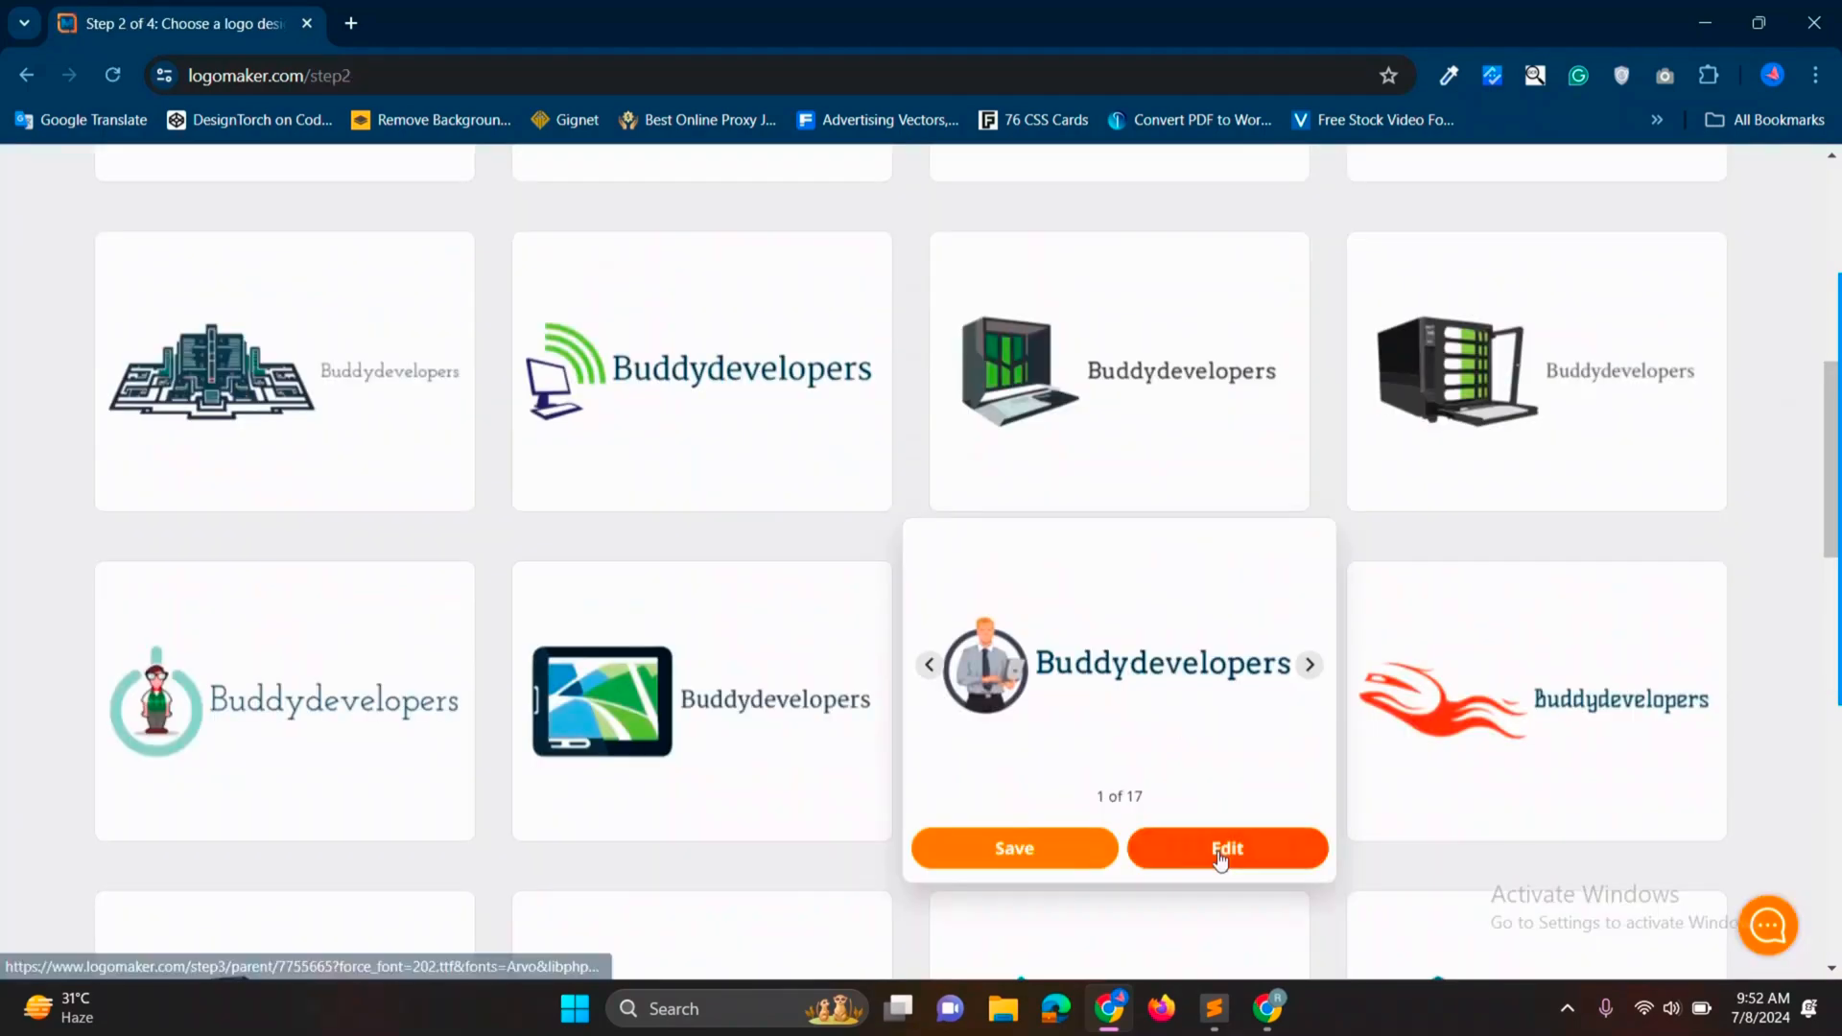
Step: Edit the professional-icon design, review its DIY packages, and switch to the Canva tab
left_click(1226, 846)
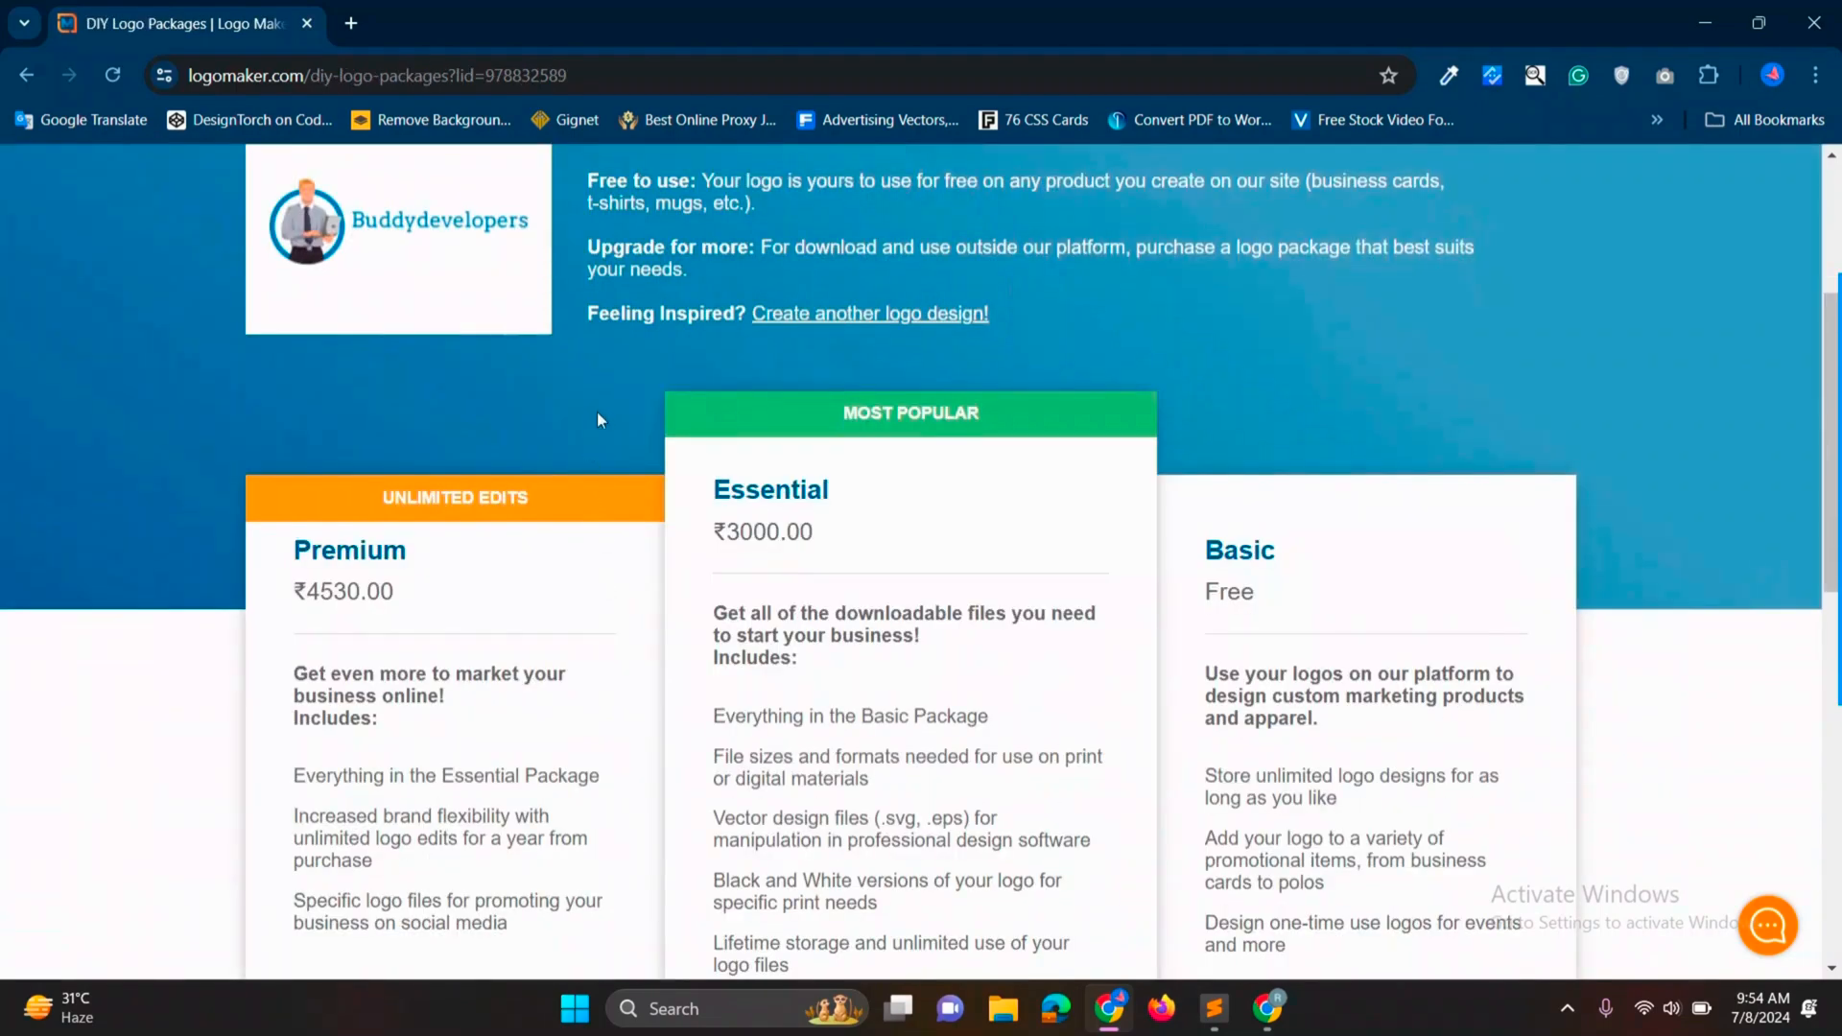
scroll("down", 3)
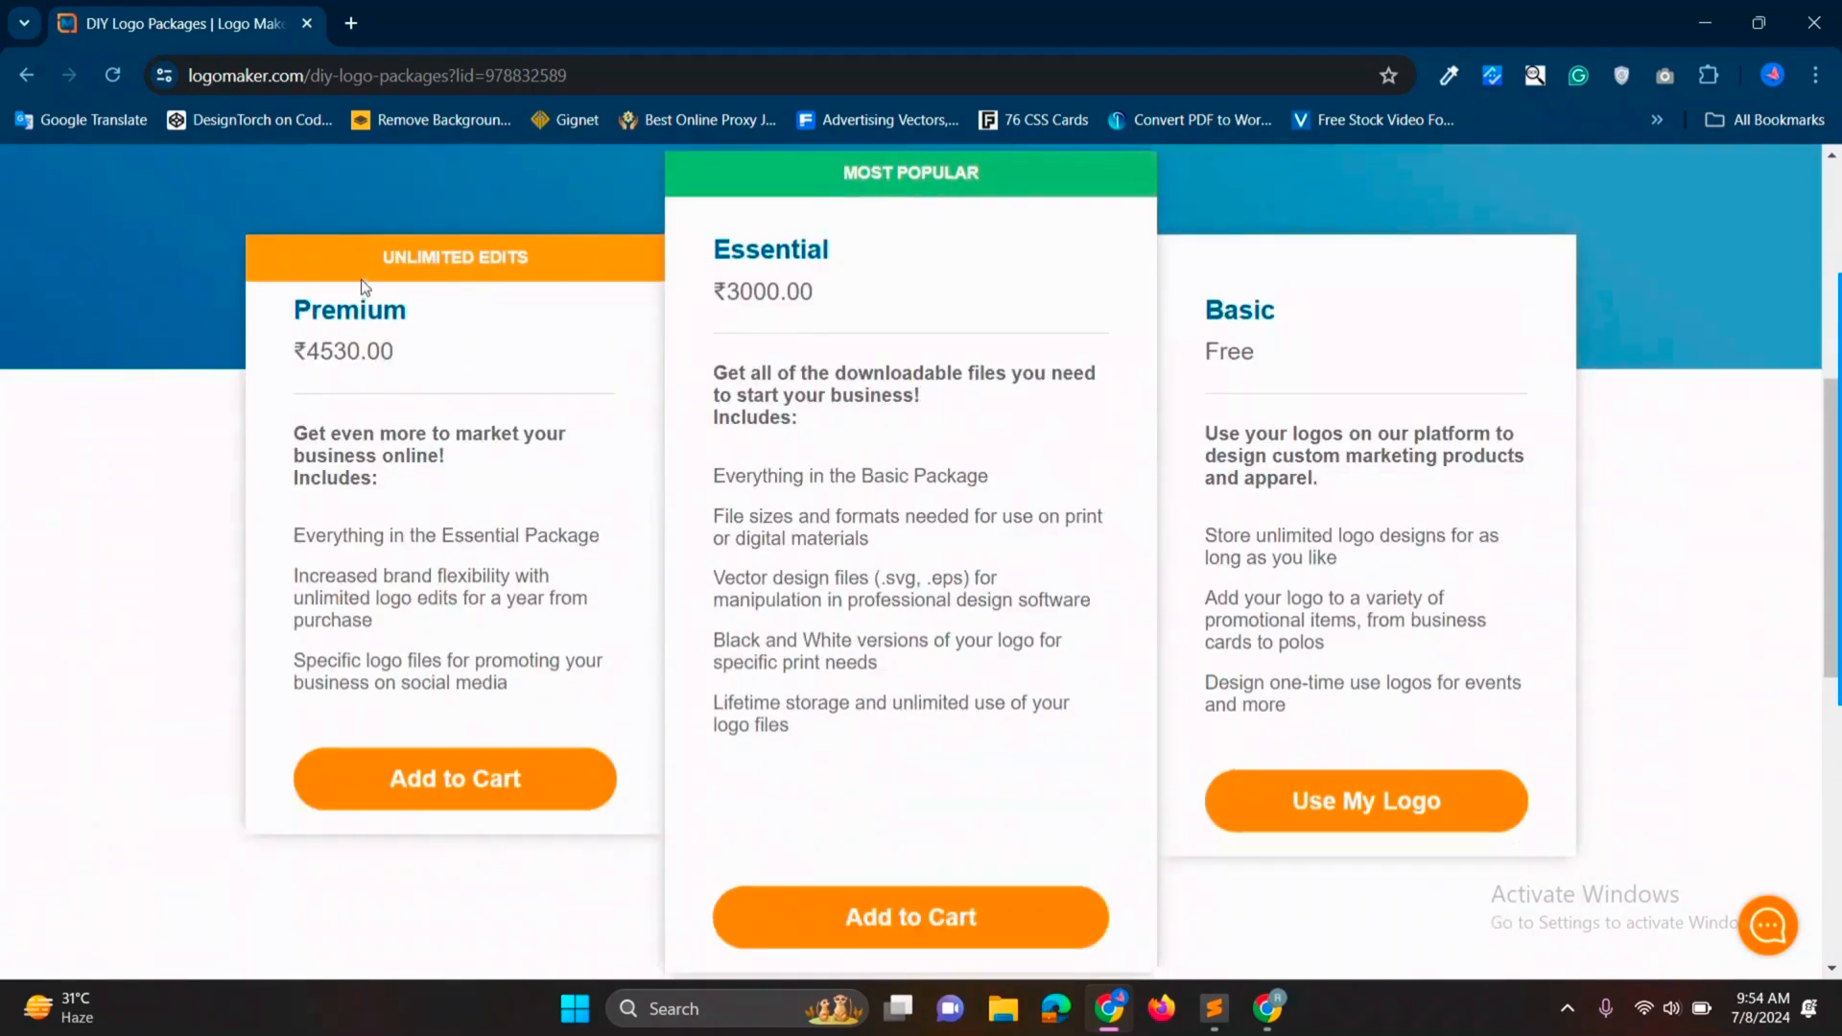
left_click(349, 23)
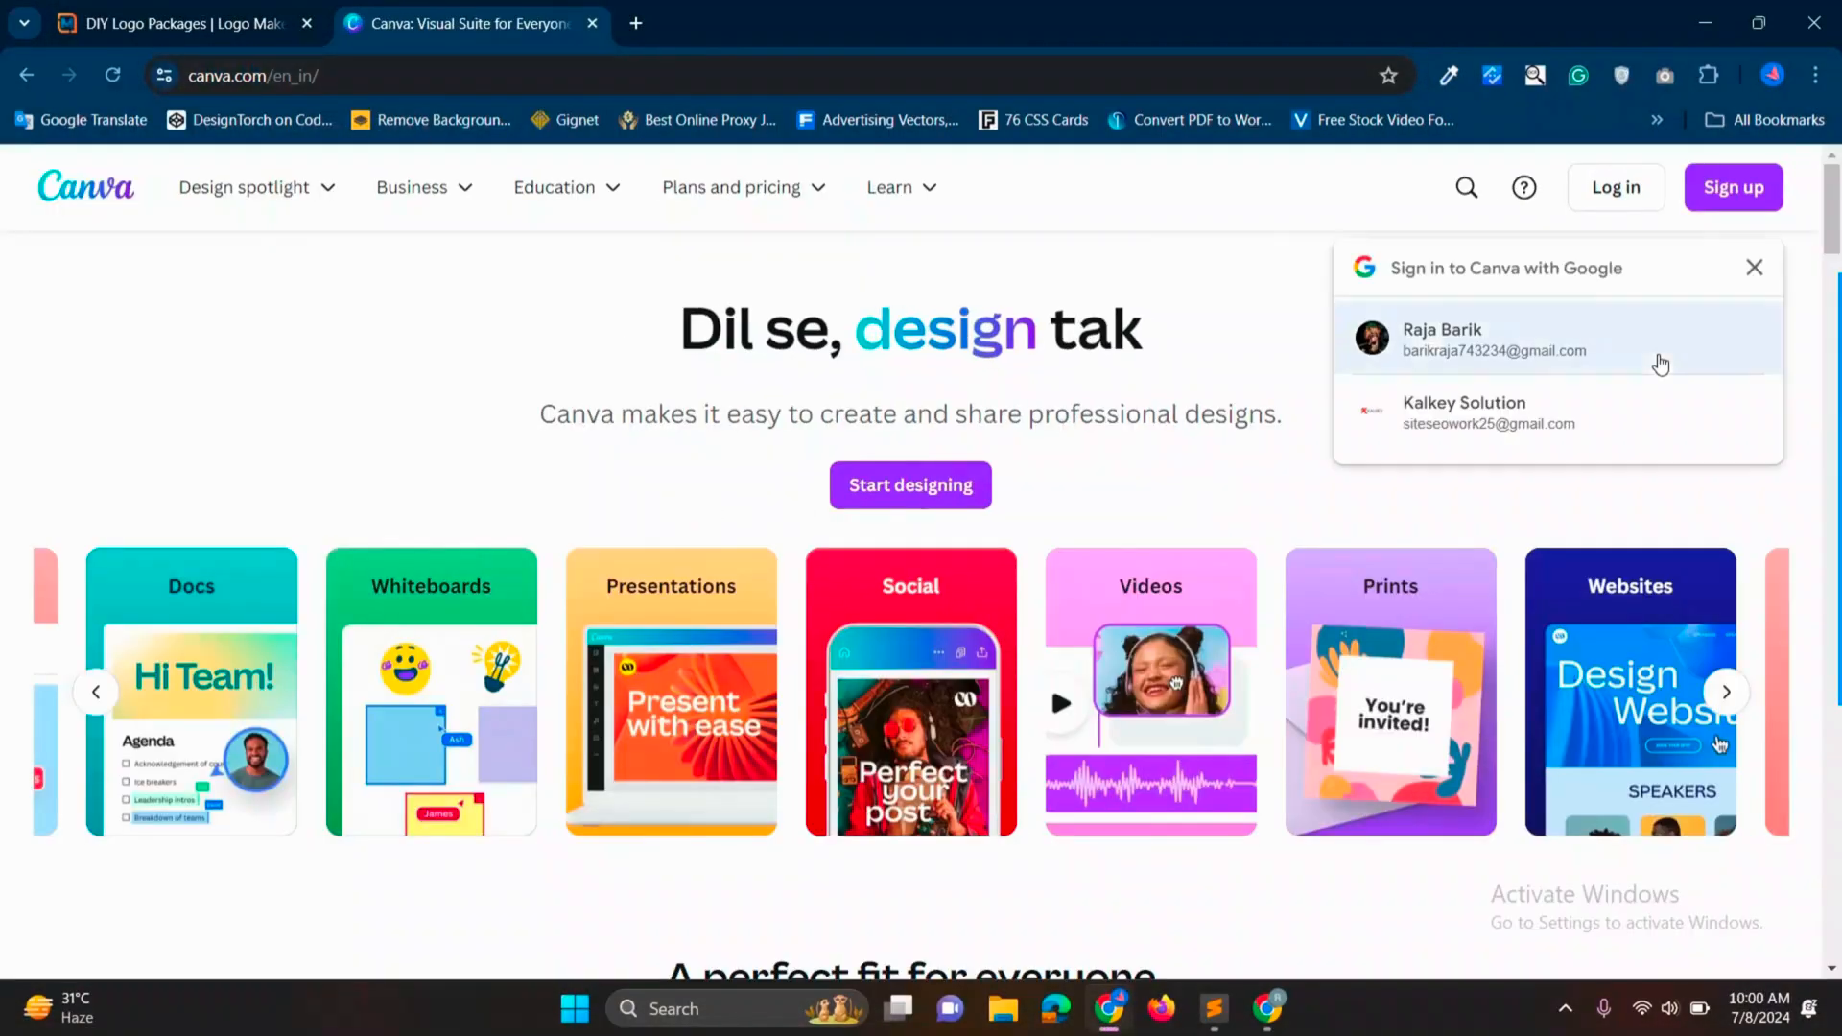
Step: Sign in with Google and create a new blank logo-sized design
left_click(1492, 340)
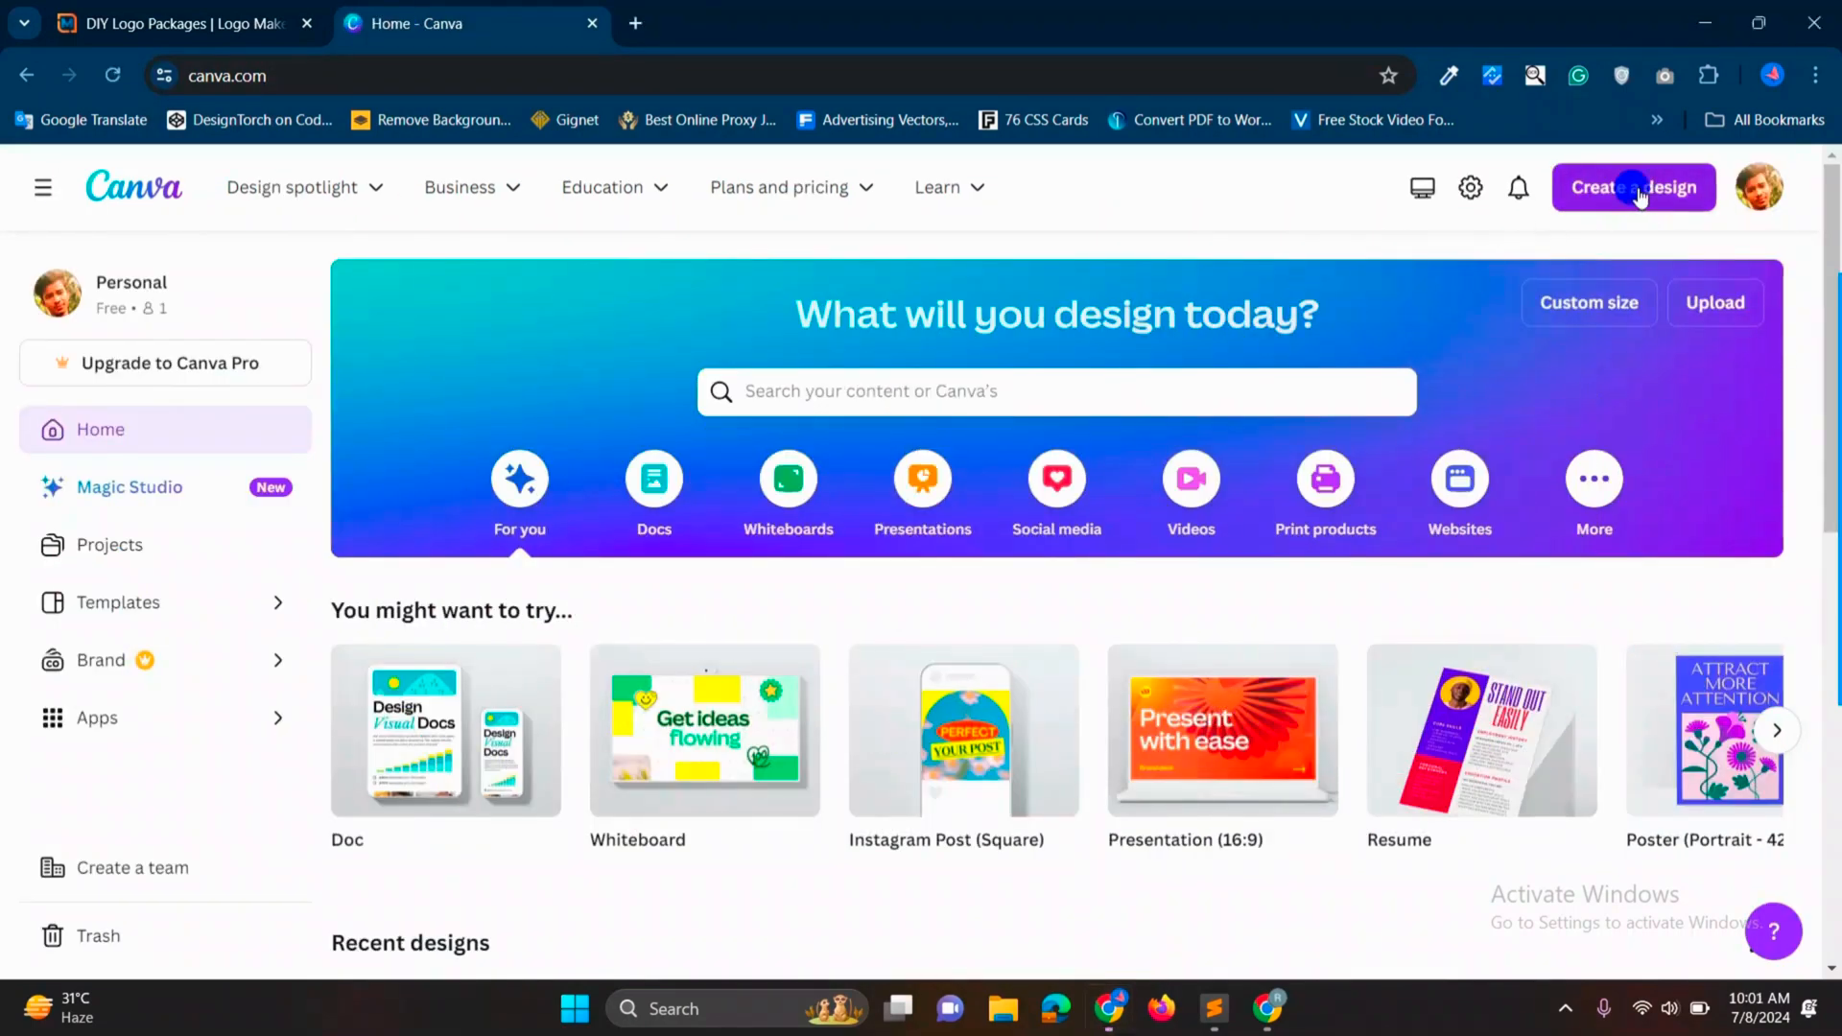
left_click(1635, 186)
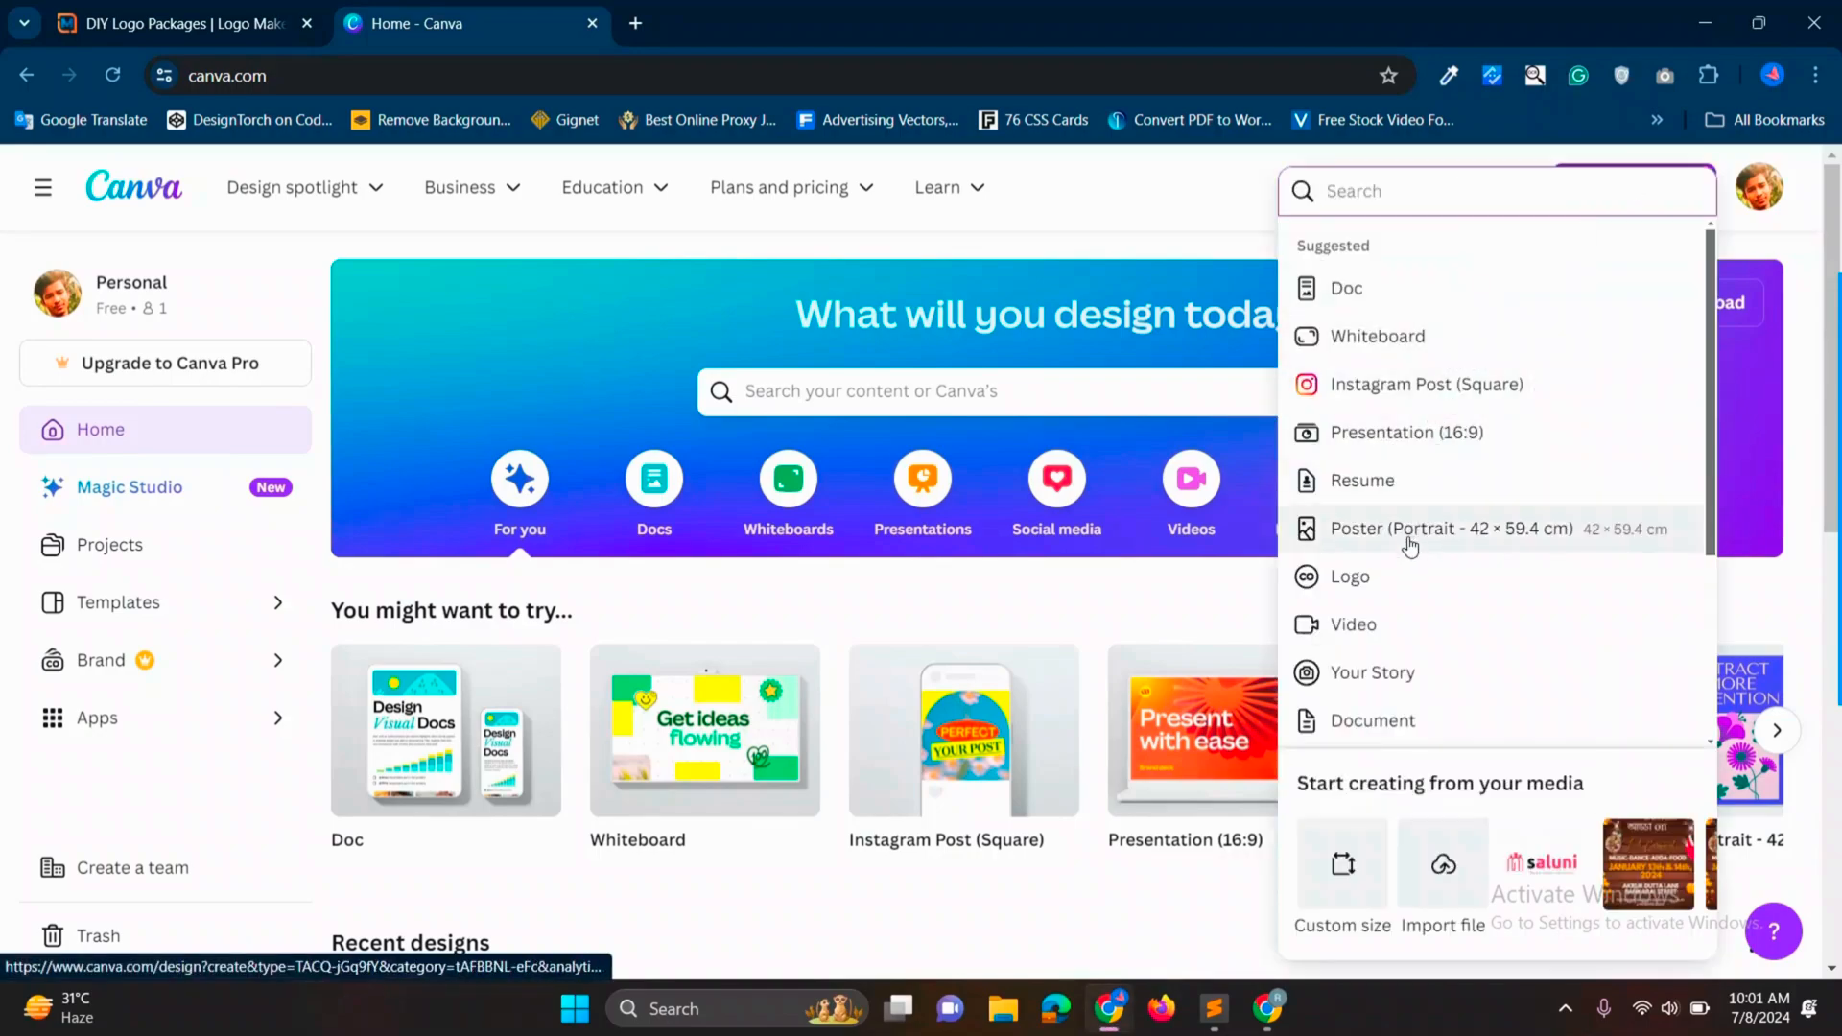
left_click(1349, 575)
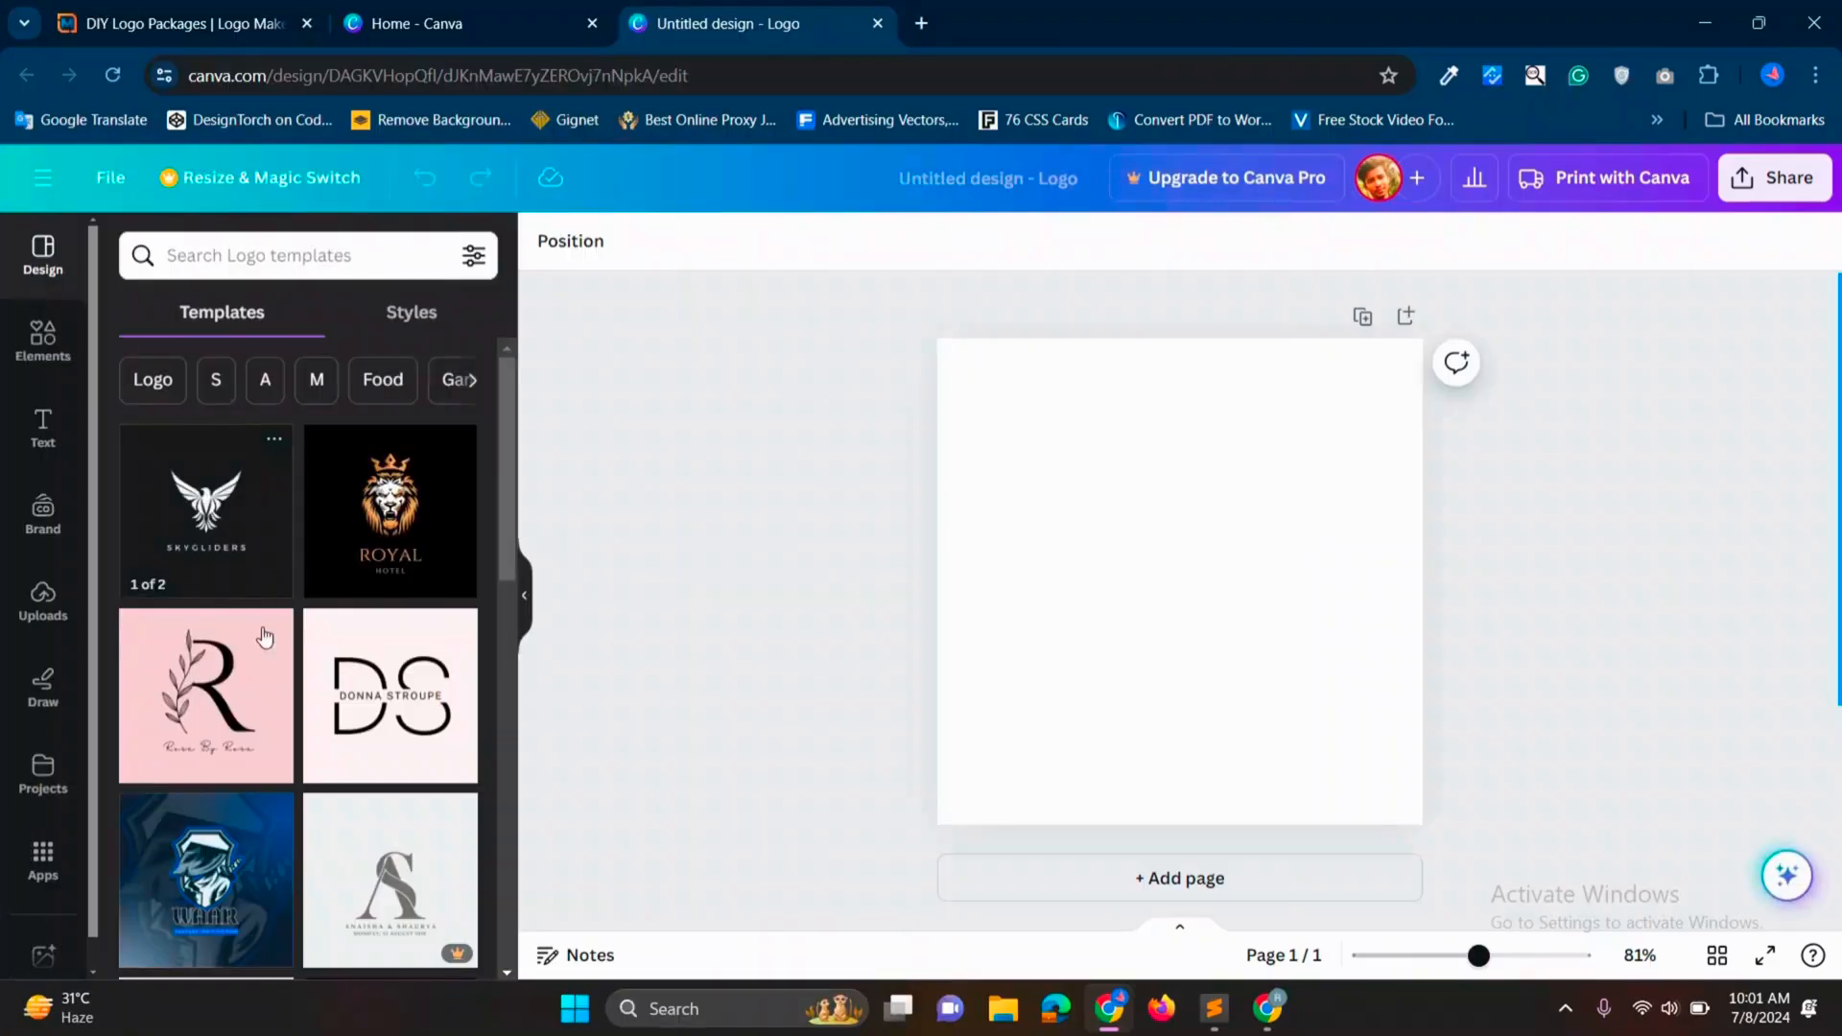
Step: Browse down through the logo templates panel
scroll("down", 3)
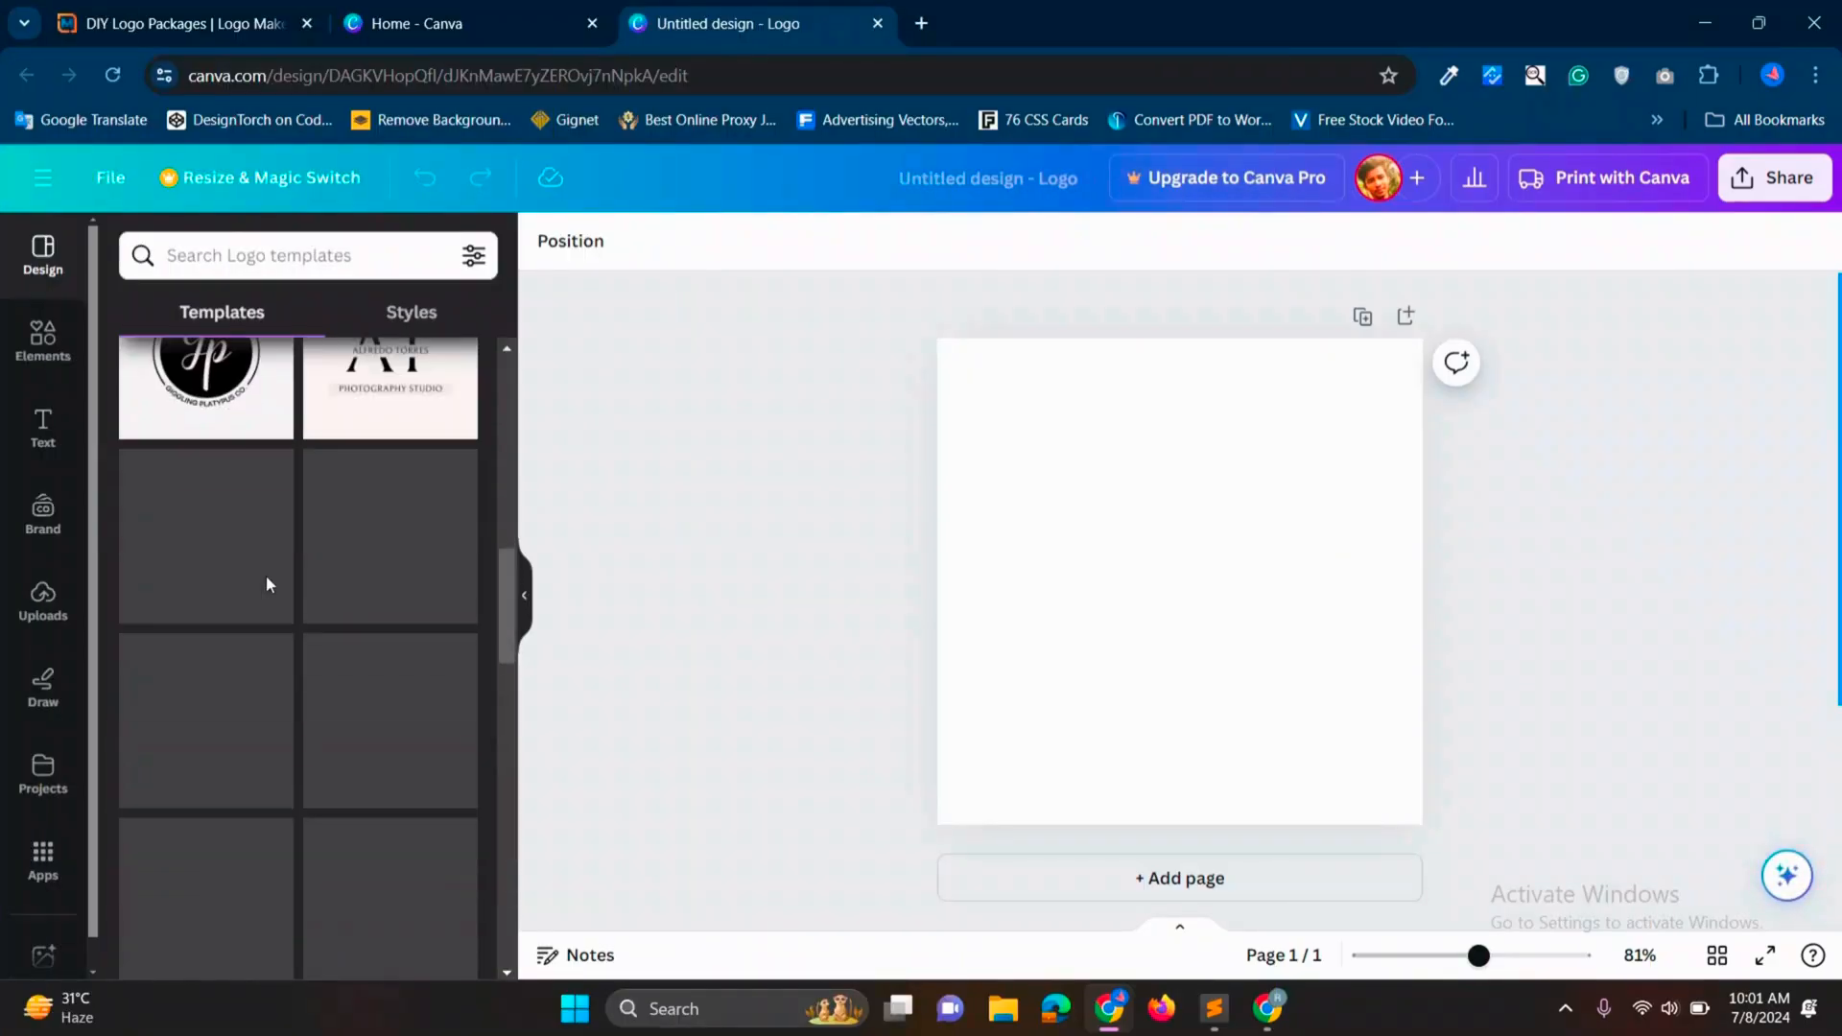
scroll("down", 3)
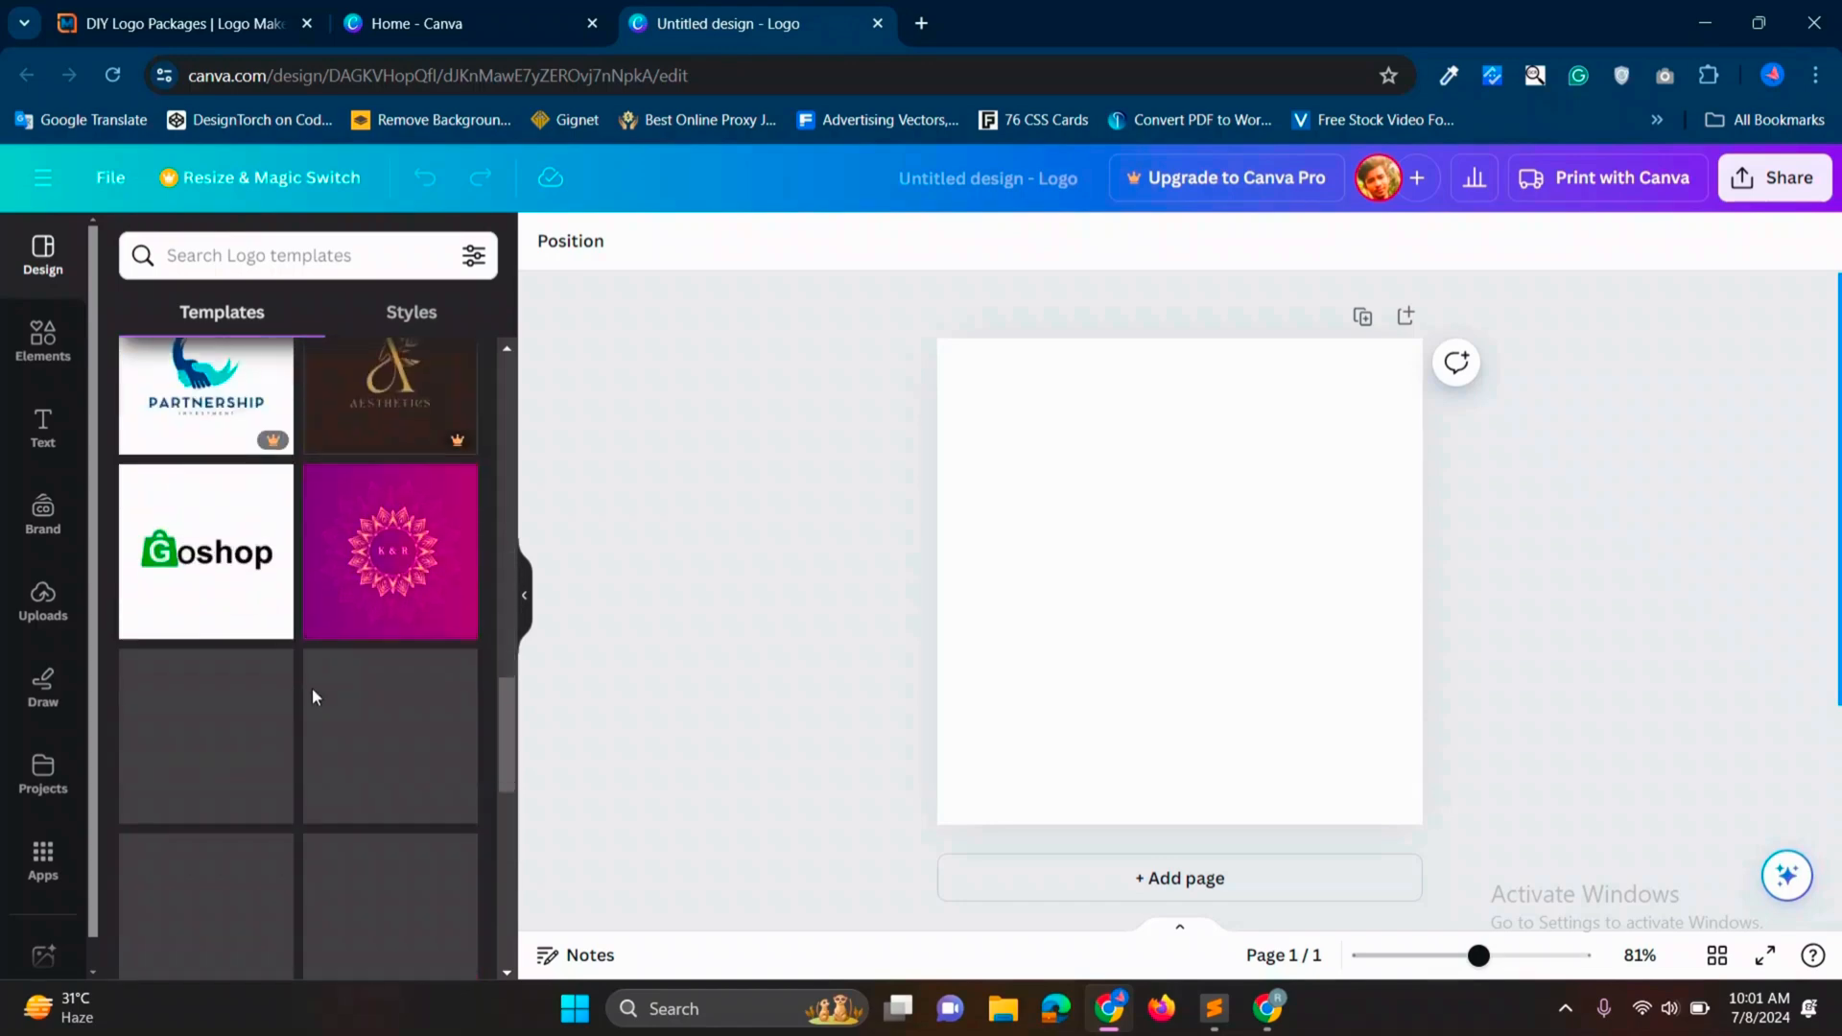
scroll("down", 3)
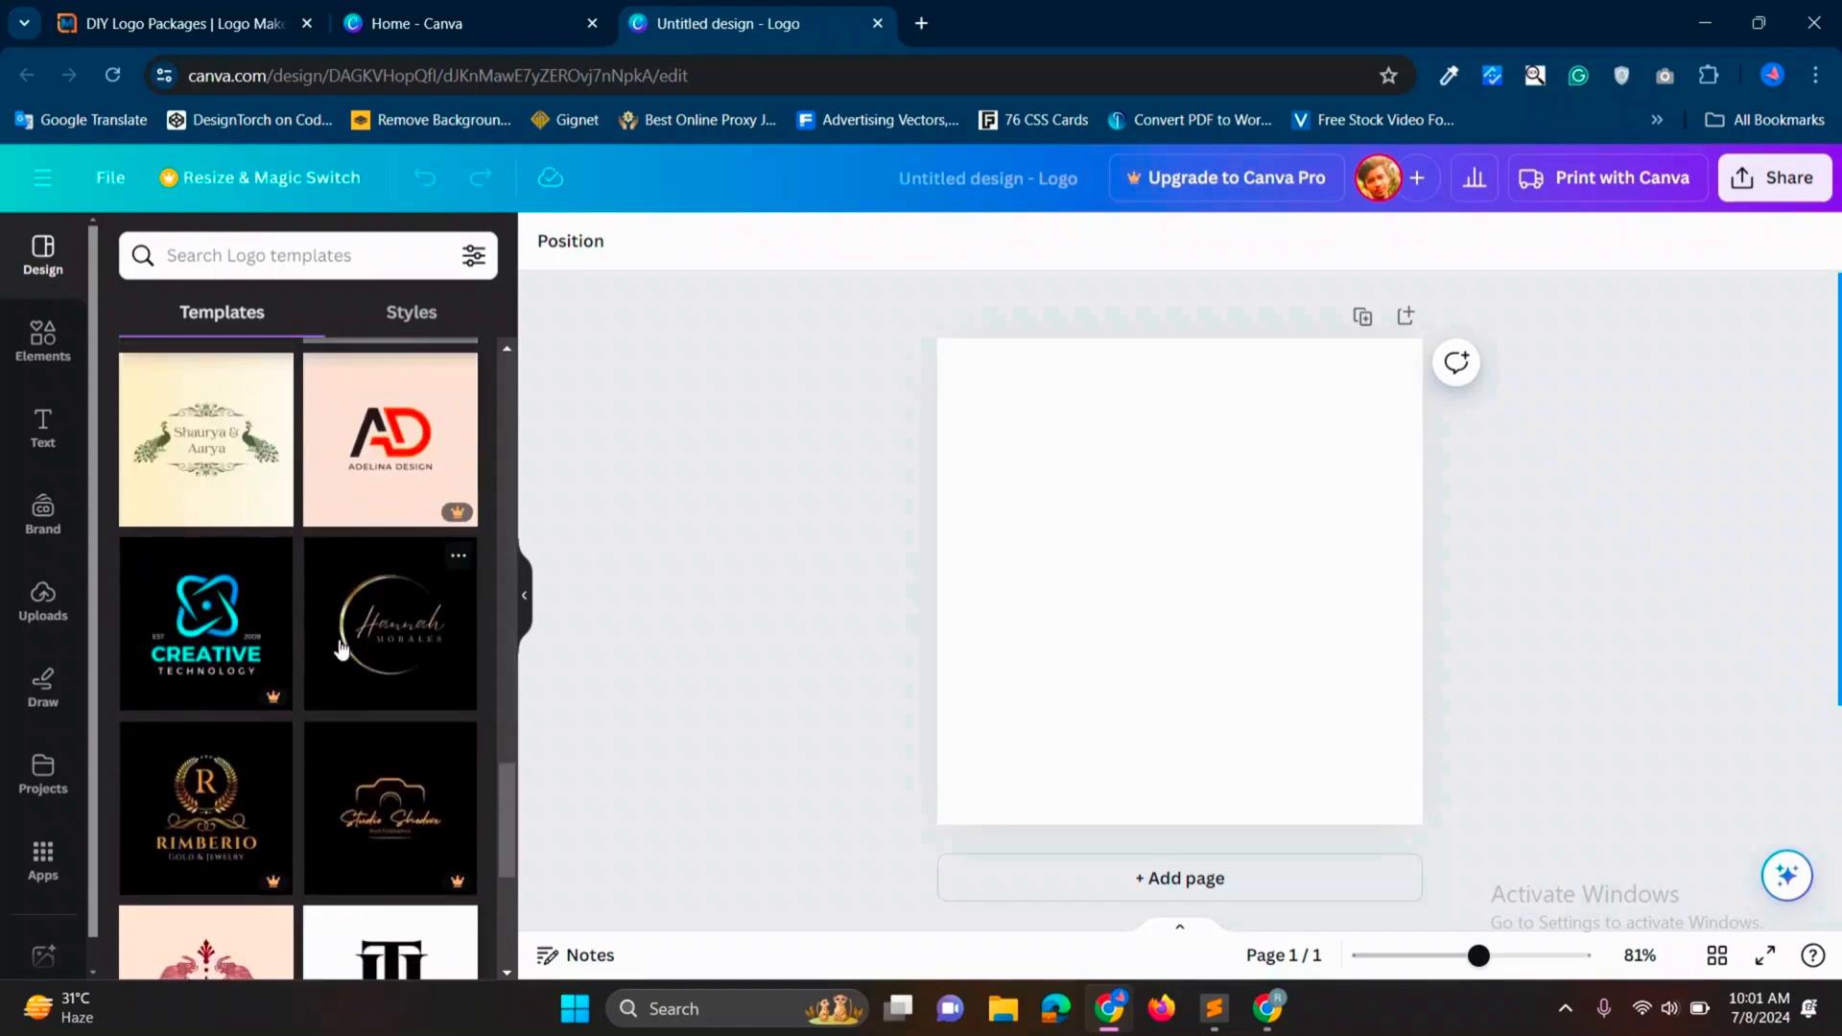
scroll("down", 3)
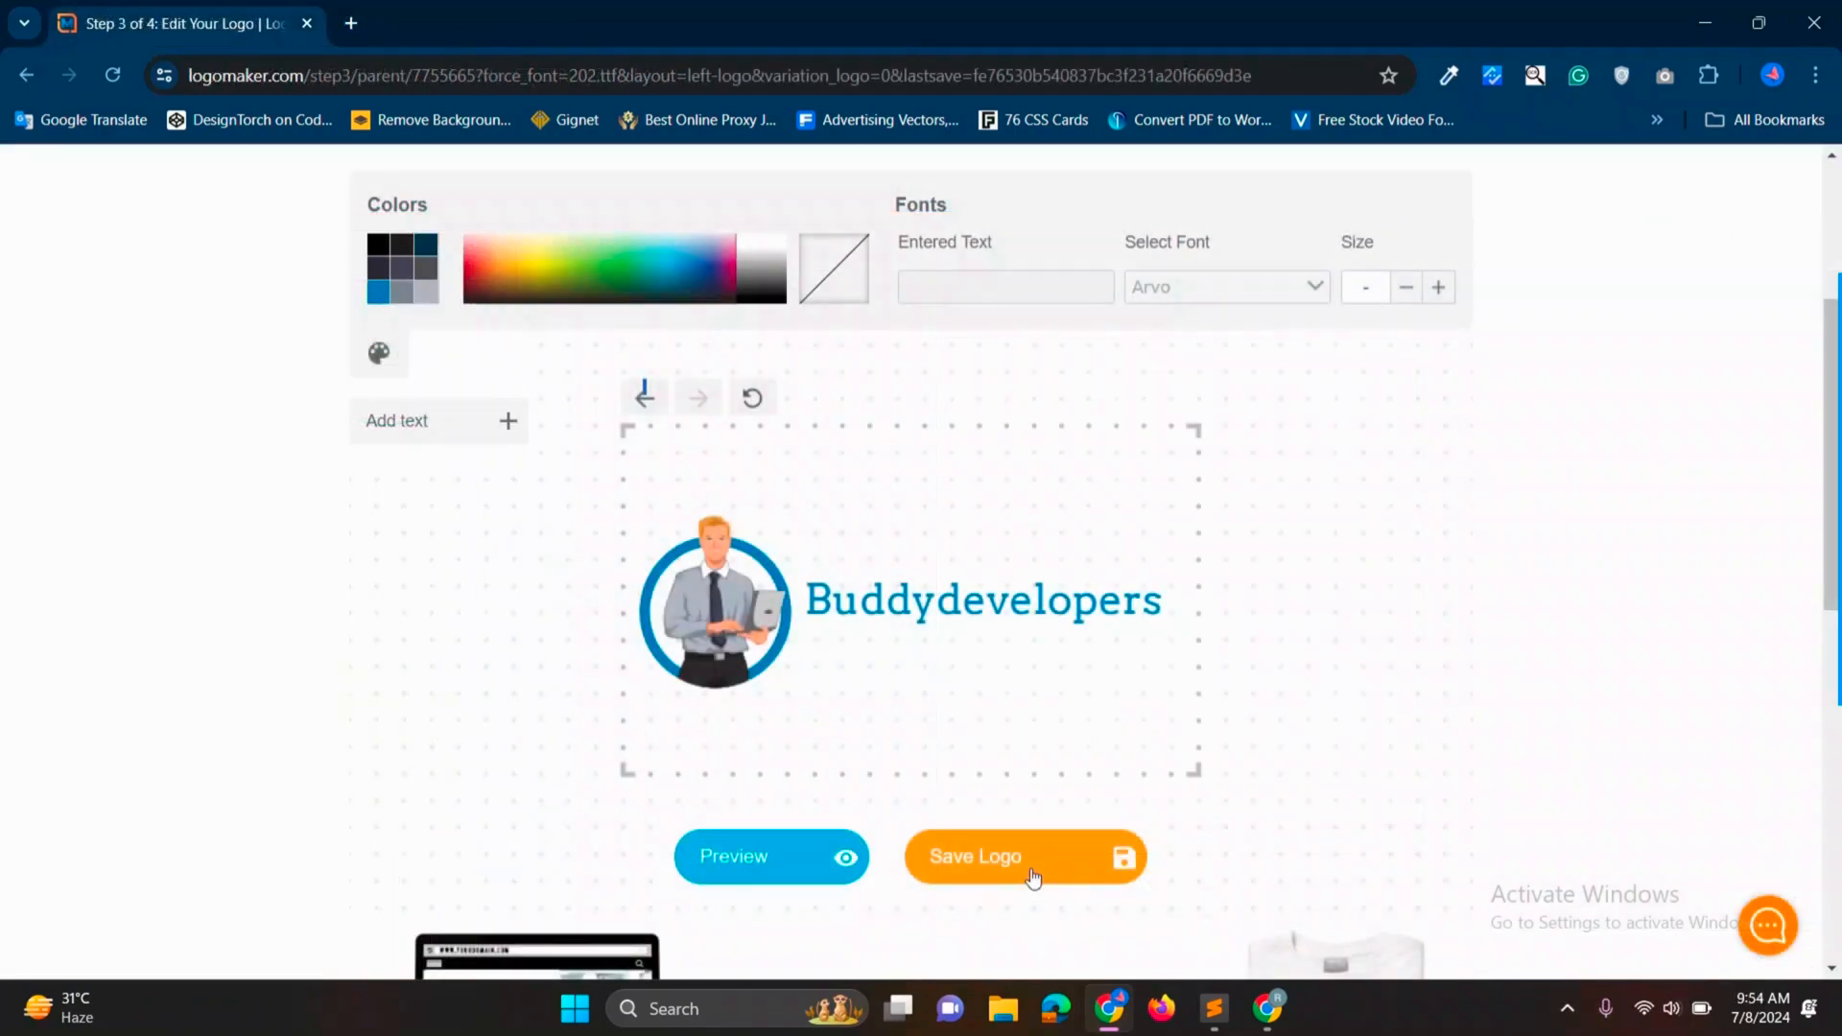
Step: Save the edited Buddydevelopers logo in LogoMaker
left_click(1038, 23)
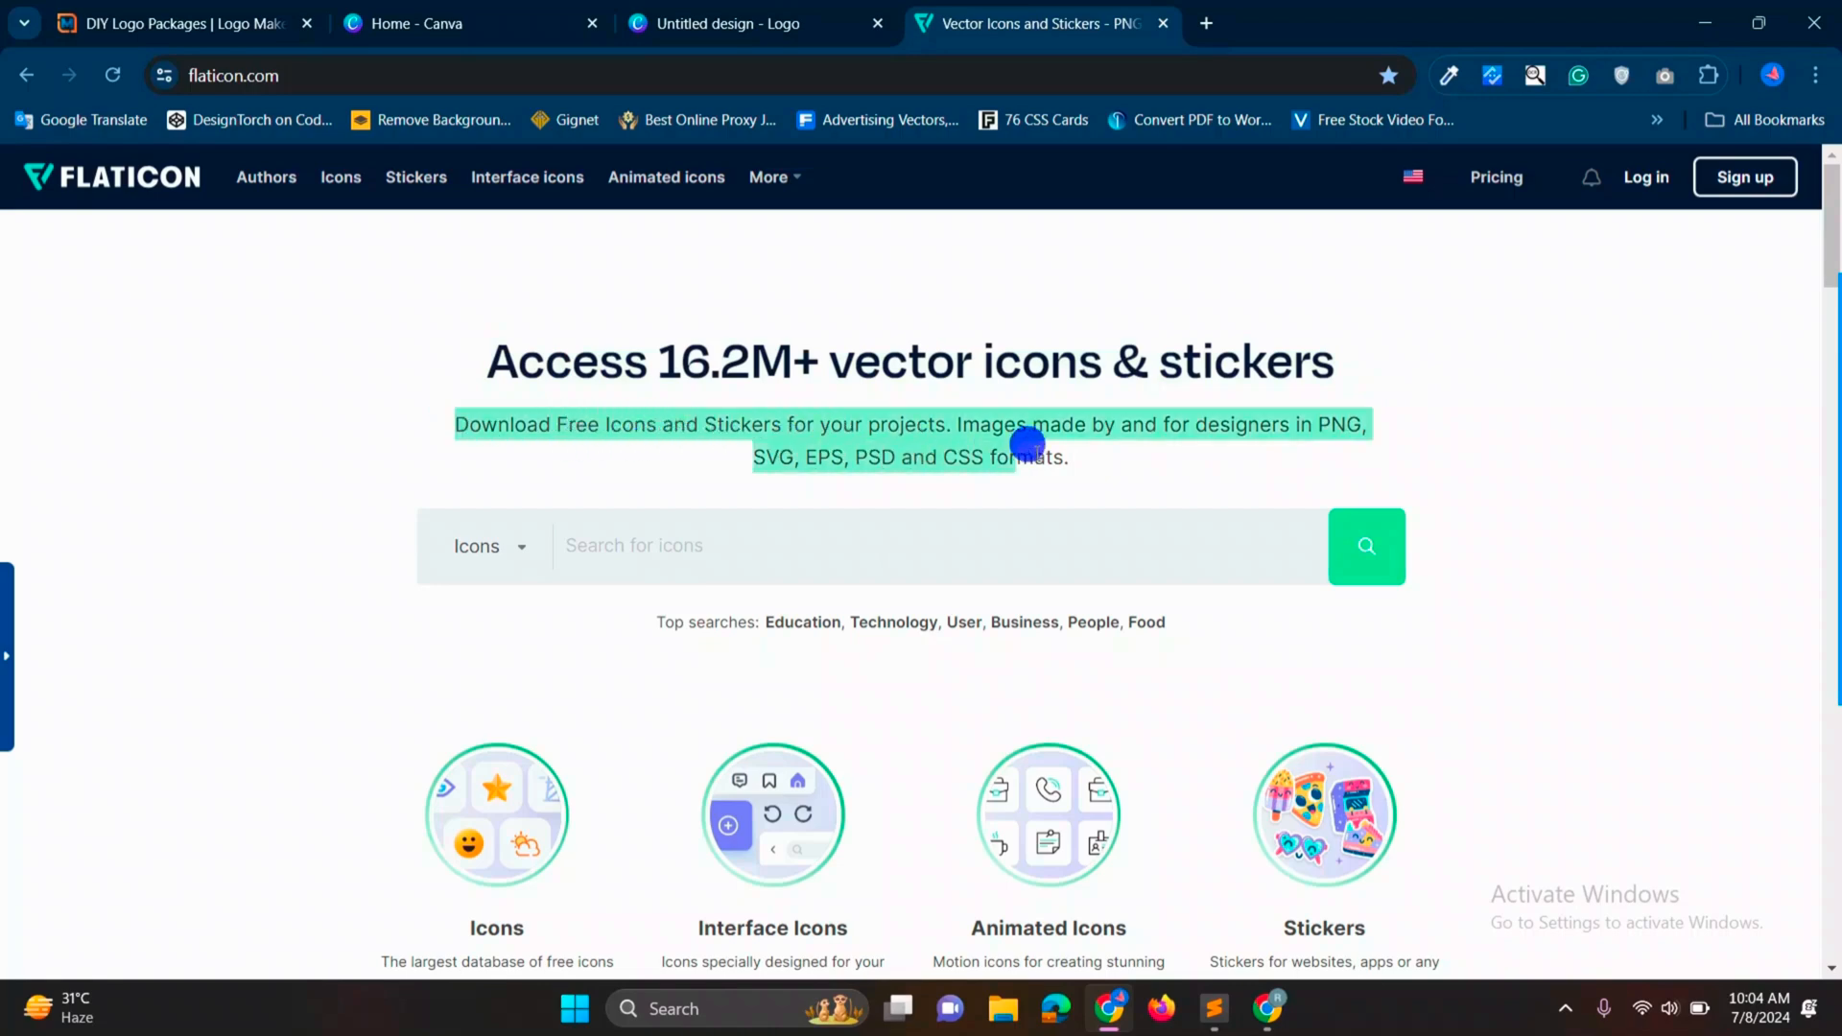
Step: Search Flaticon for IT icons and start customising the person-with-laptop icon
left_click(680, 545)
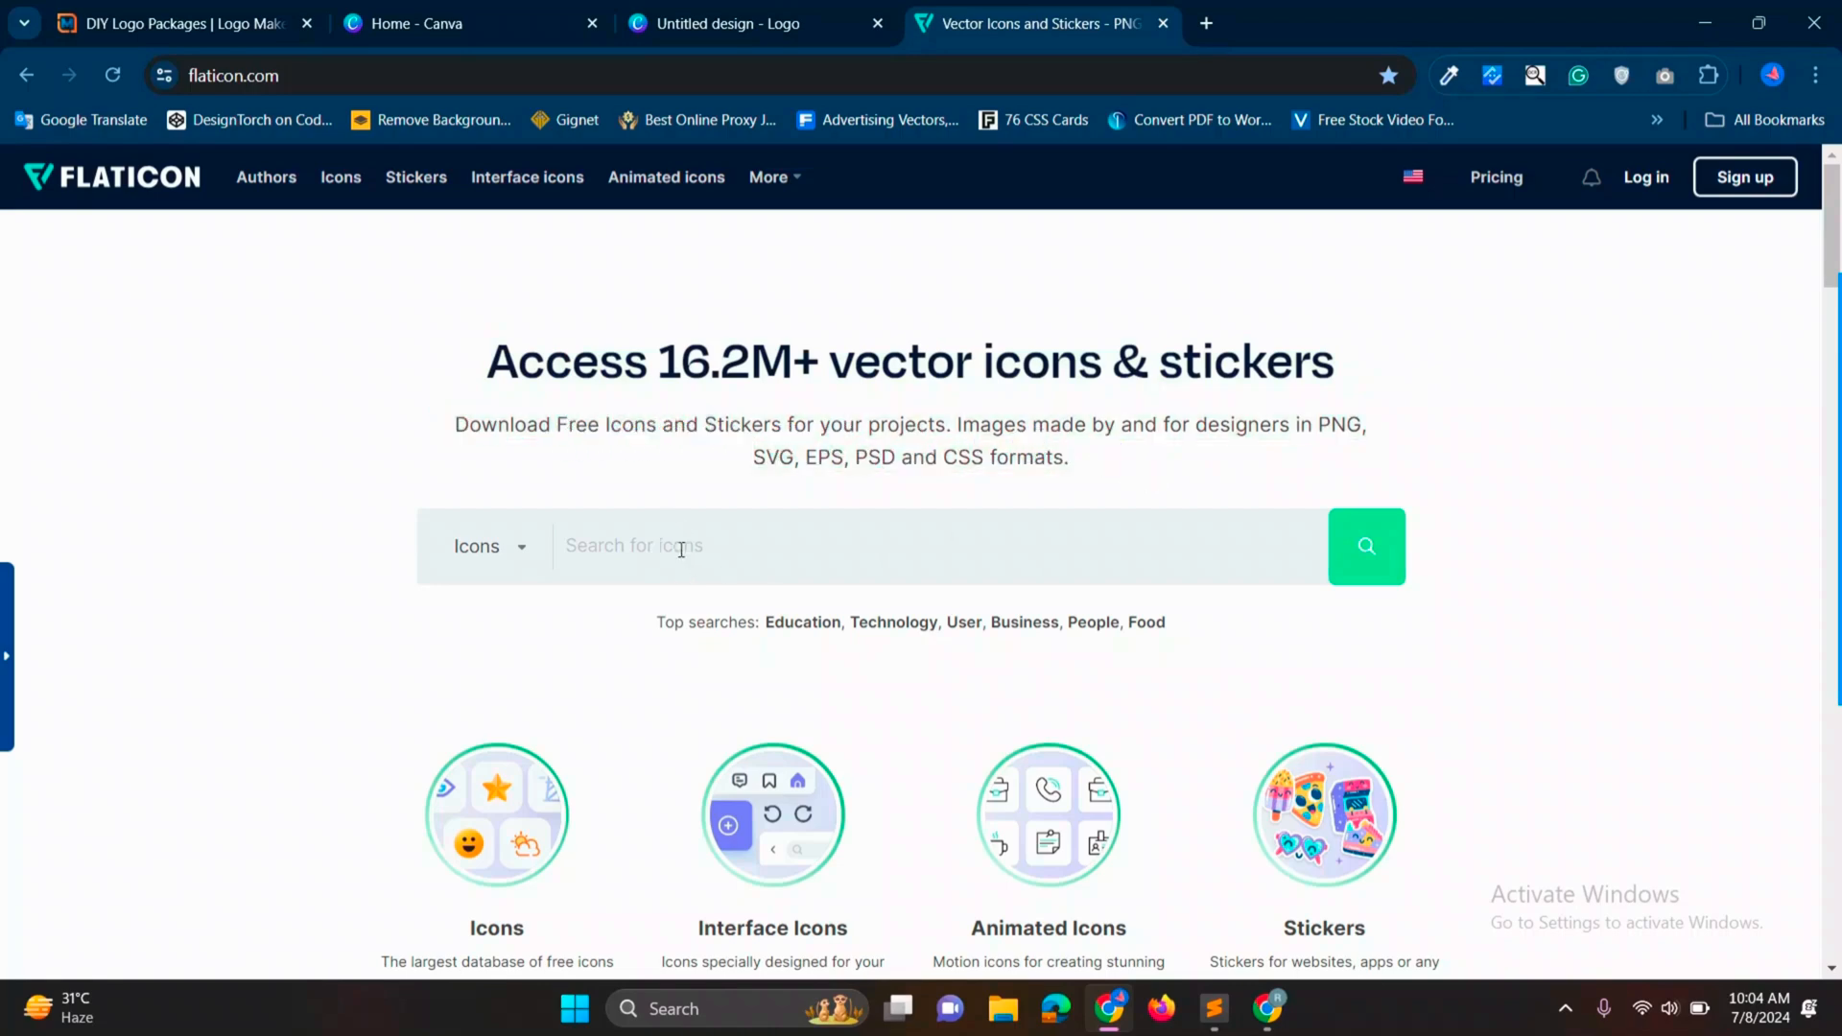
type("It")
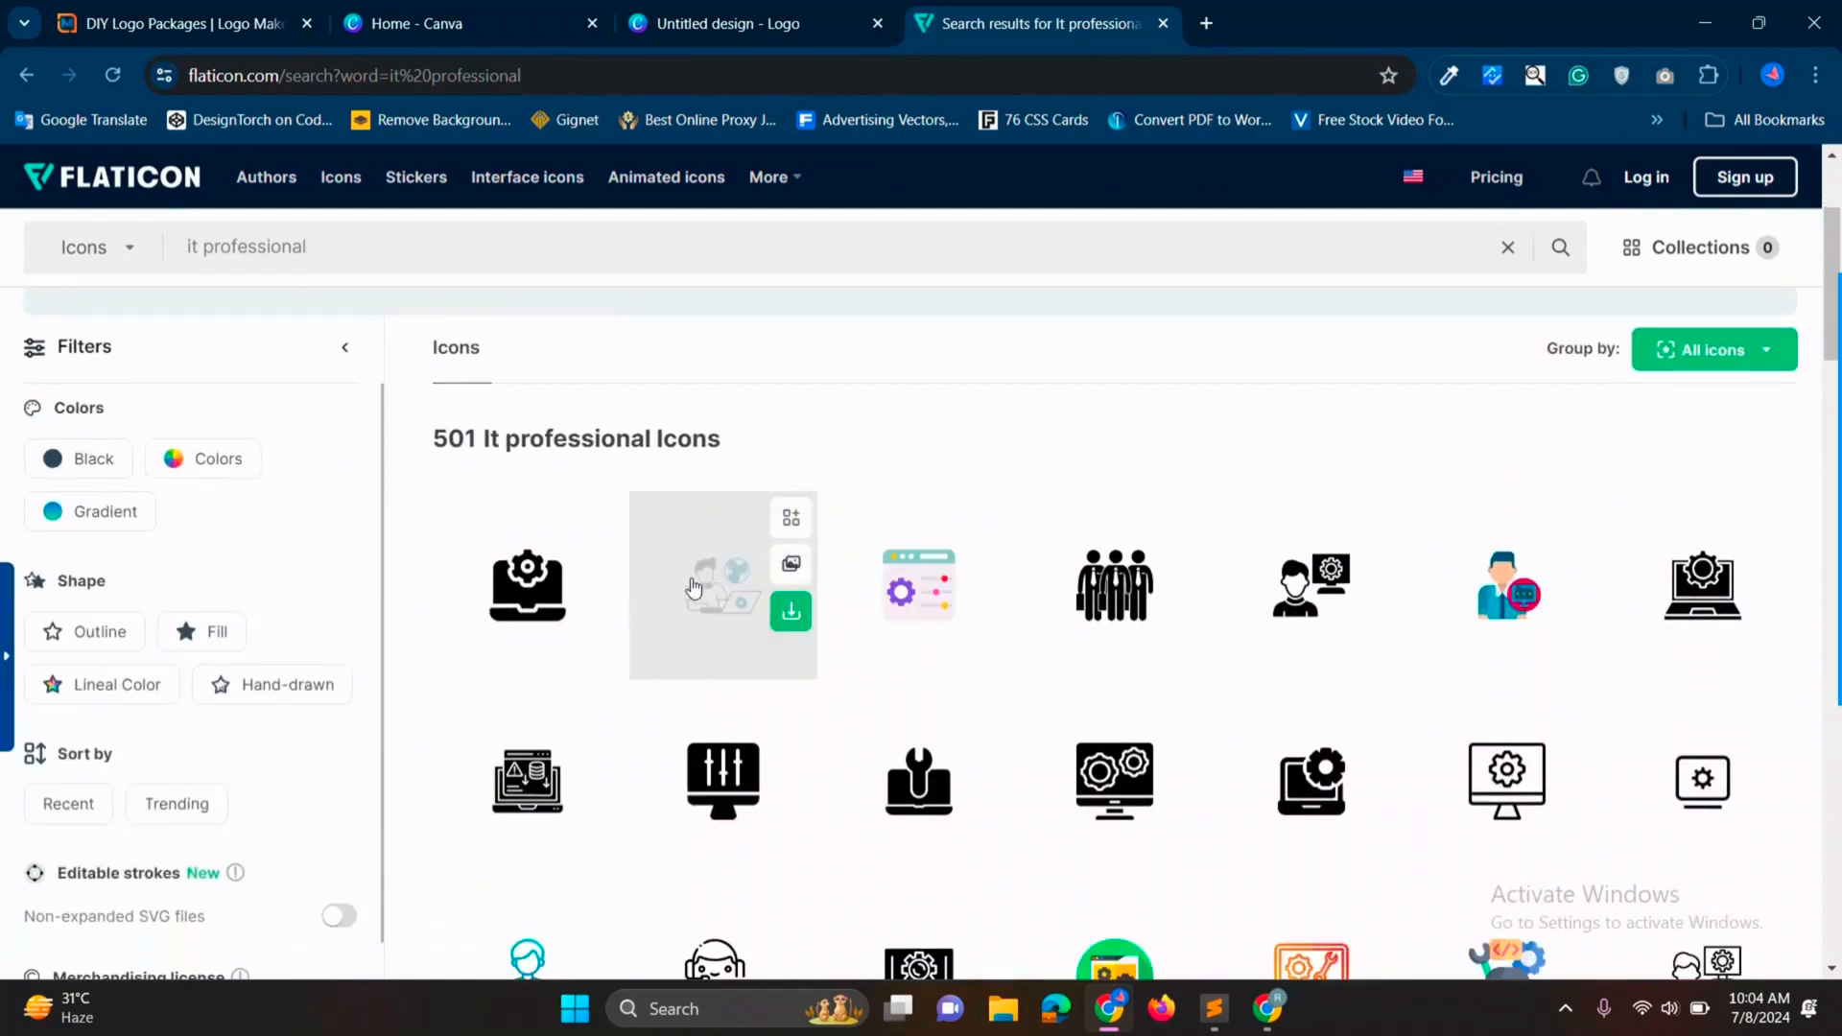
left_click(723, 583)
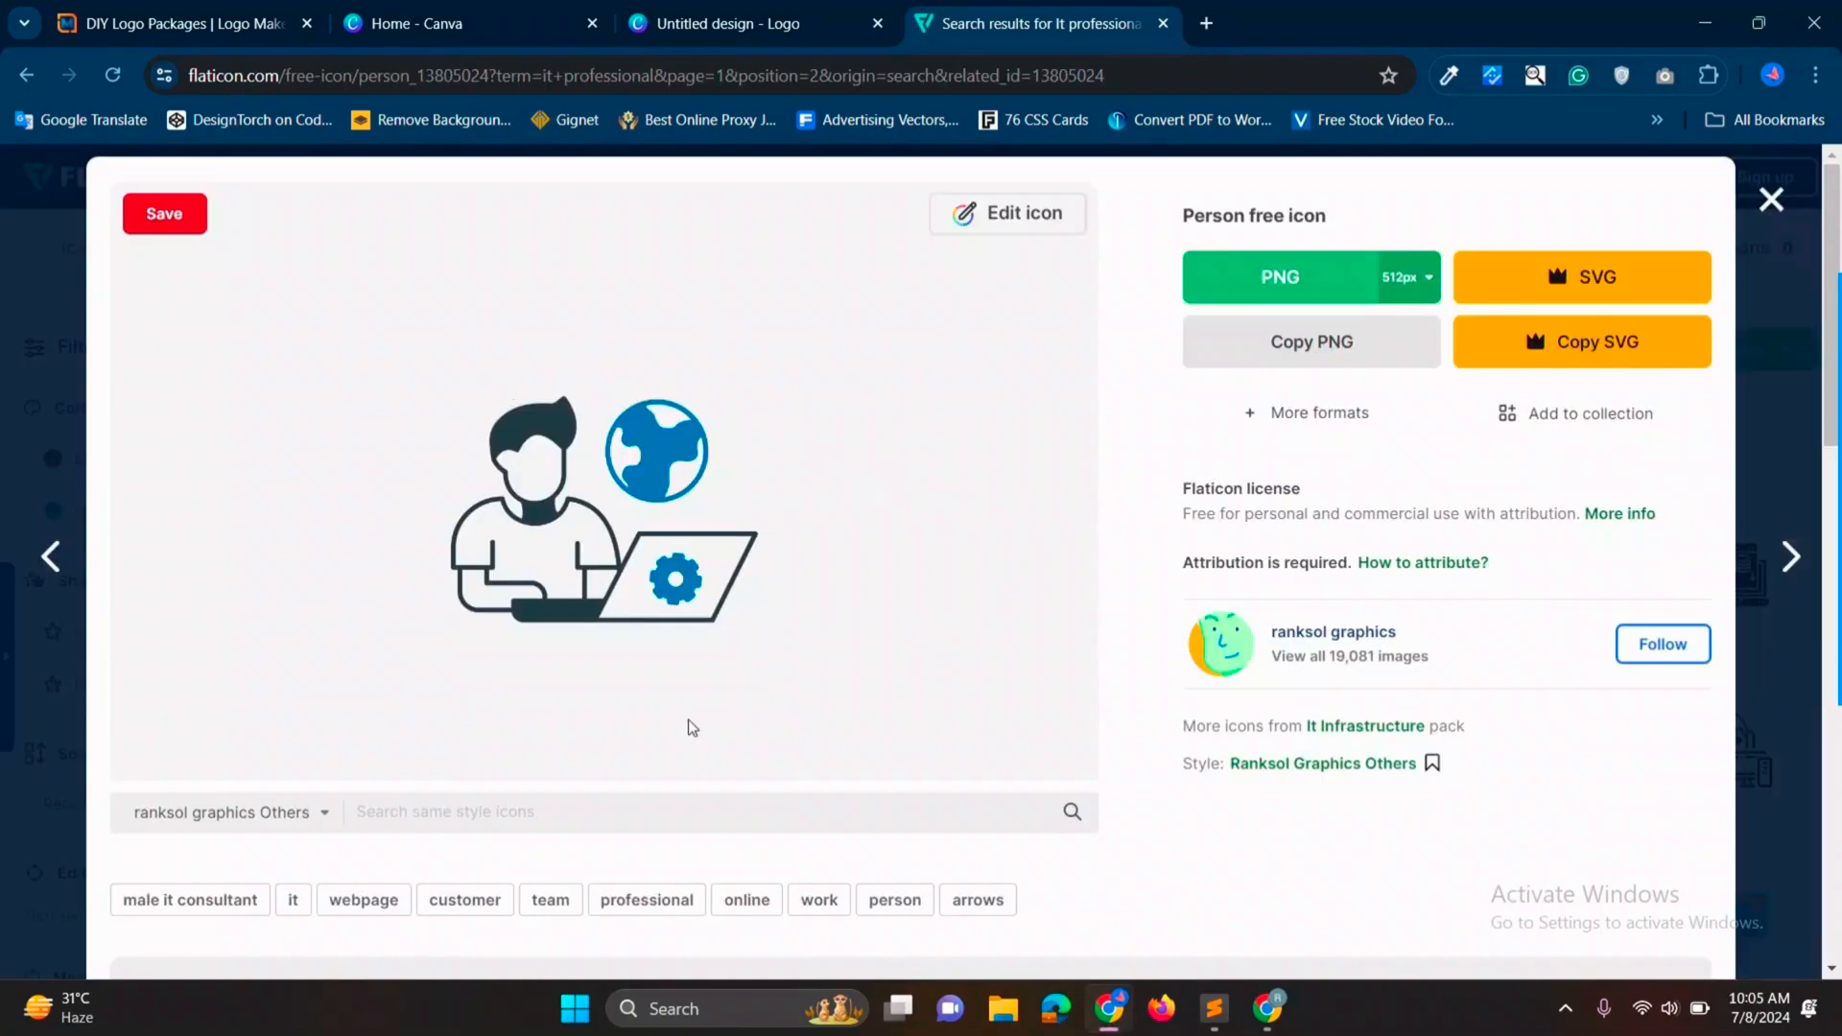
mouse_move(1007, 245)
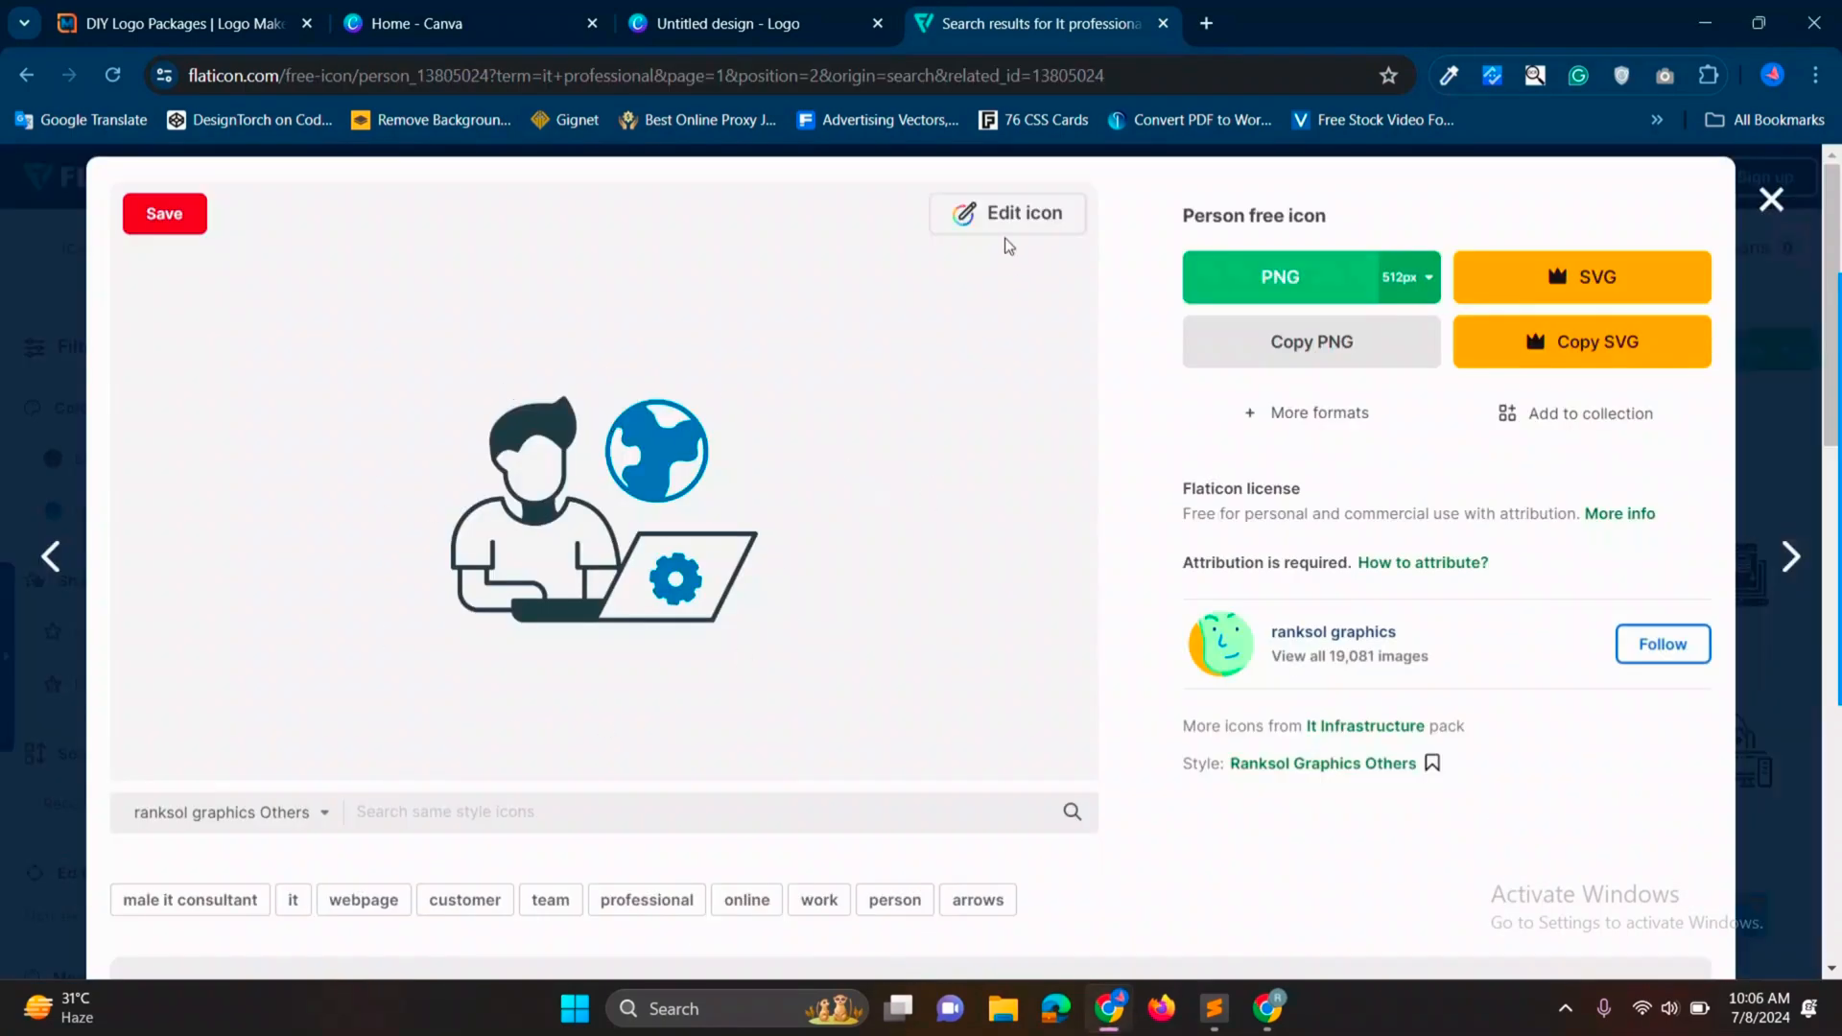
left_click(1007, 213)
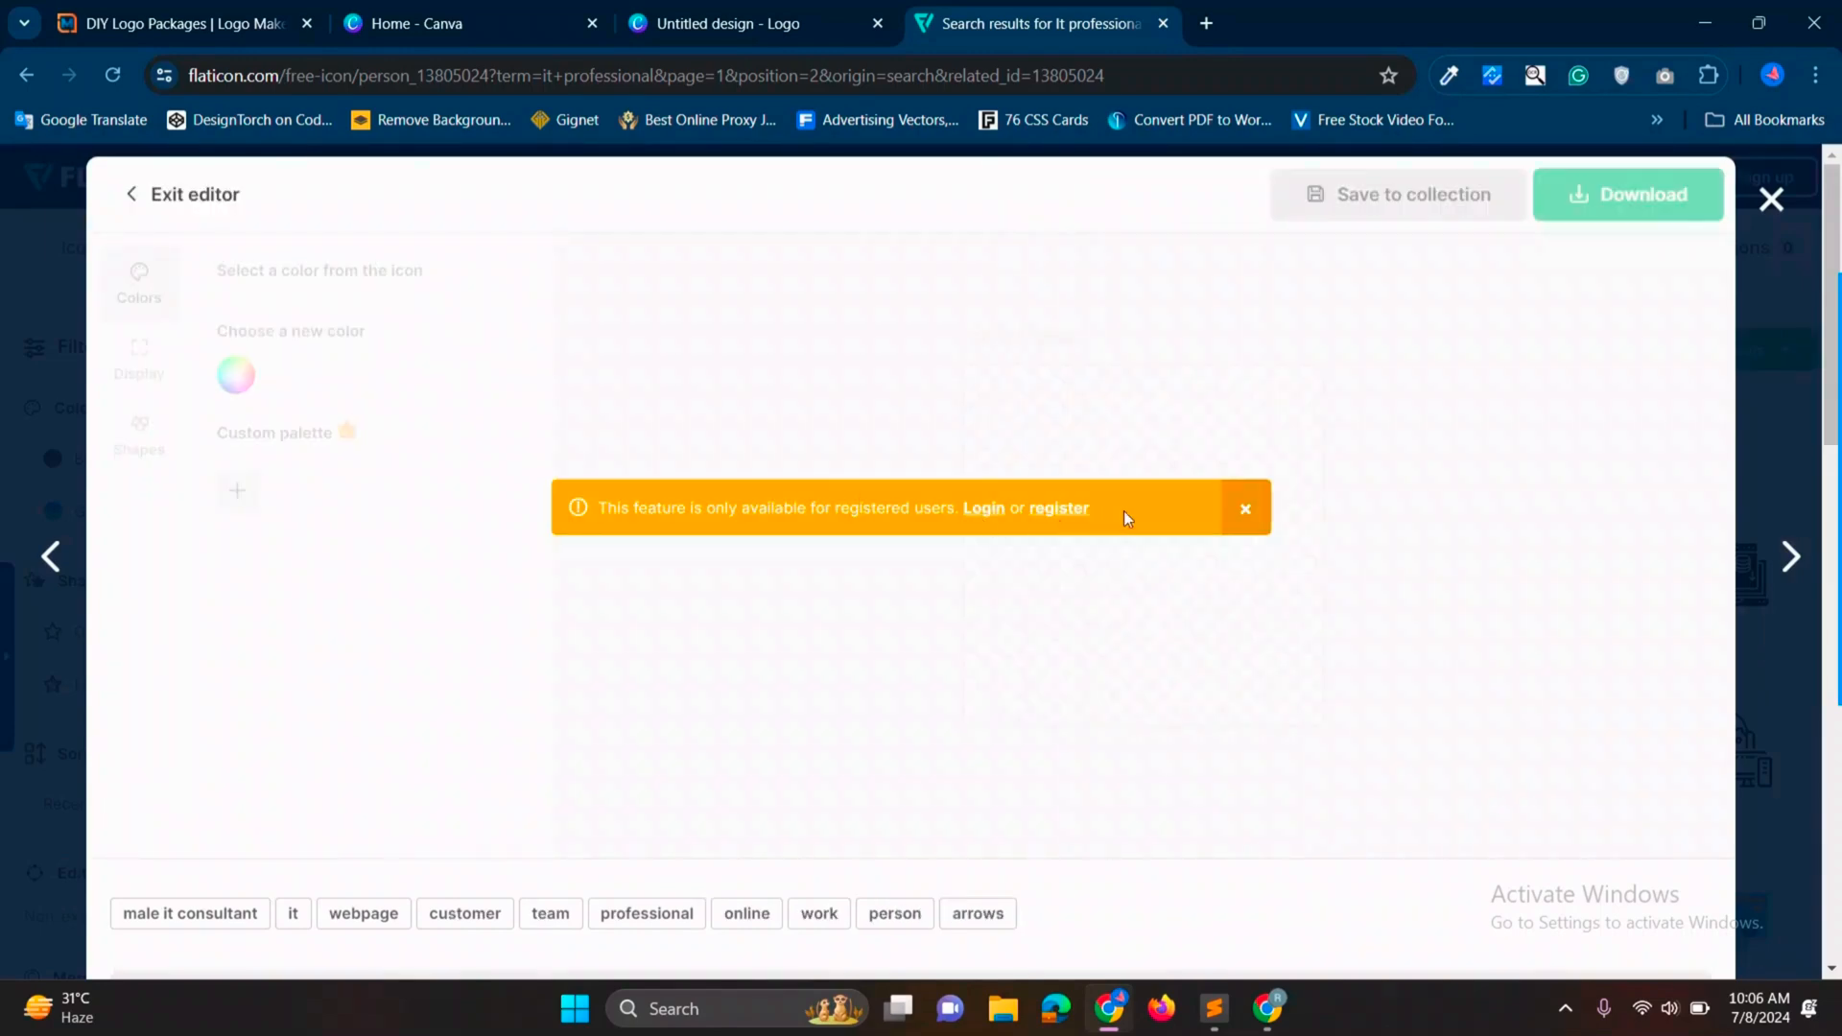
mouse_move(1055, 506)
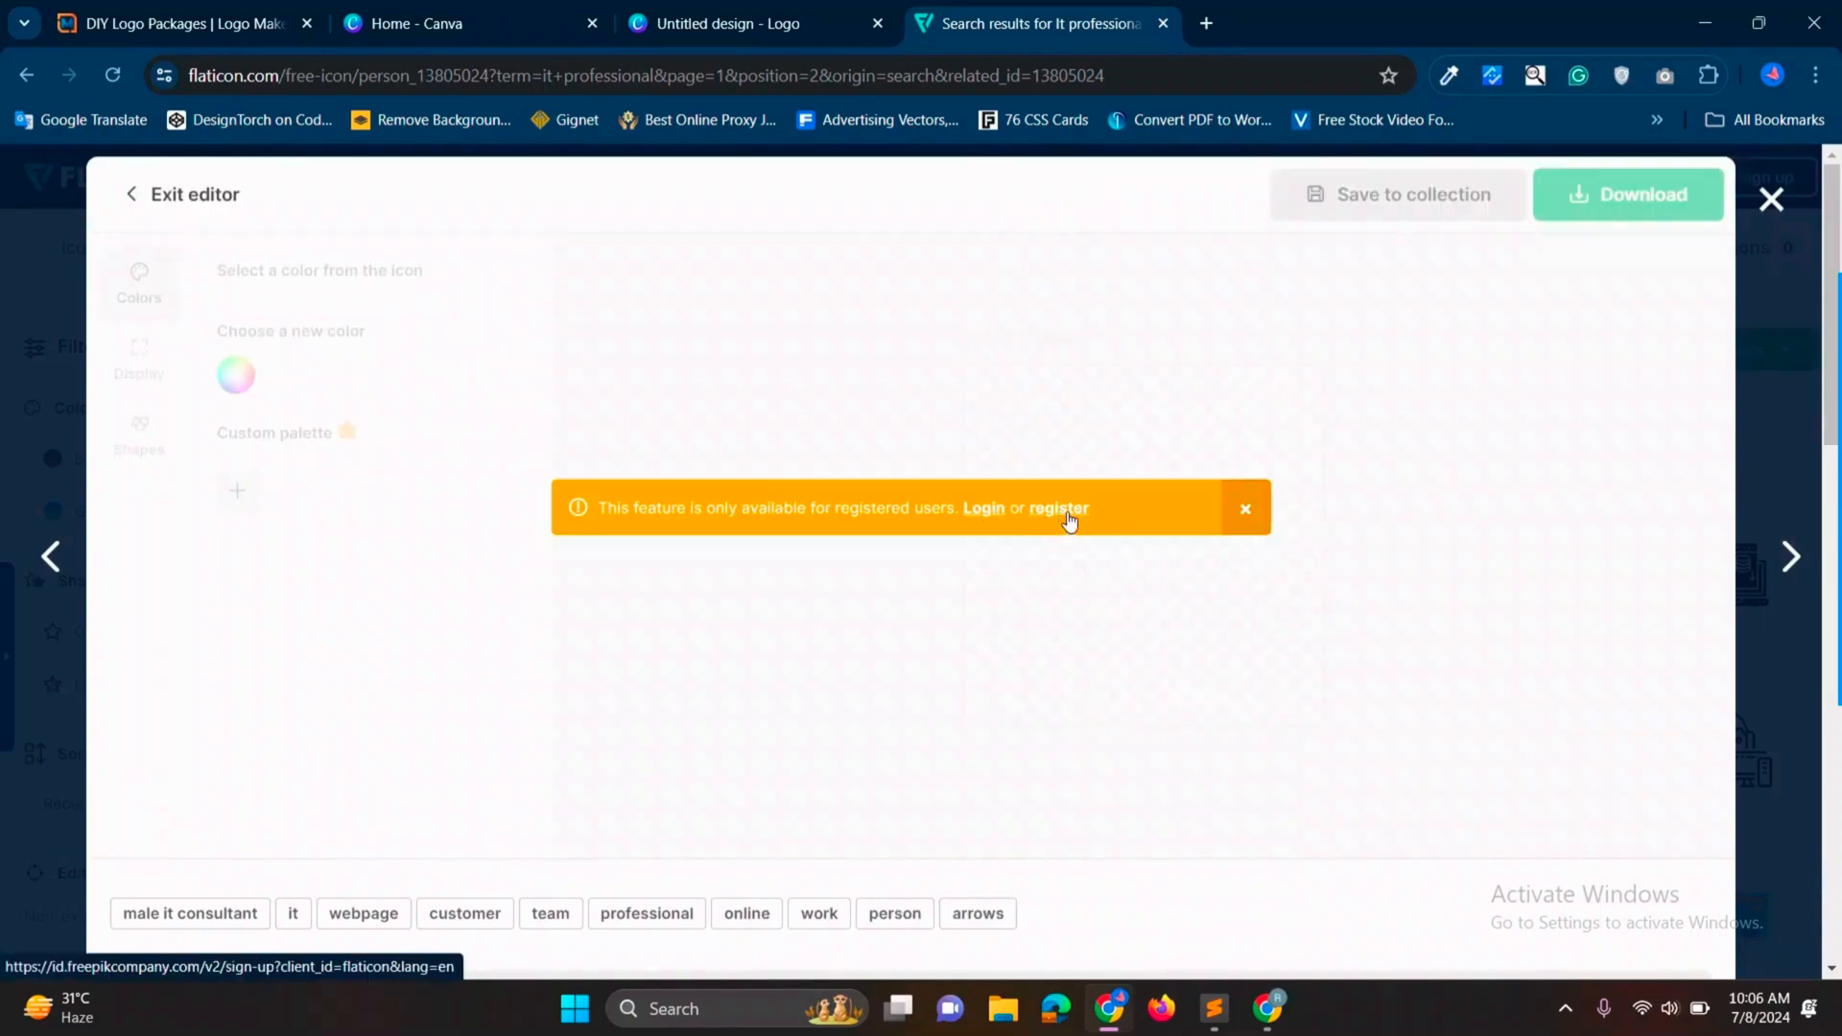
Step: Register via the warning banner and sign in with the existing Google account
left_click(1056, 506)
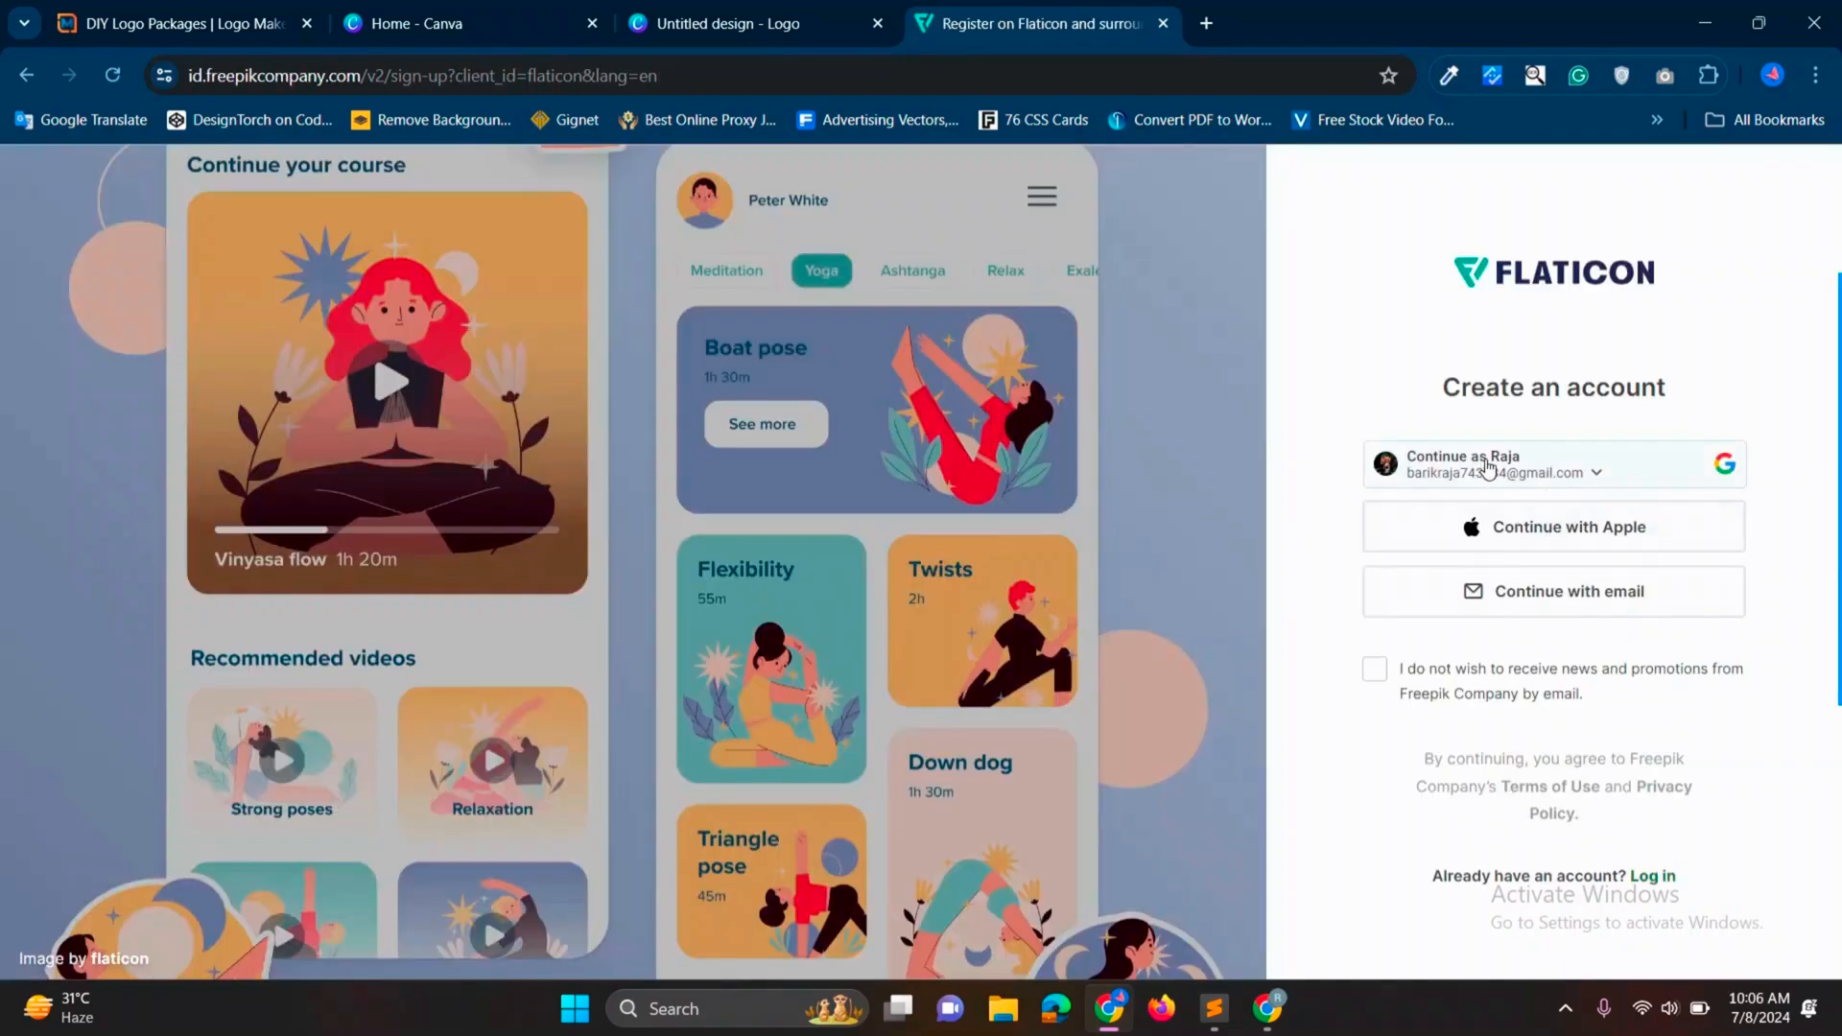
left_click(1485, 463)
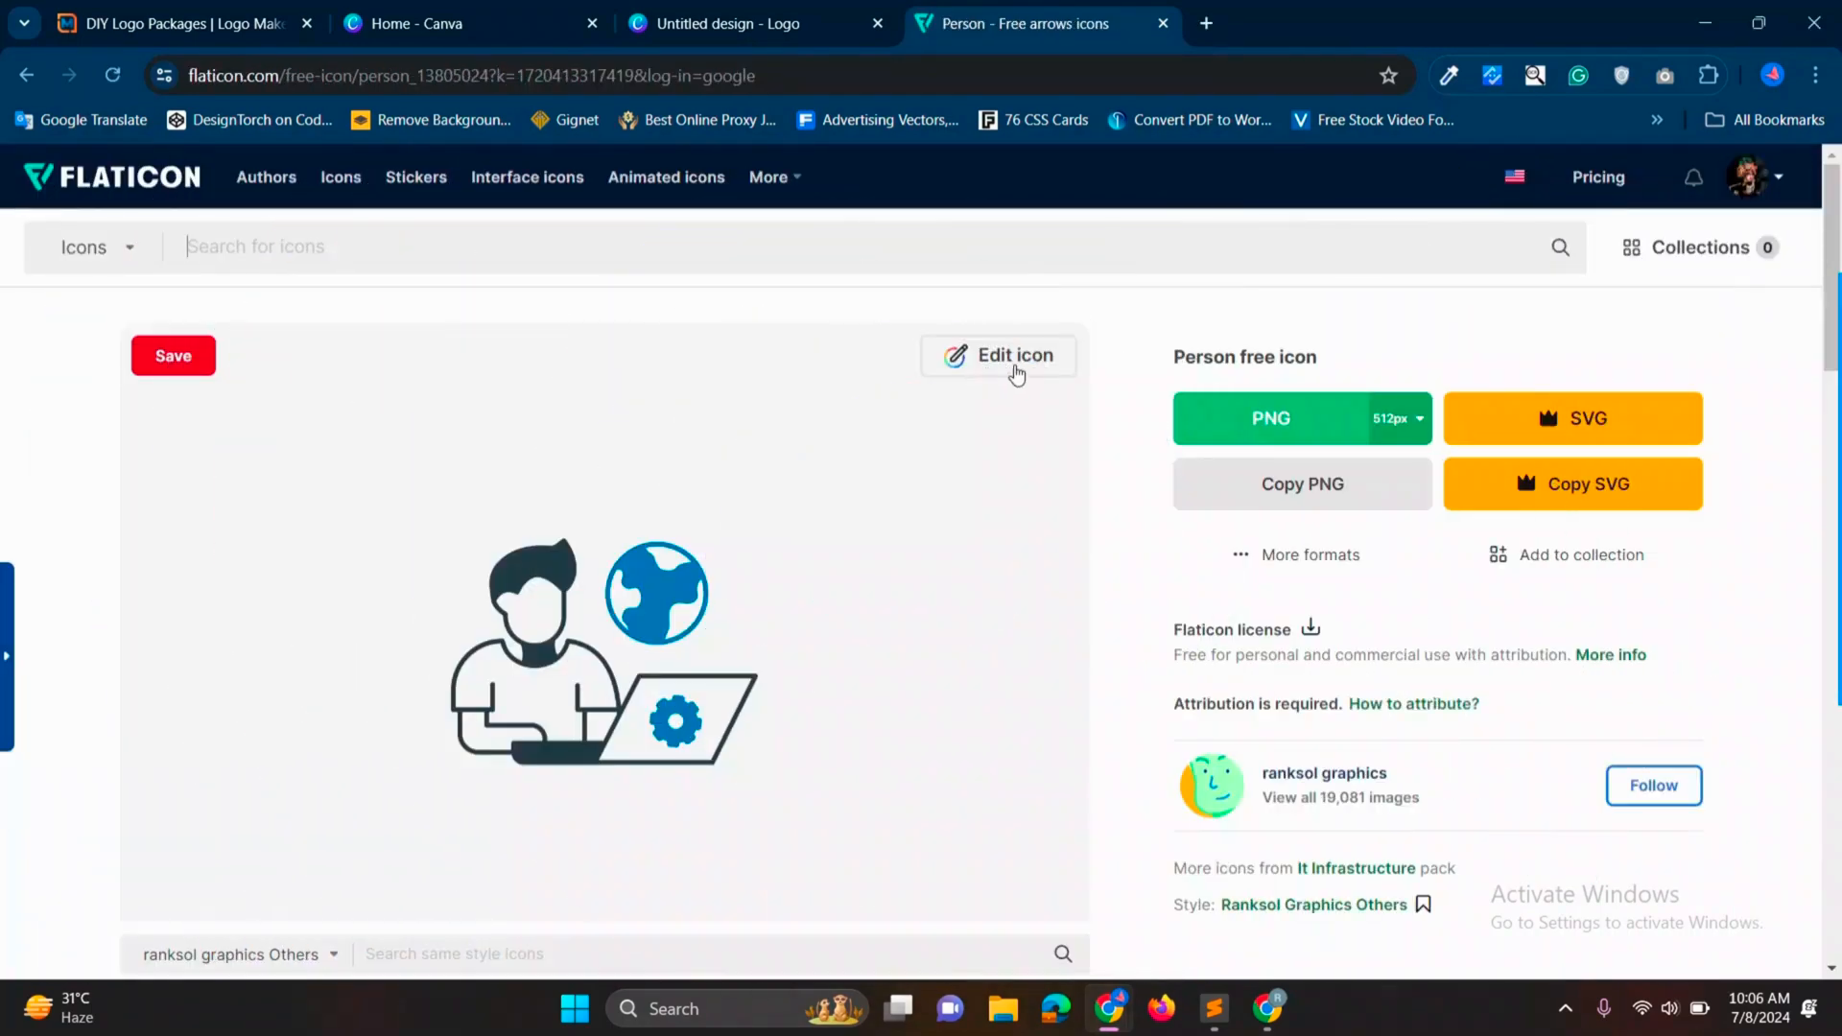
Step: Recolour the dark parts of the person-with-laptop icon blue
left_click(997, 355)
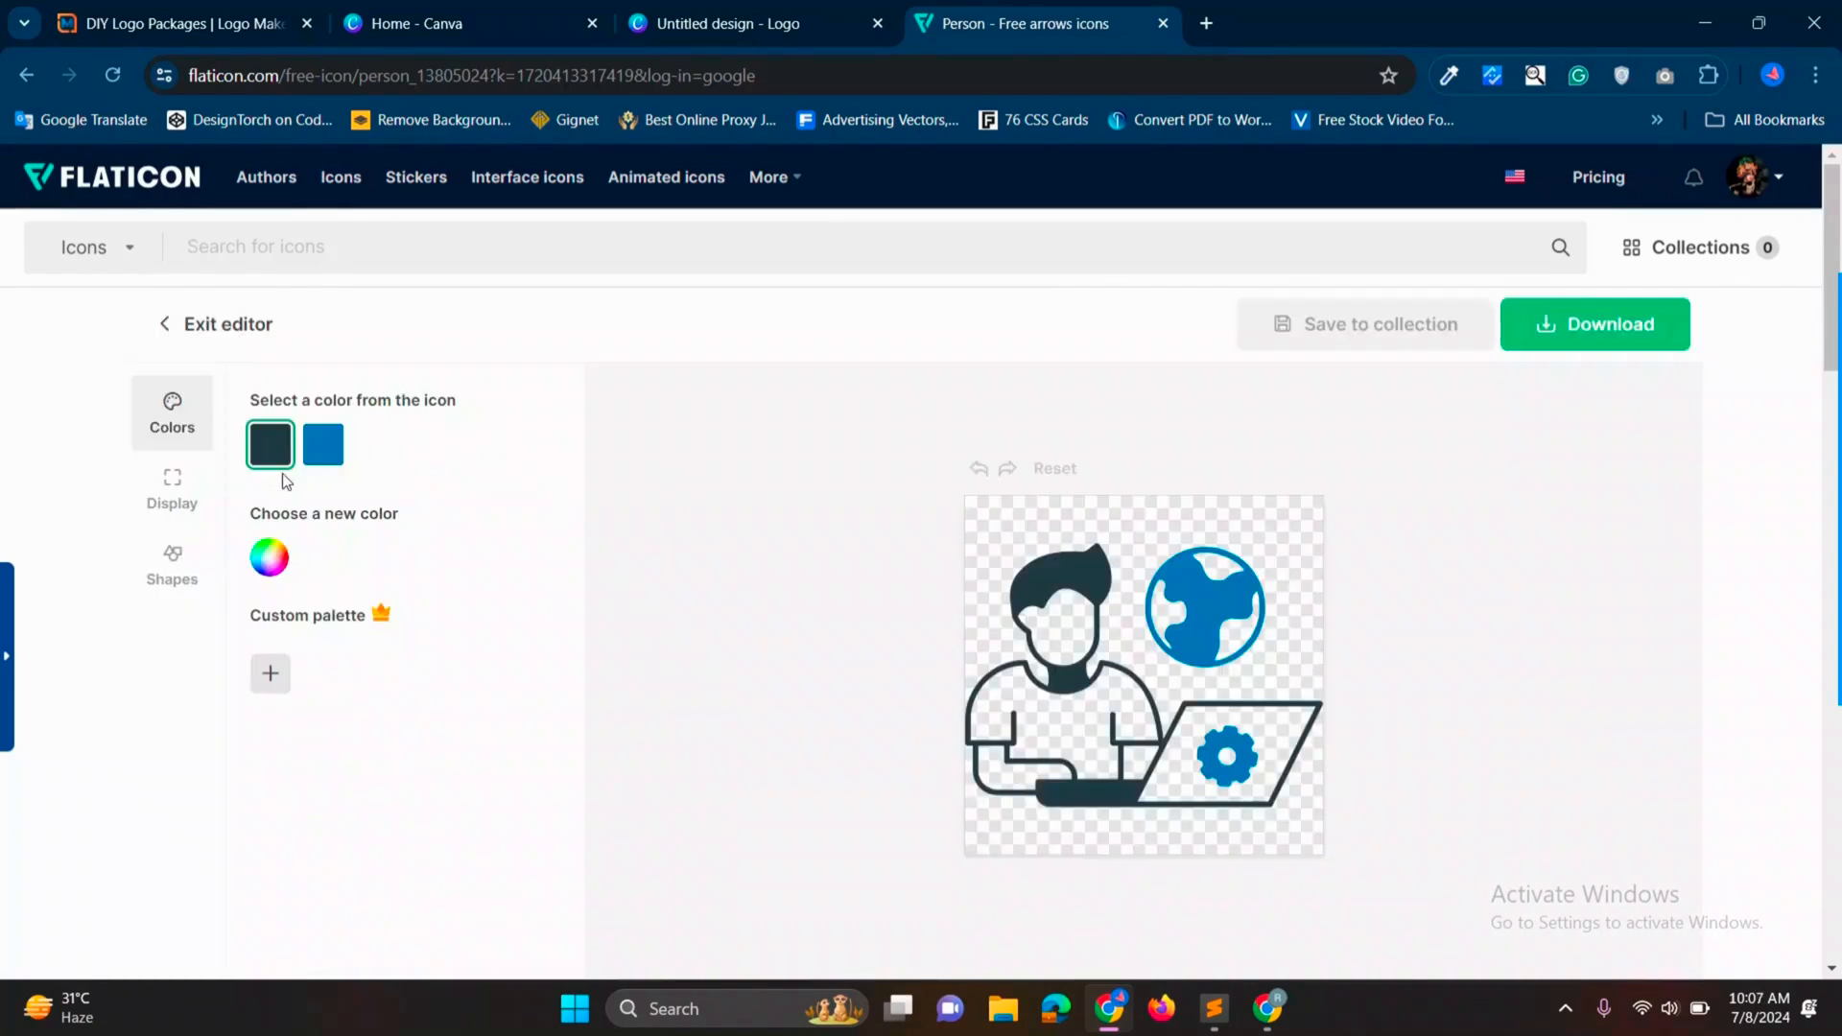
left_click(269, 556)
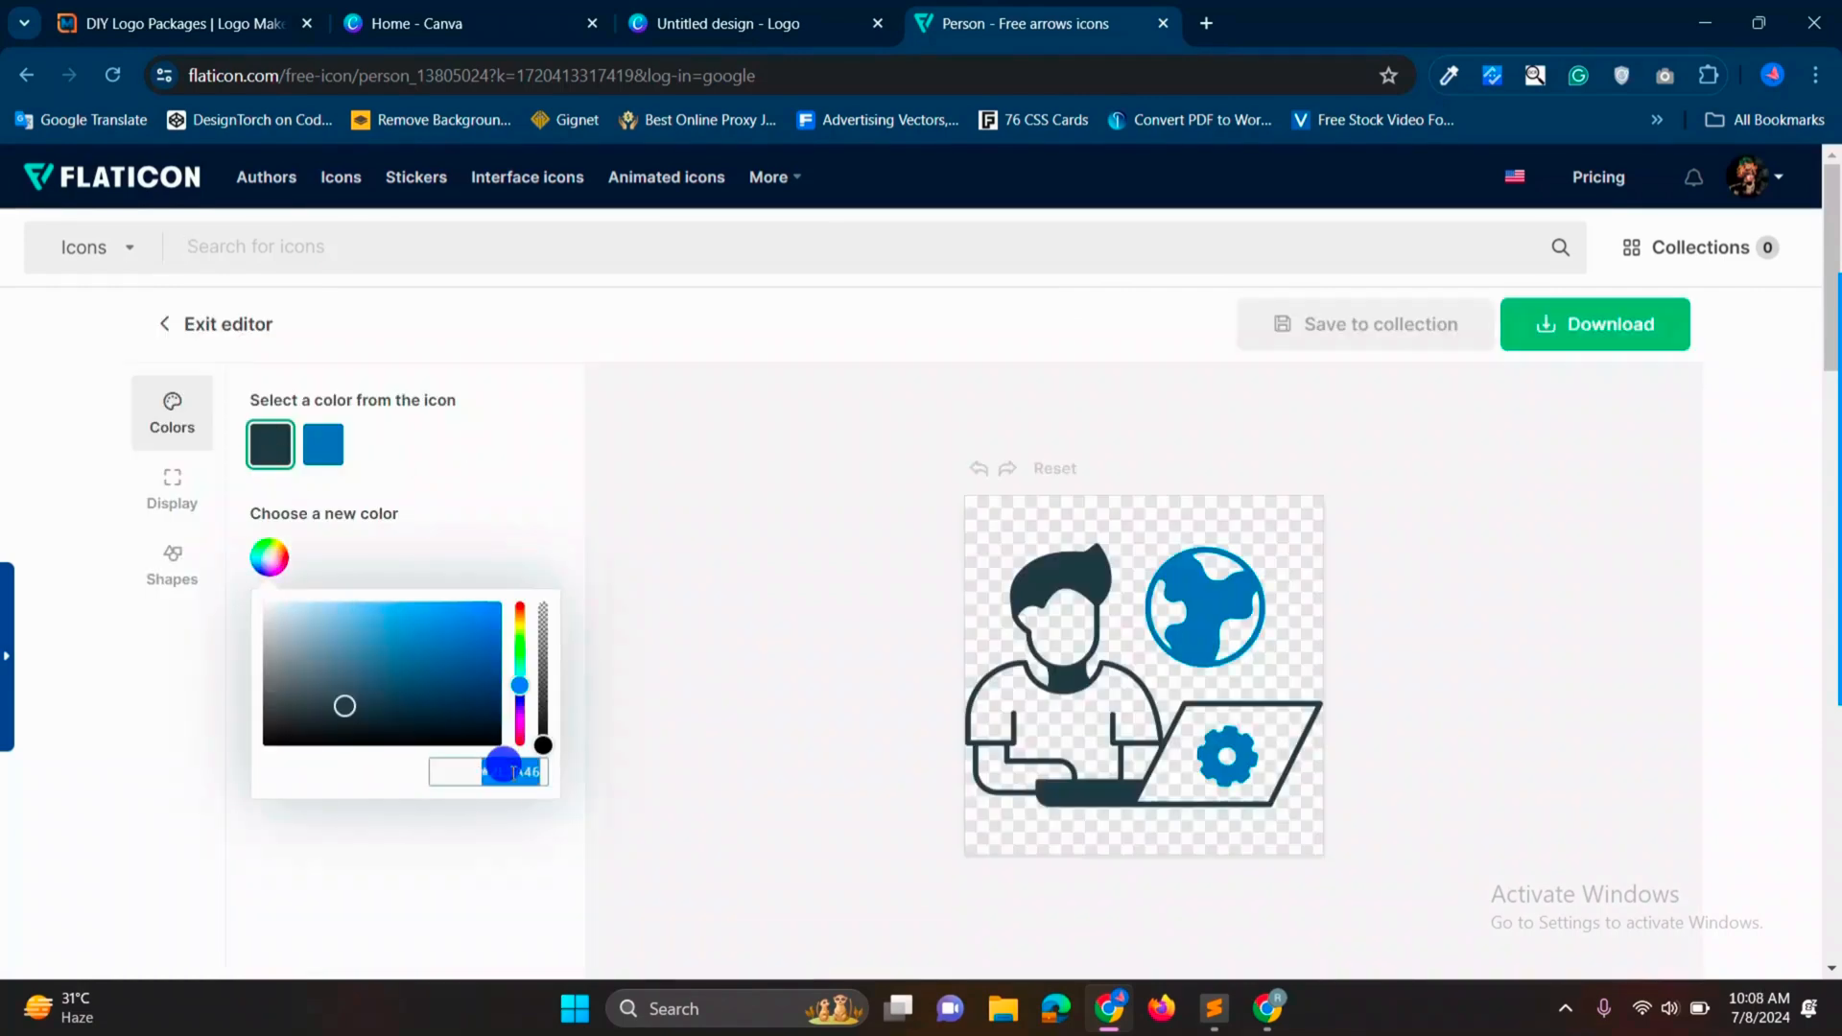
left_click(322, 443)
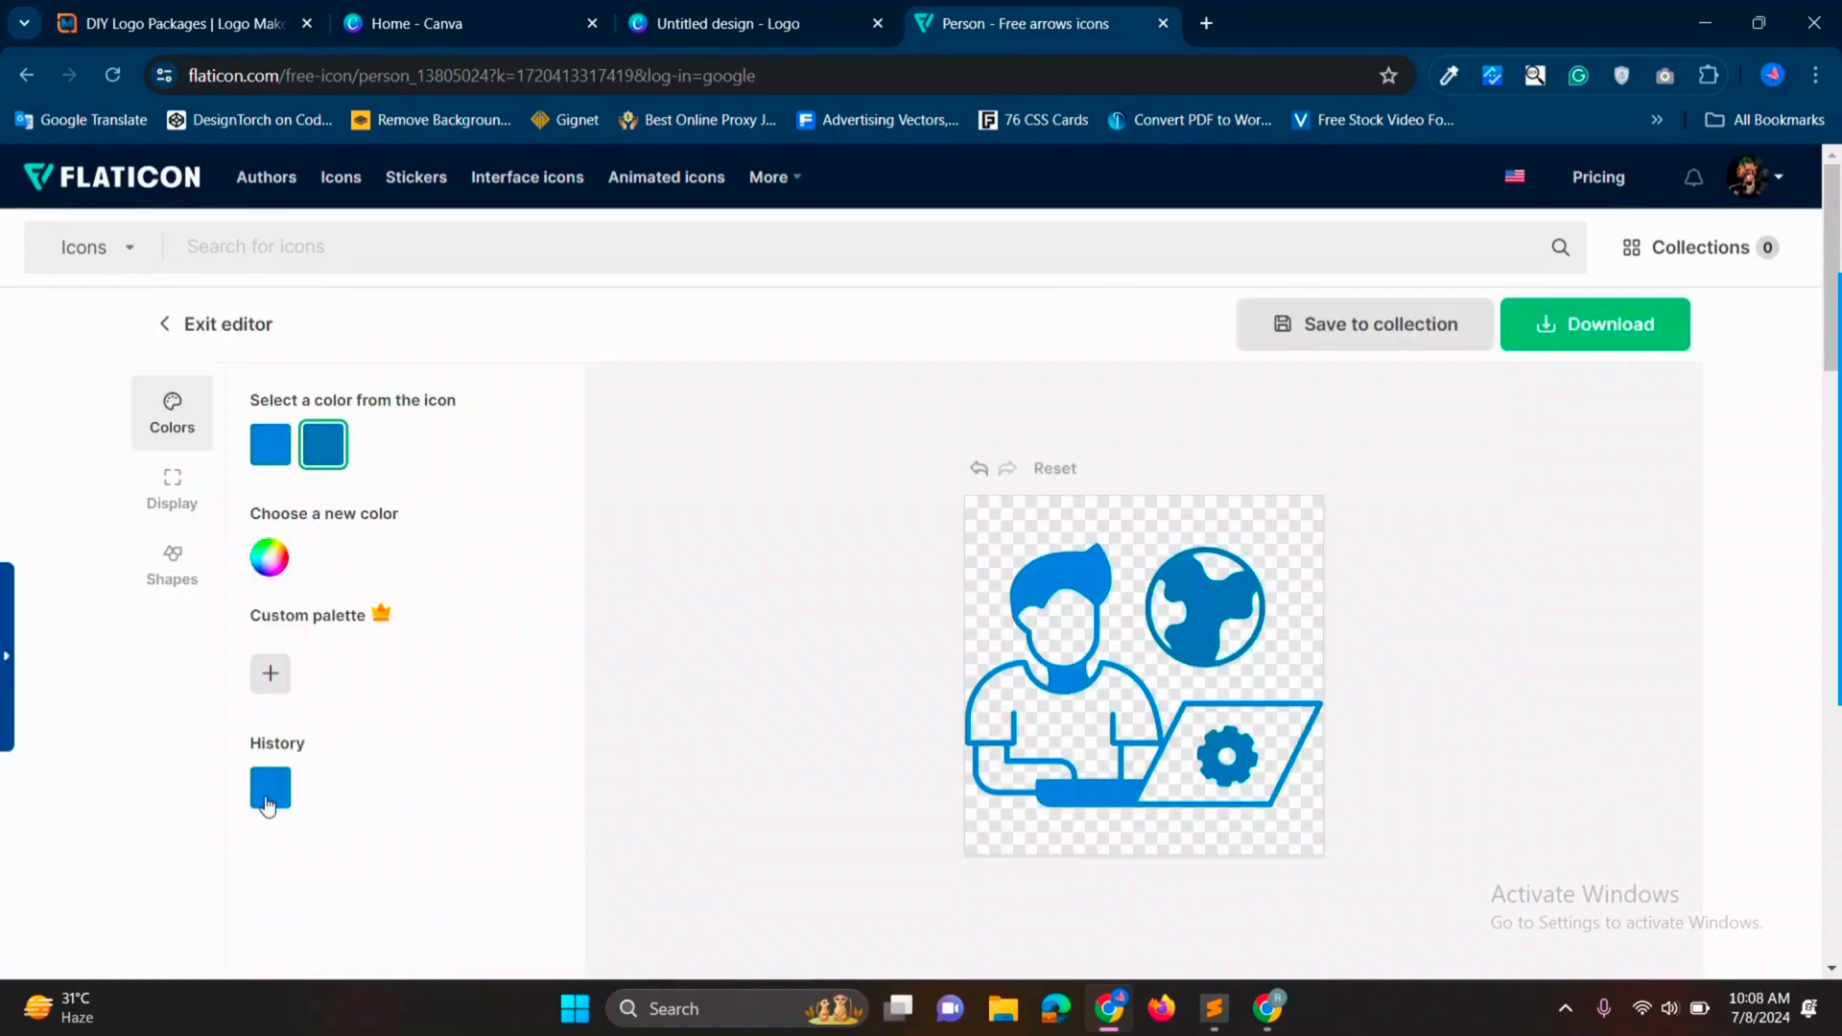
Step: Place the icon on a white circle background and set its scale to about 70
left_click(171, 564)
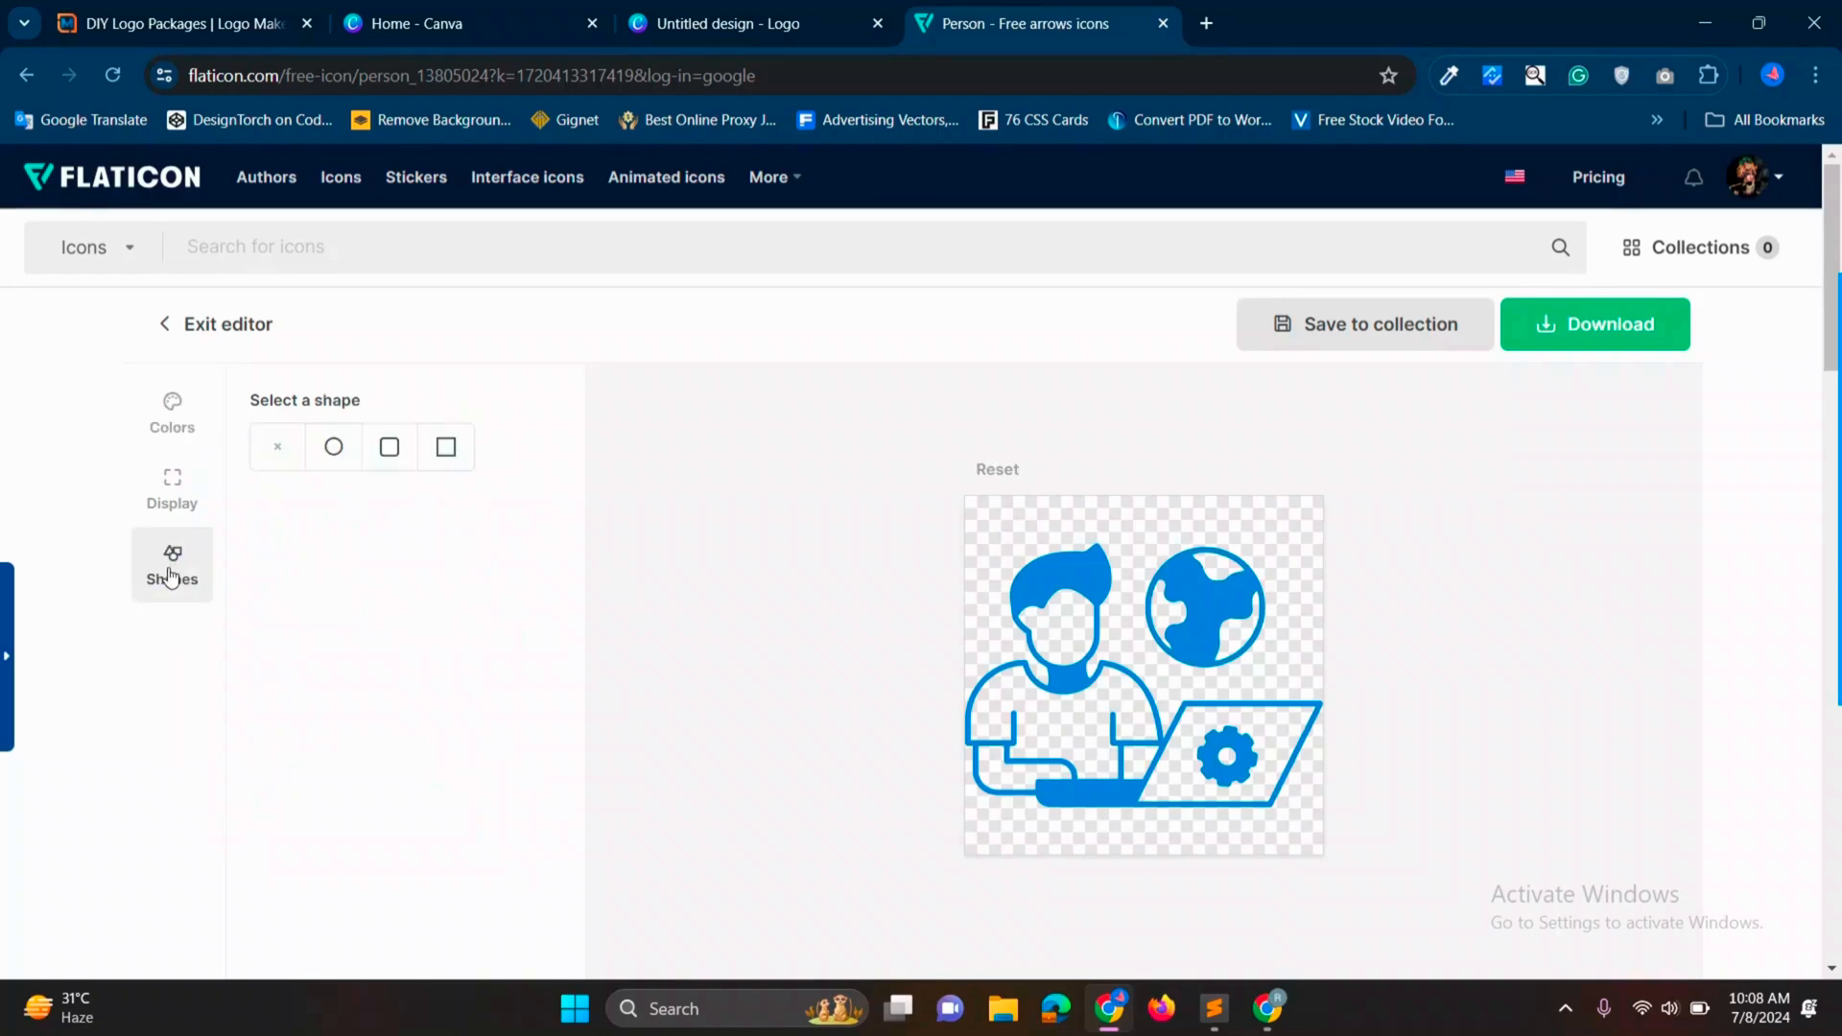
mouse_move(334, 447)
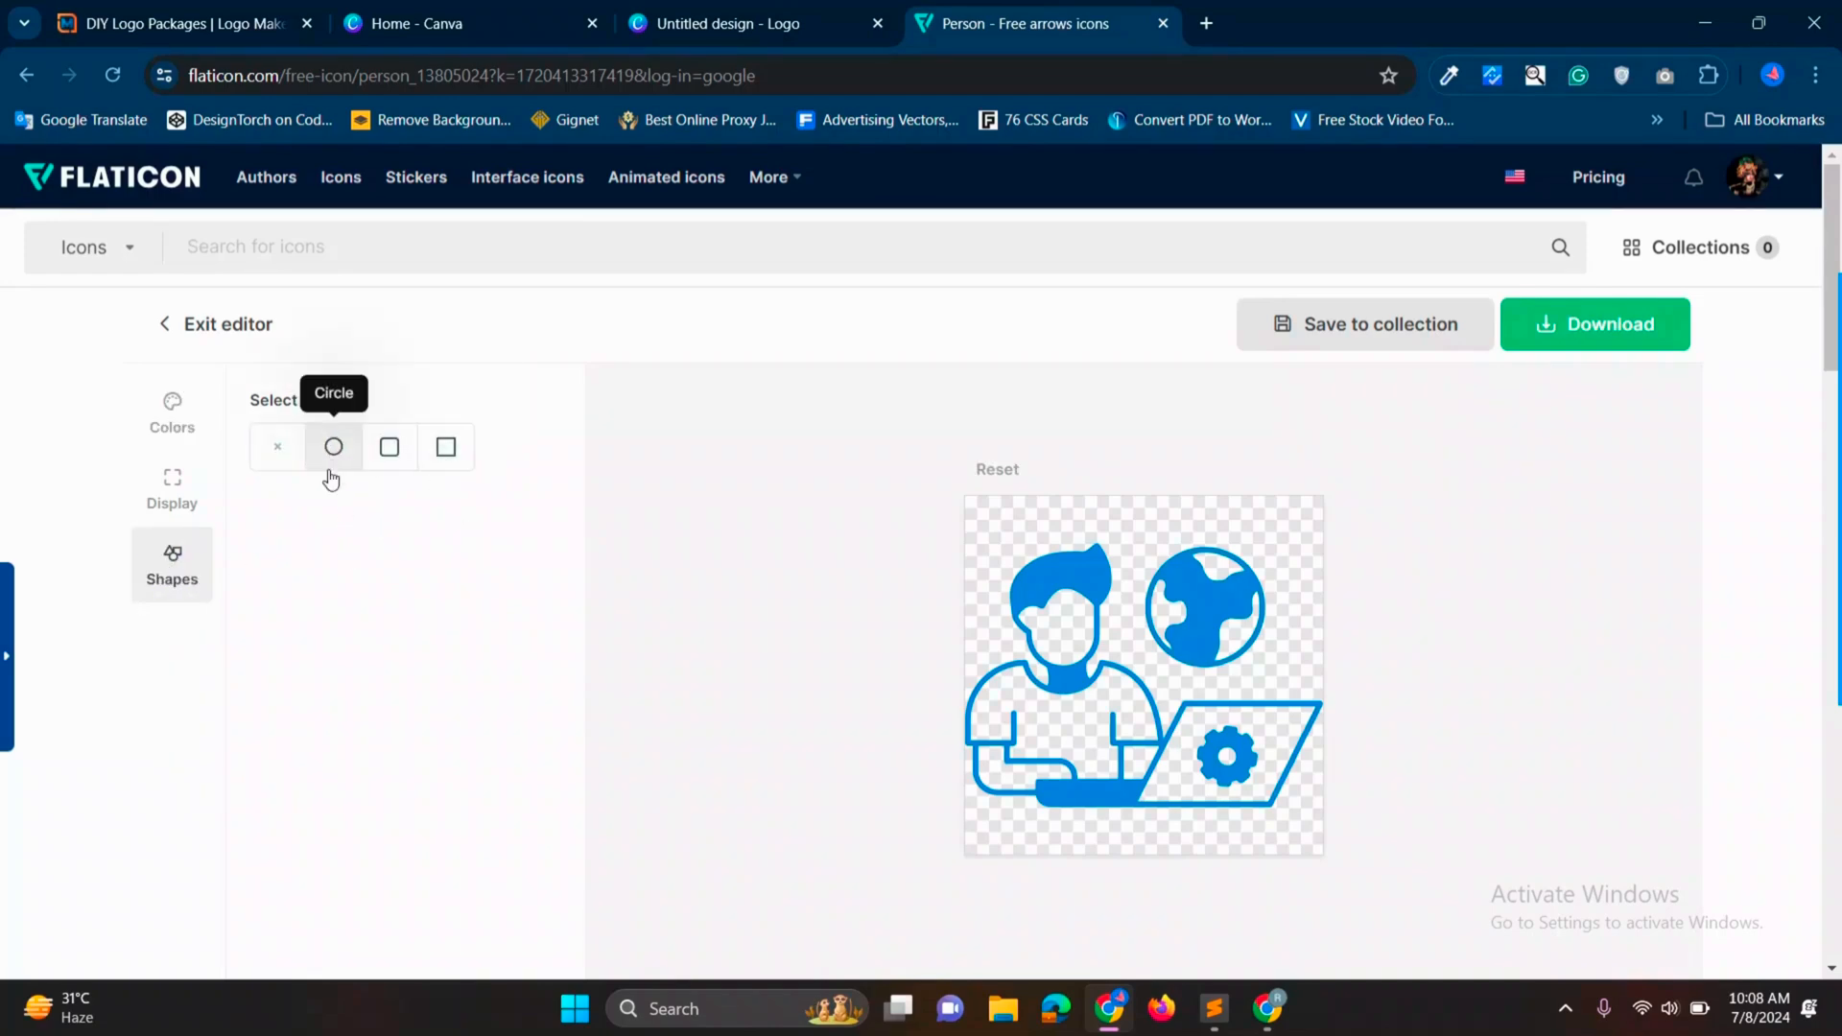
left_click(332, 447)
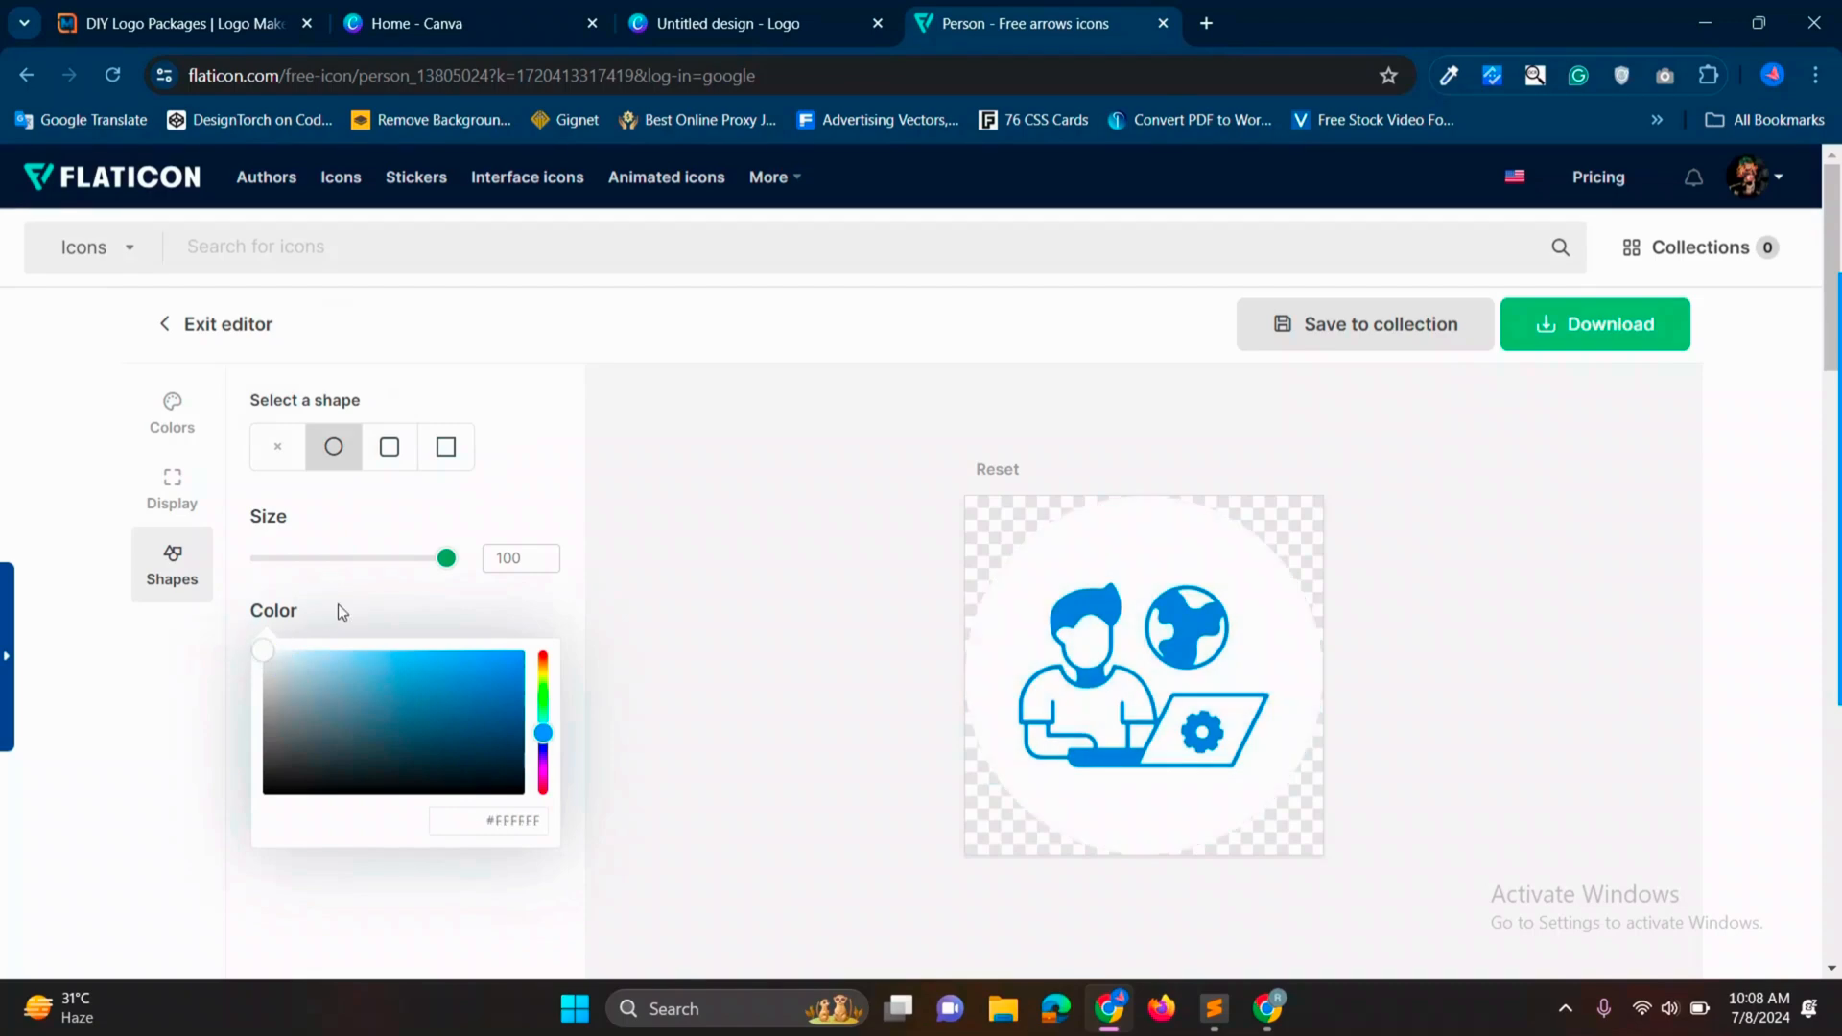
left_click(170, 481)
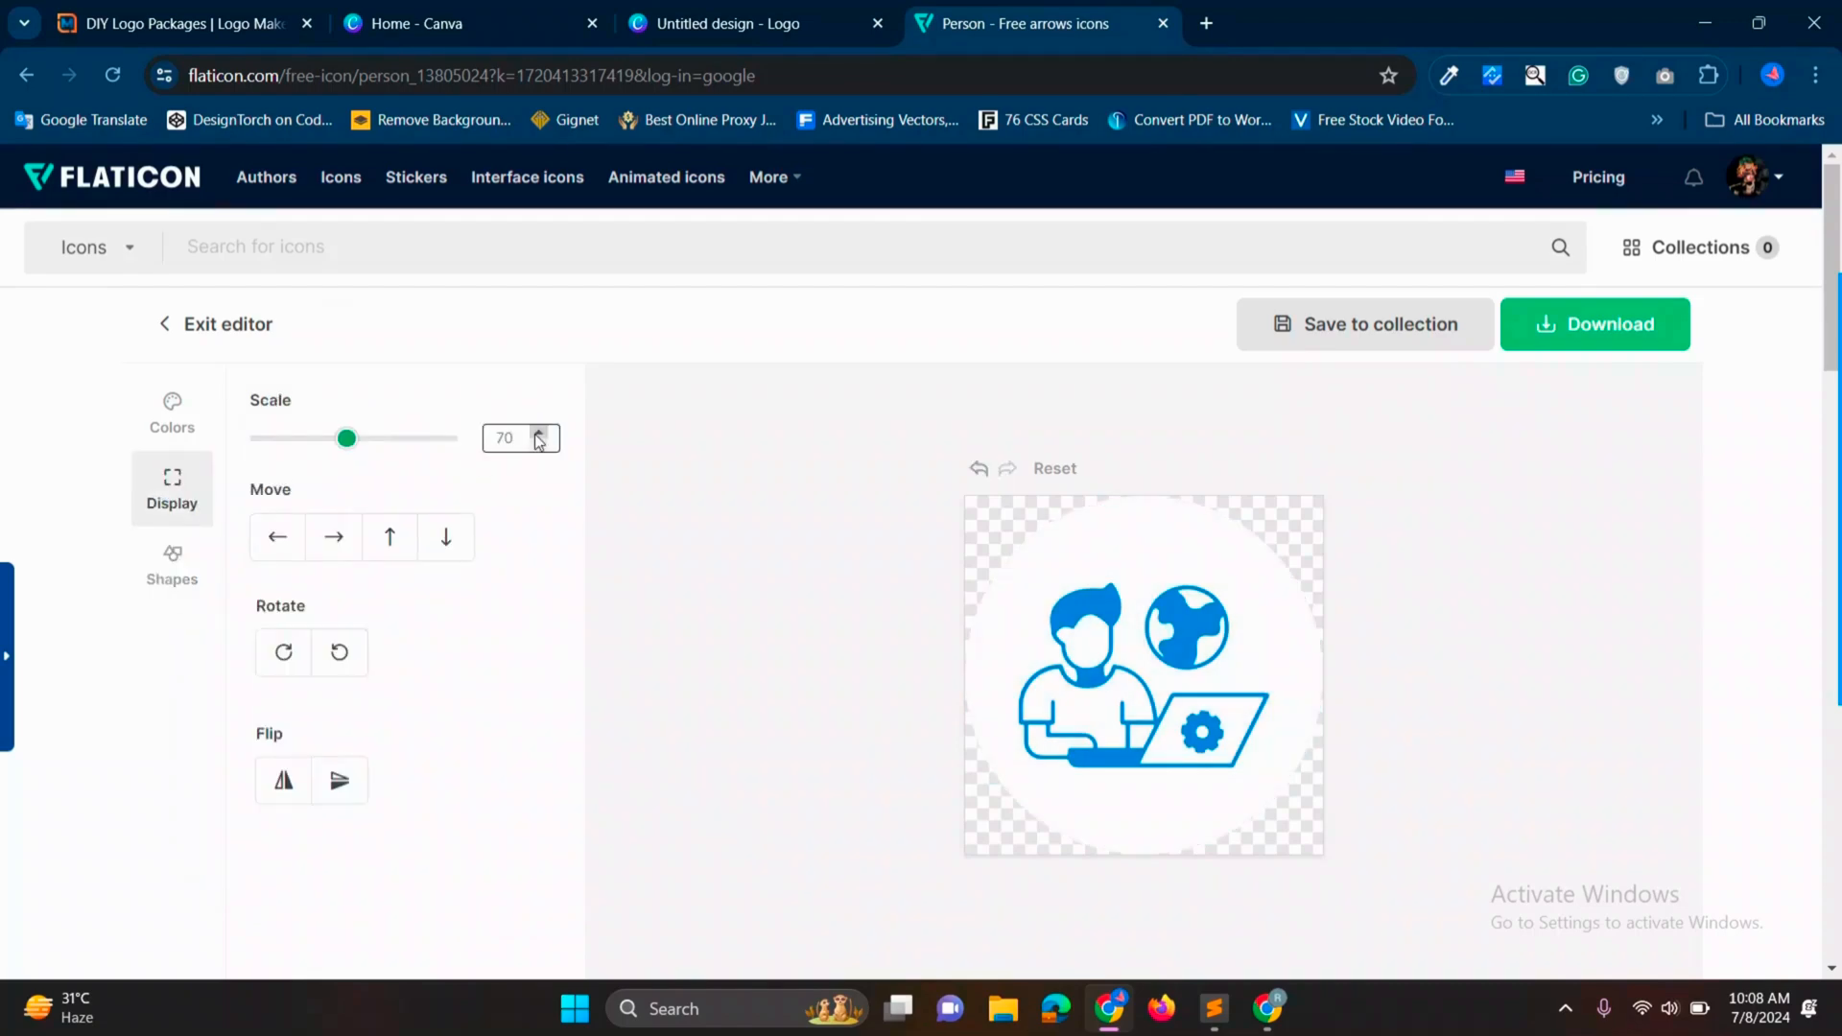
left_click(1594, 325)
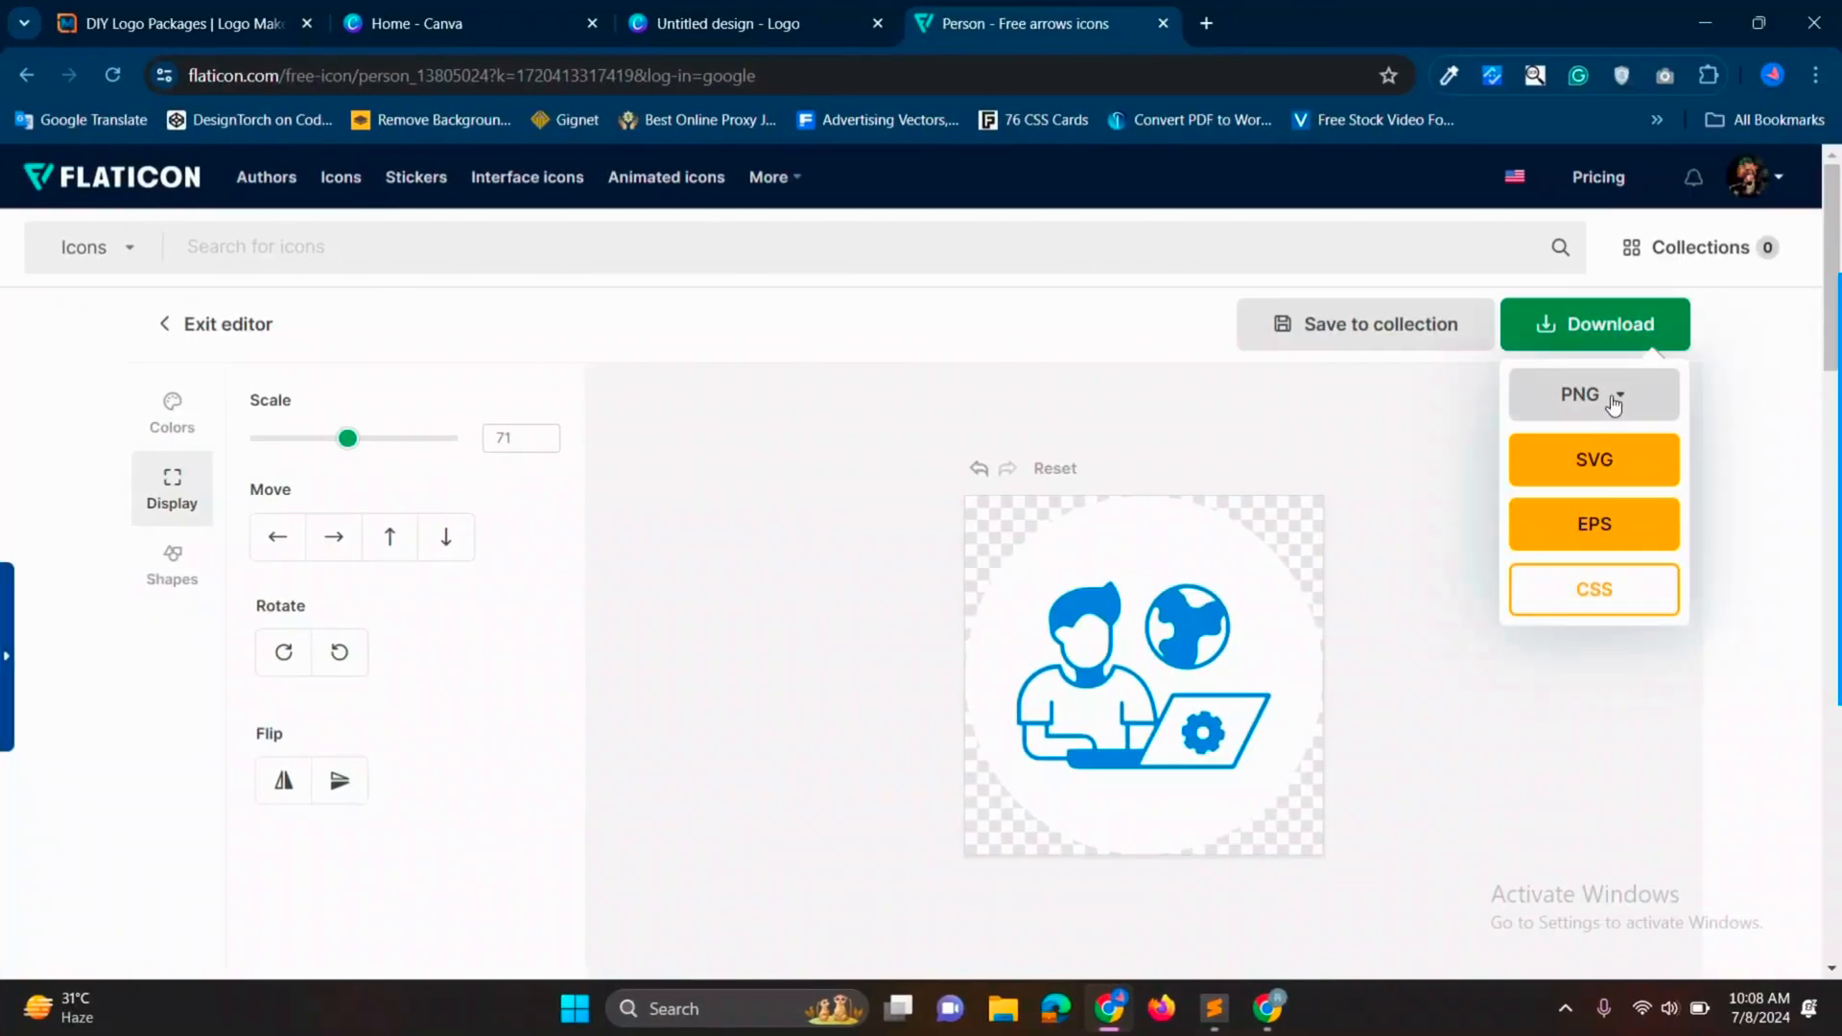
Step: Download the icon as a 512px PNG using the free attribution-required option
left_click(1619, 395)
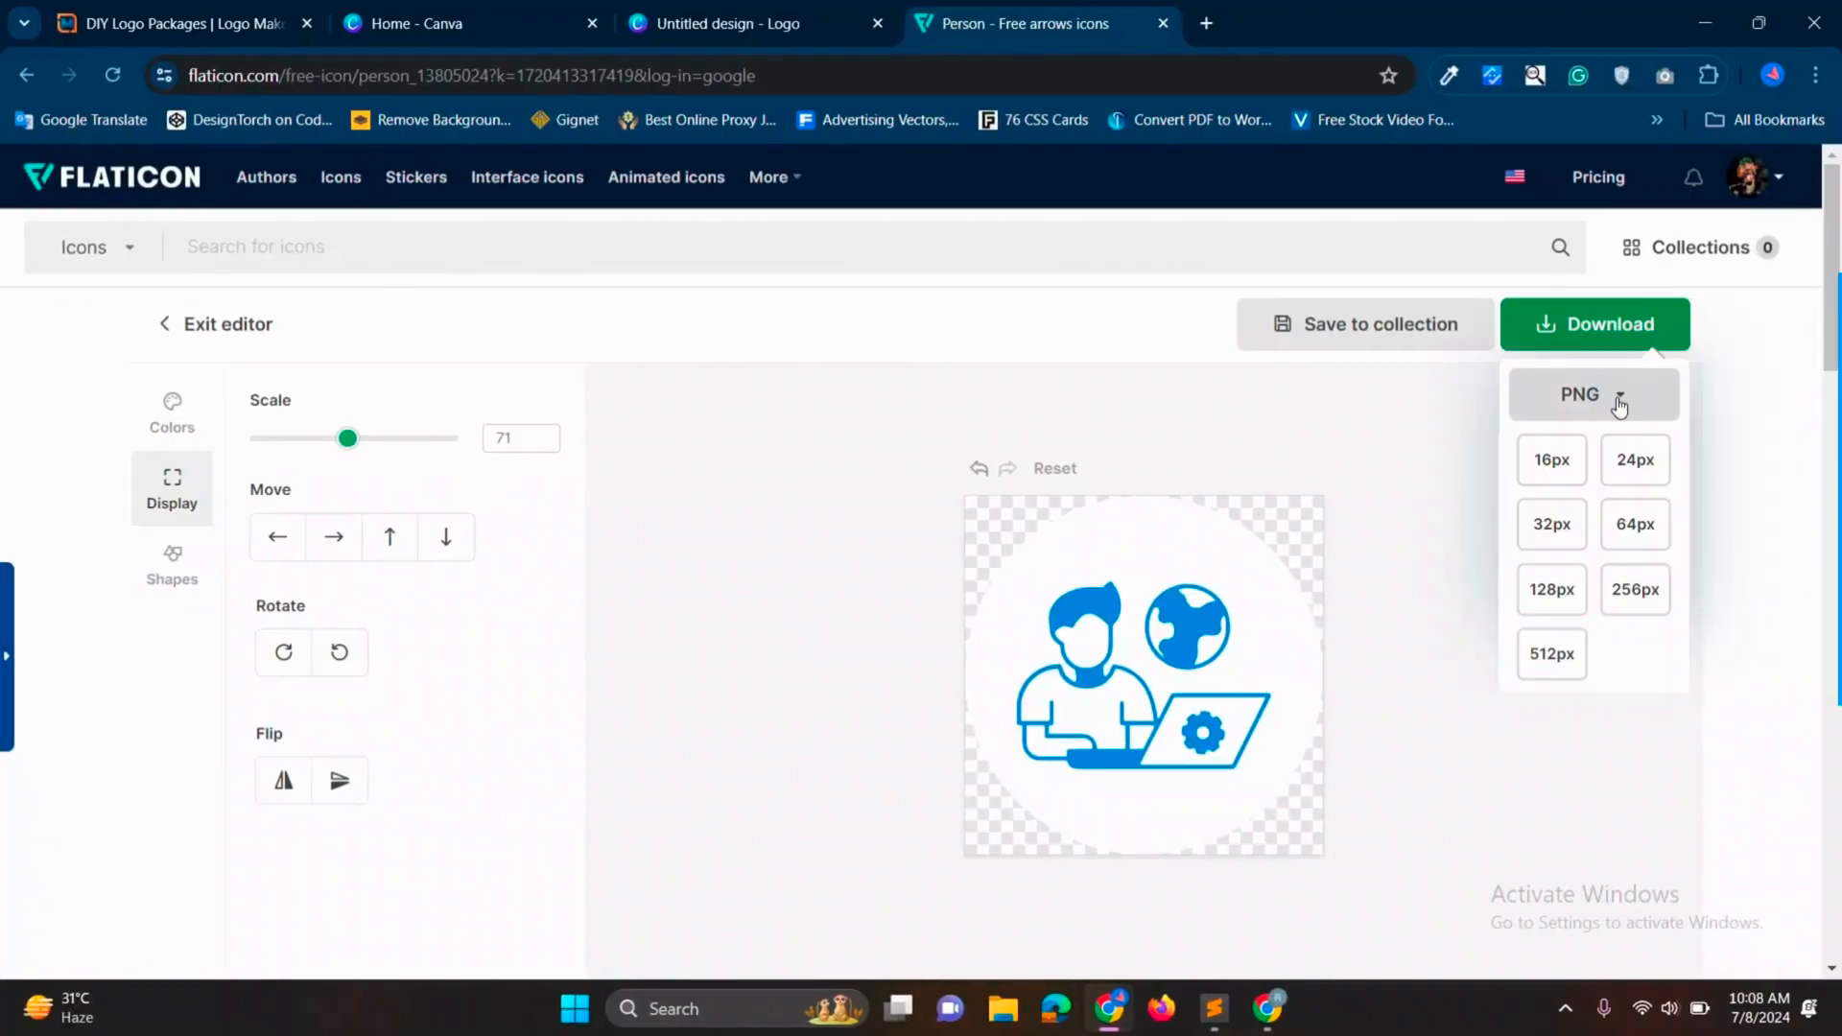
left_click(1551, 655)
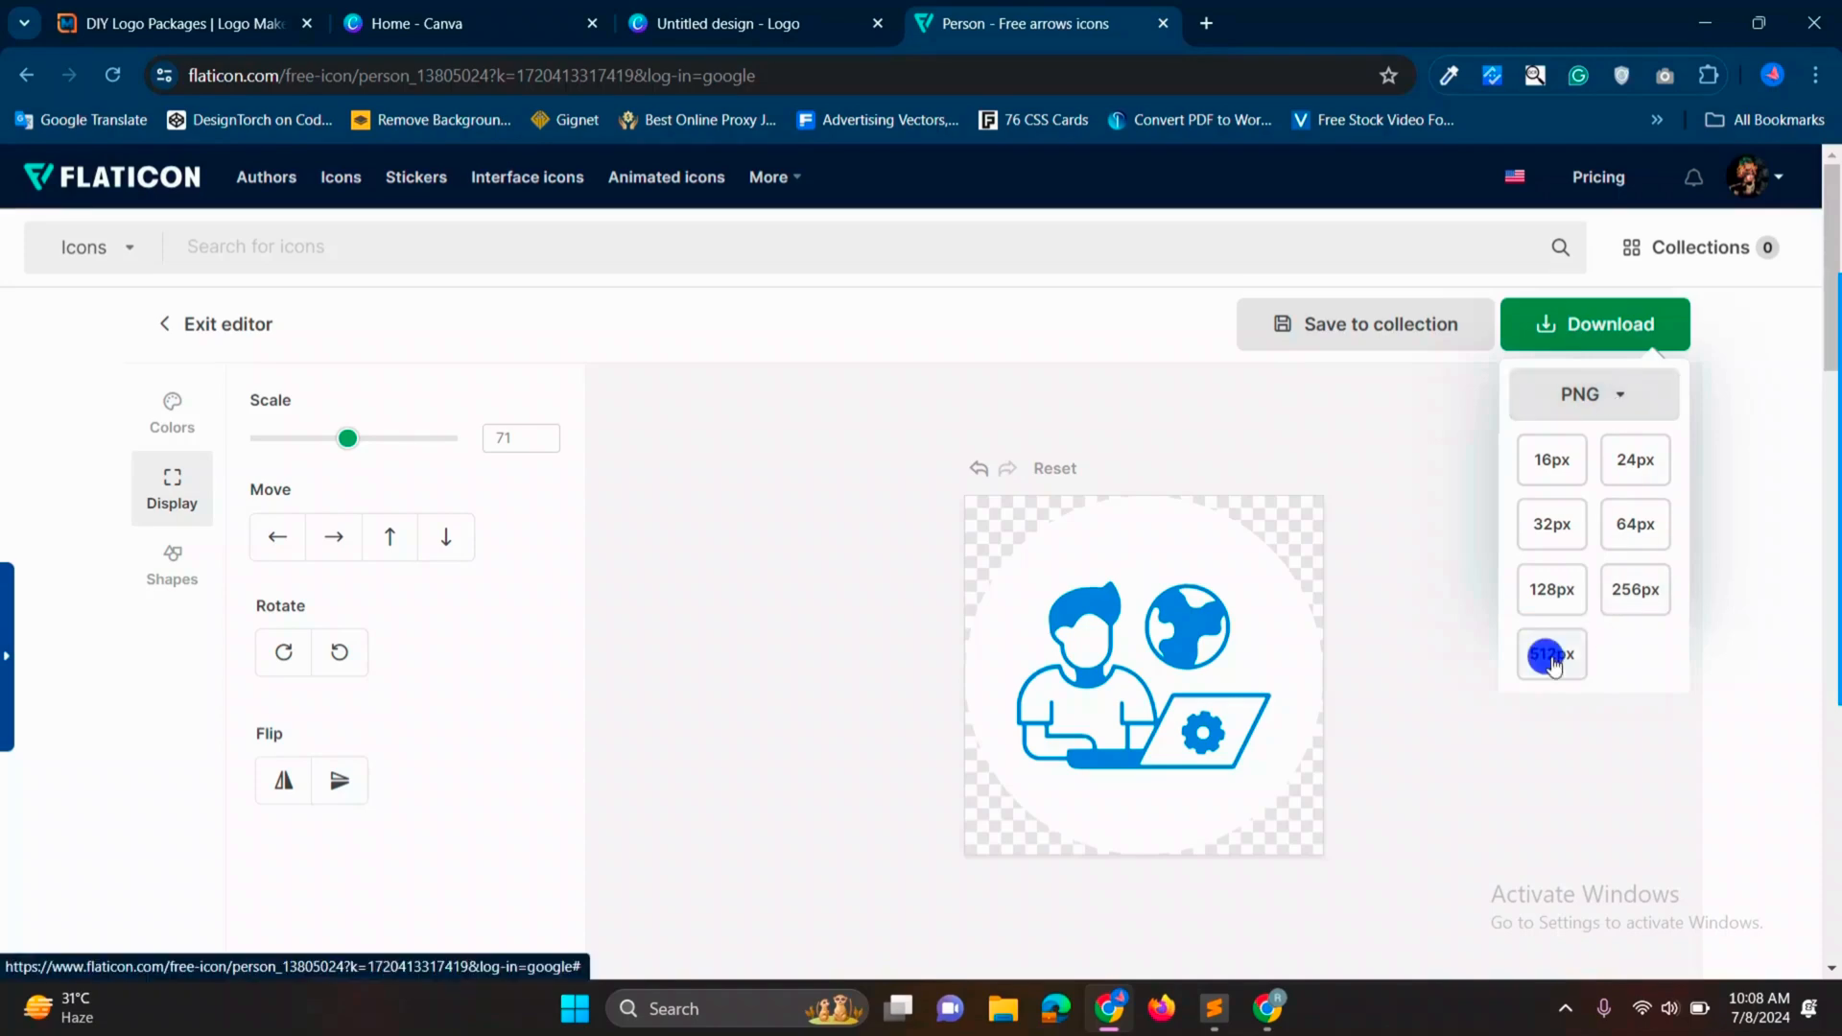
left_click(1551, 654)
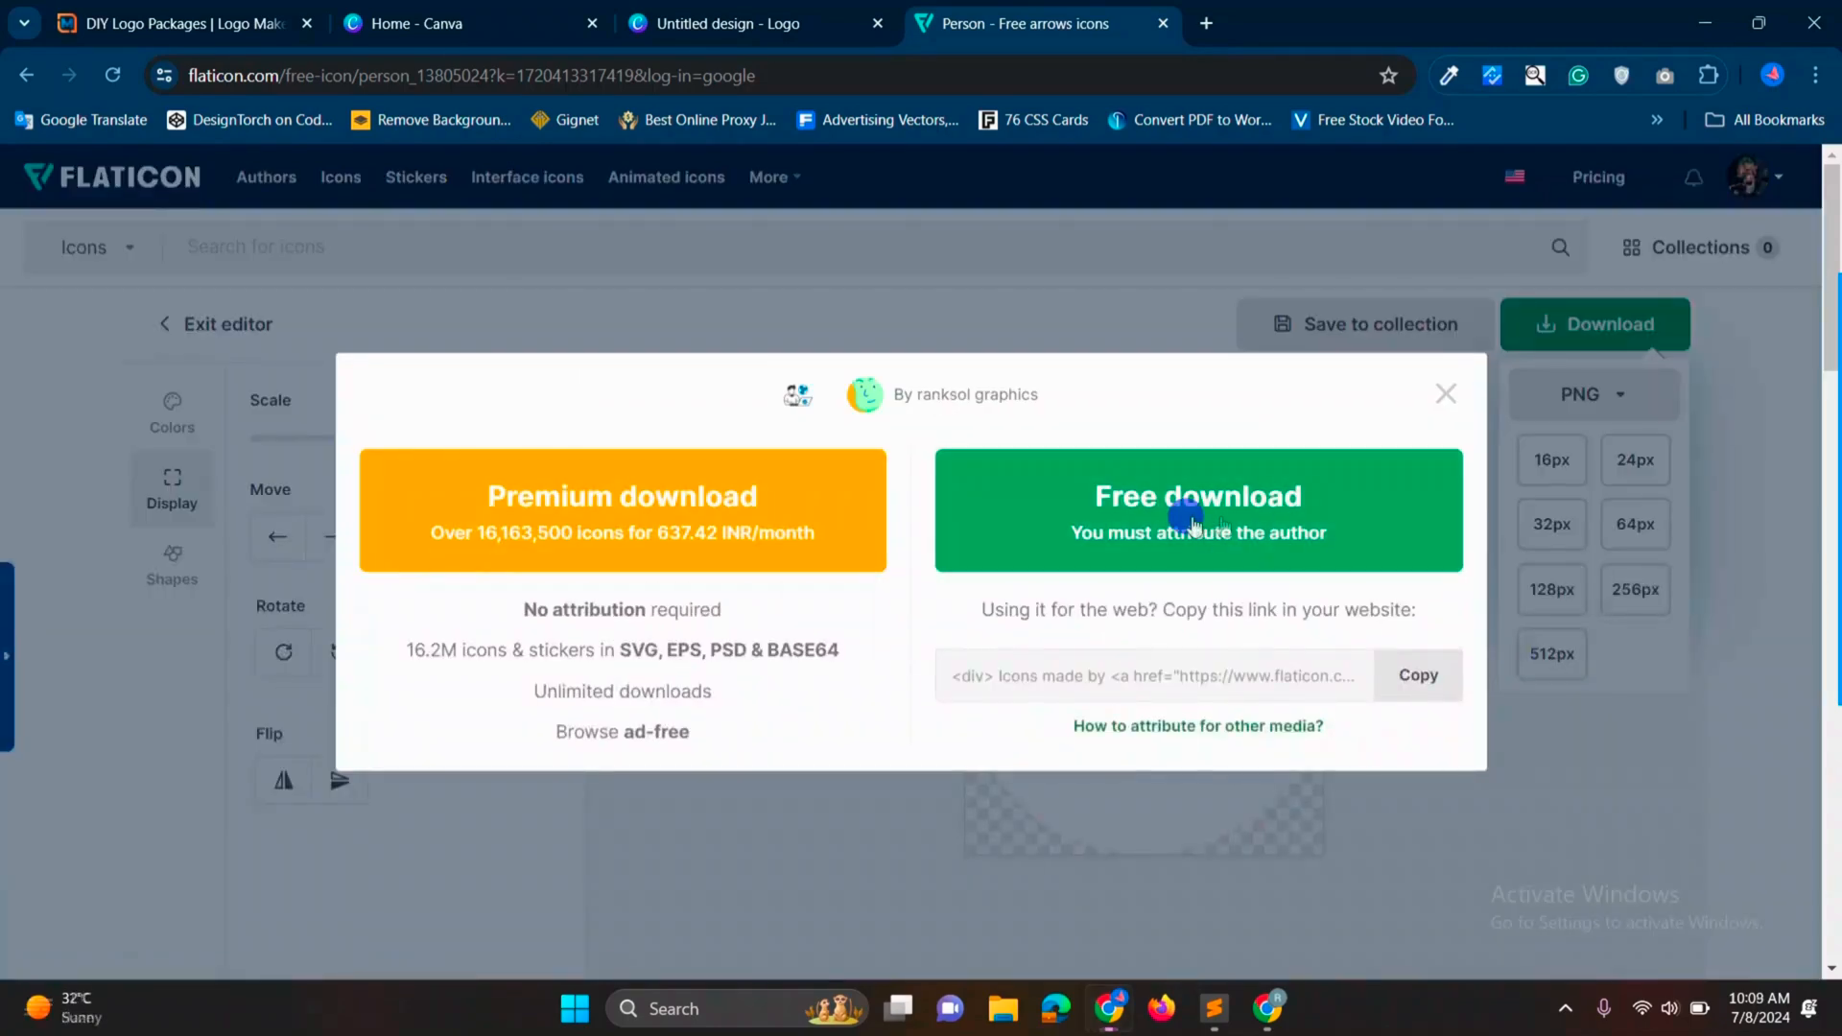
left_click(1197, 511)
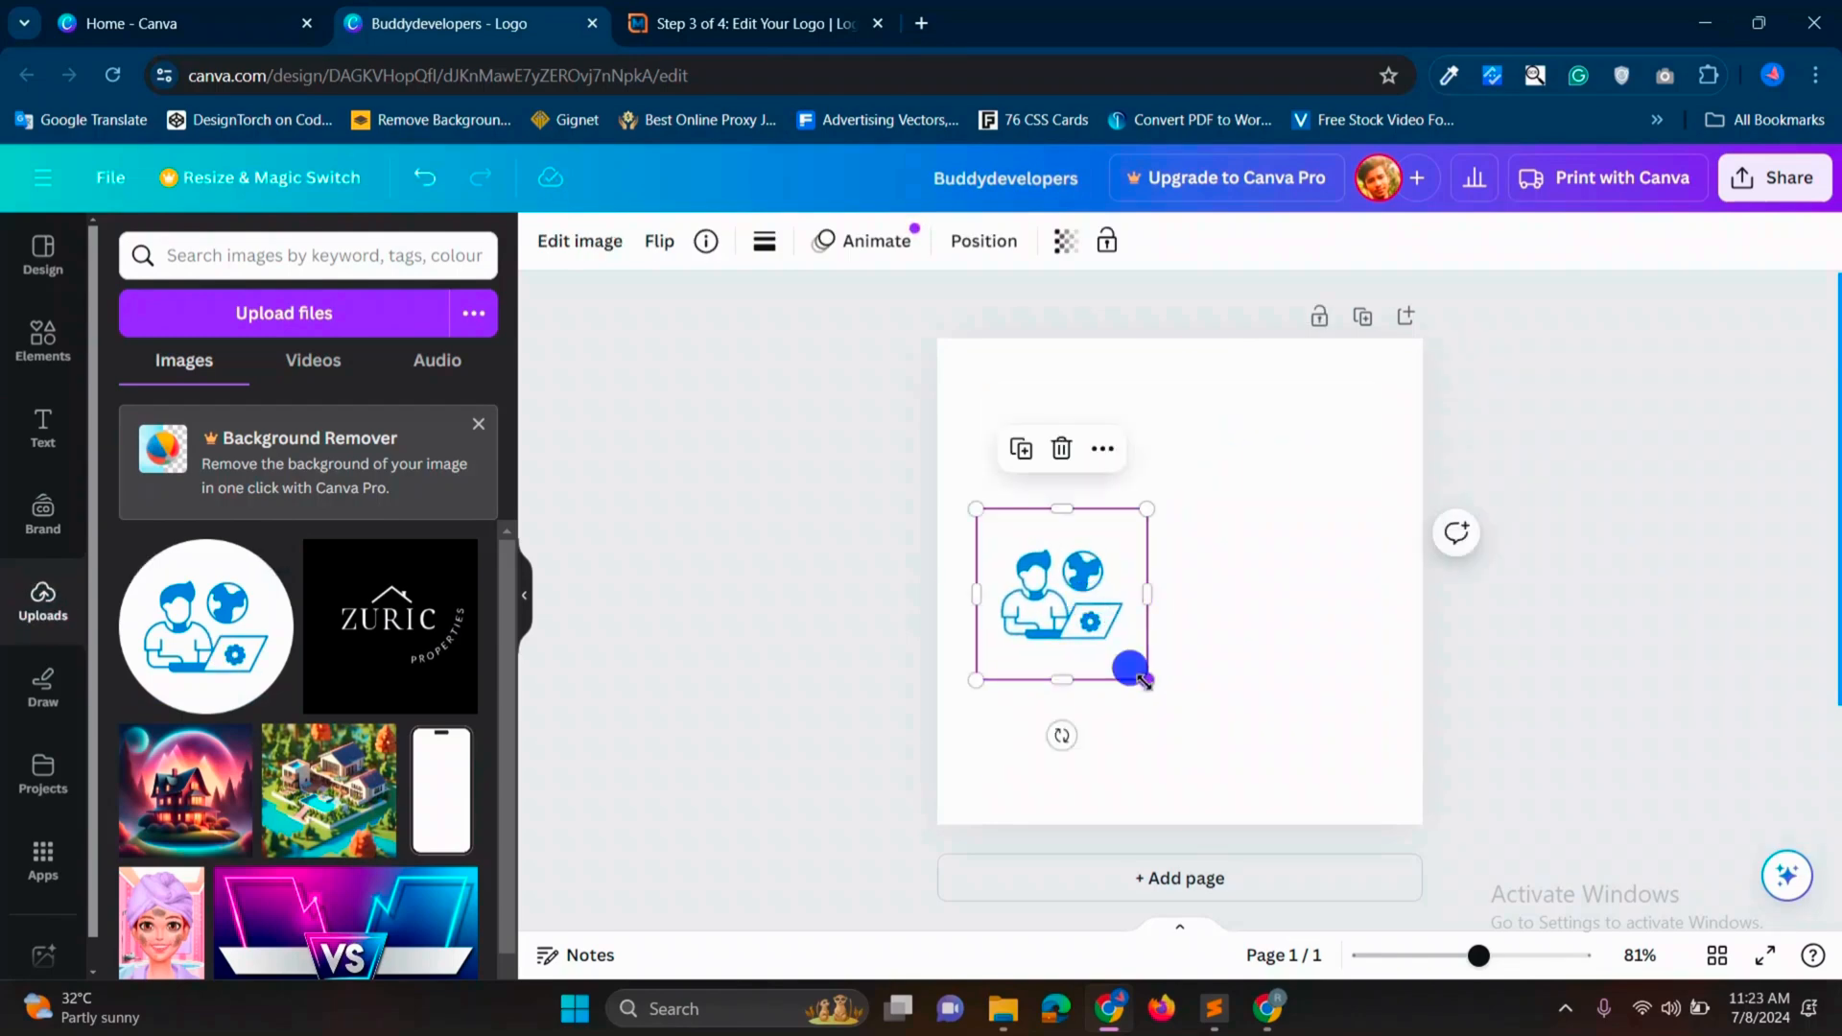
Step: Shrink the placed icon on the page and bring up its image effects
left_click_drag(1140, 672, 1086, 605)
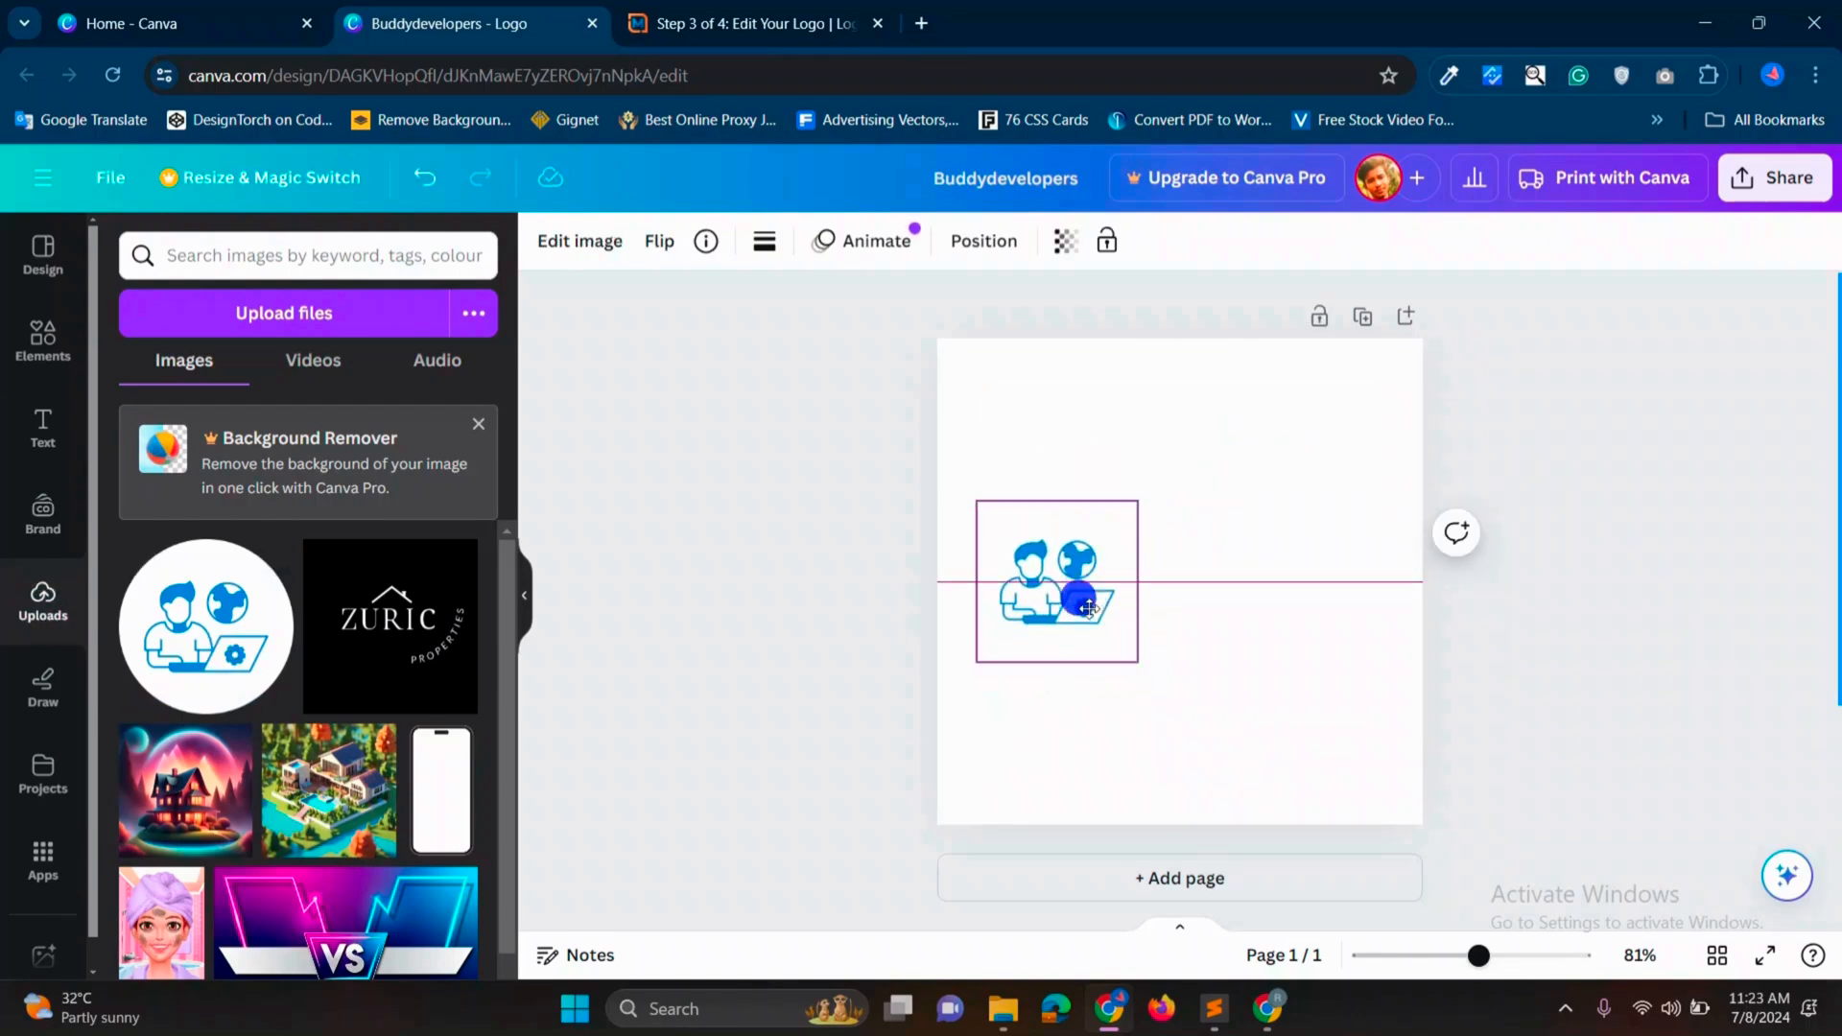
left_click(1055, 582)
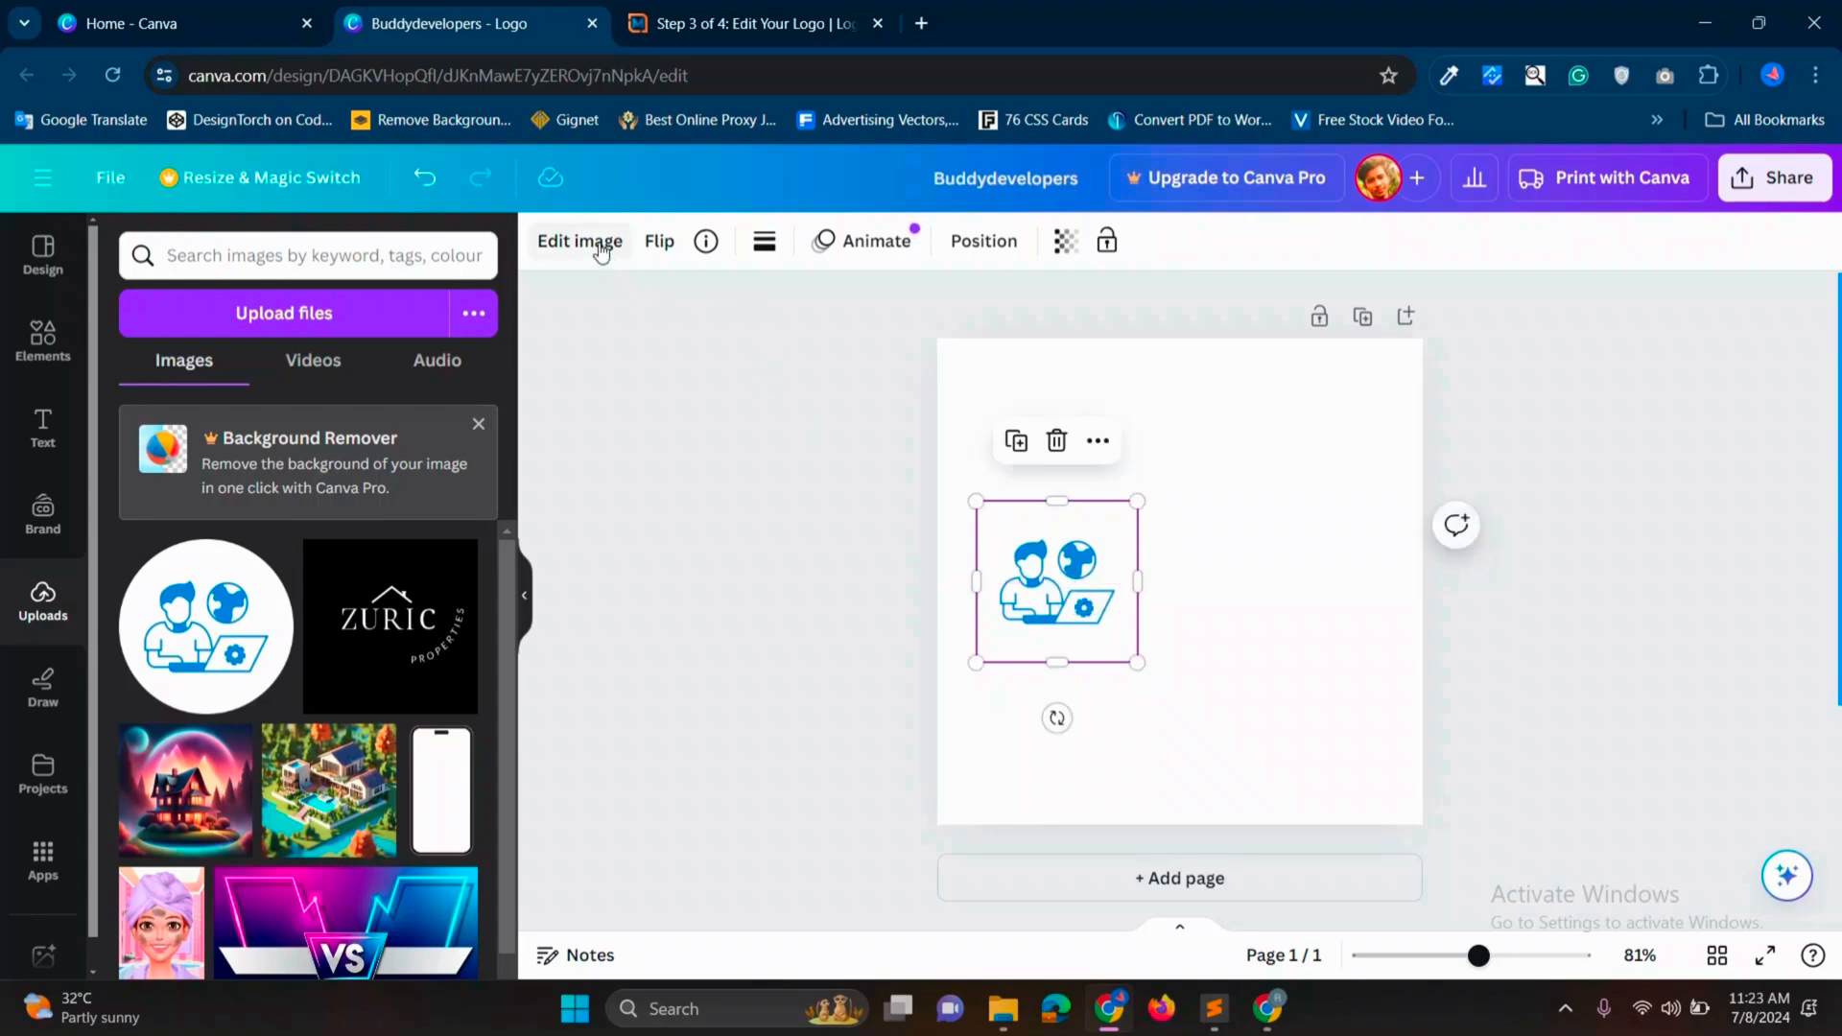
left_click(578, 242)
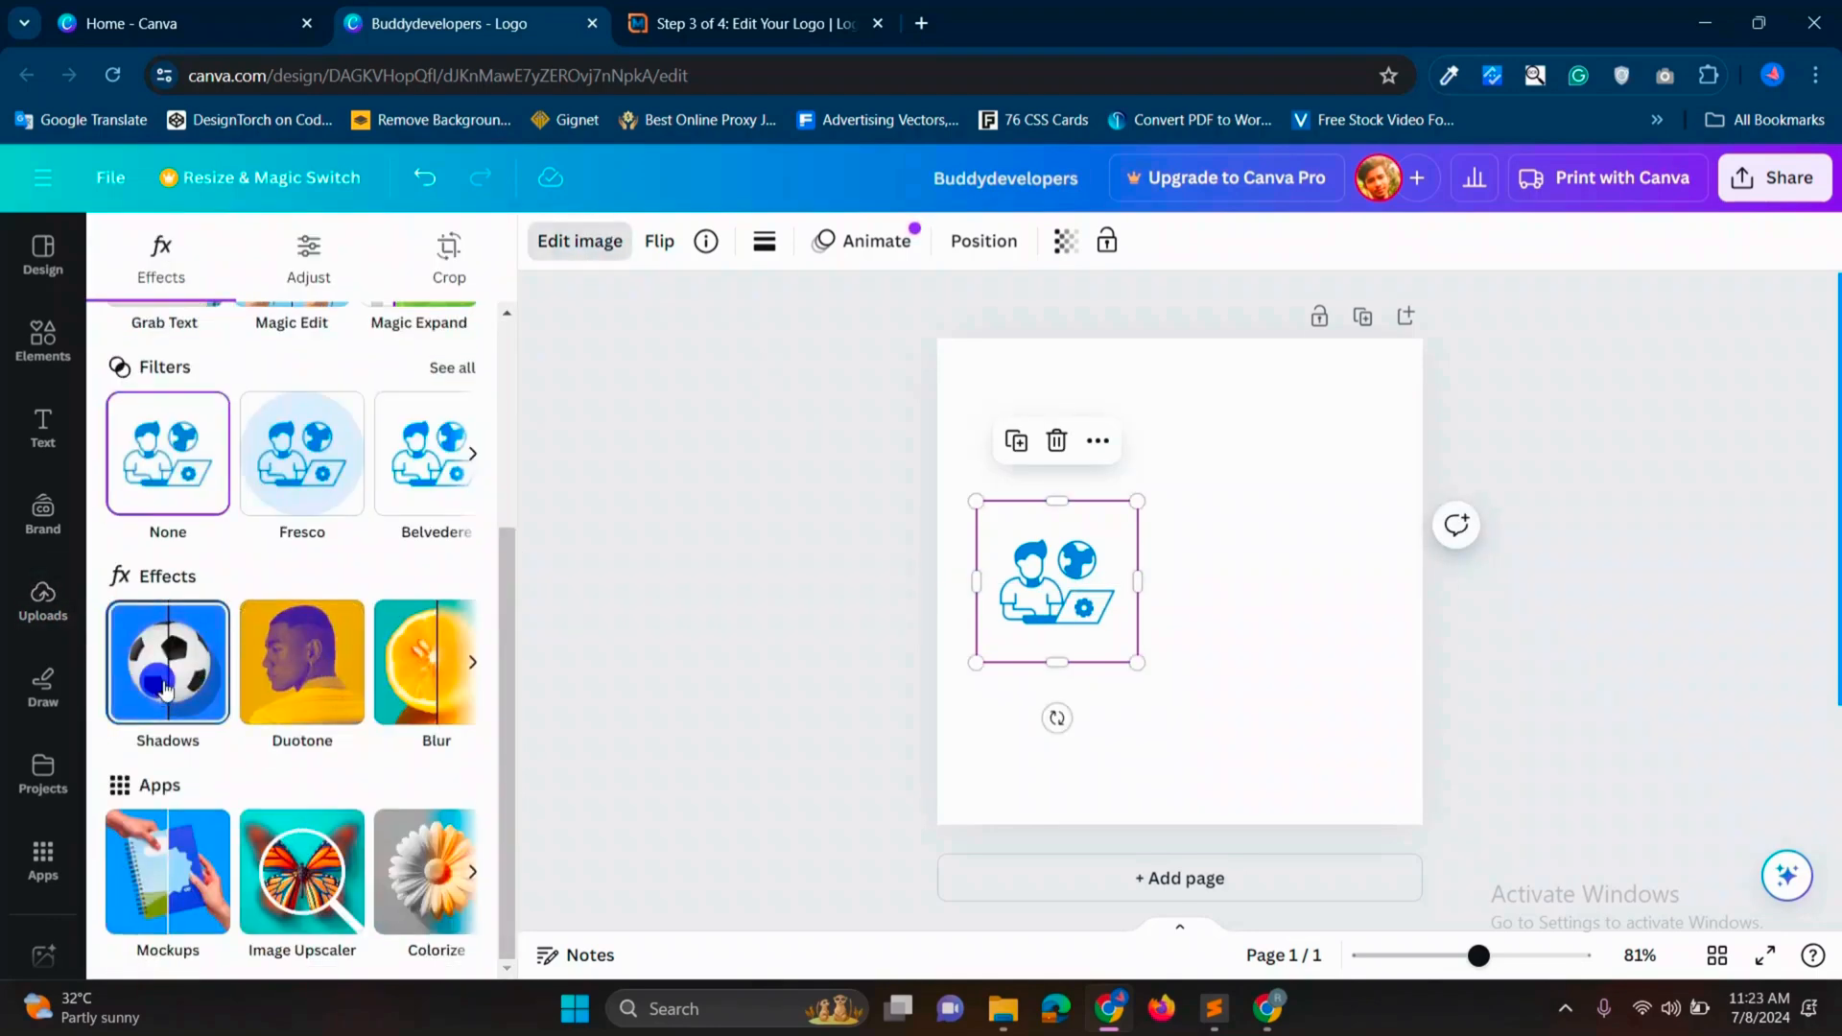
Step: Add a thick black circular outline shadow around the icon
left_click(167, 662)
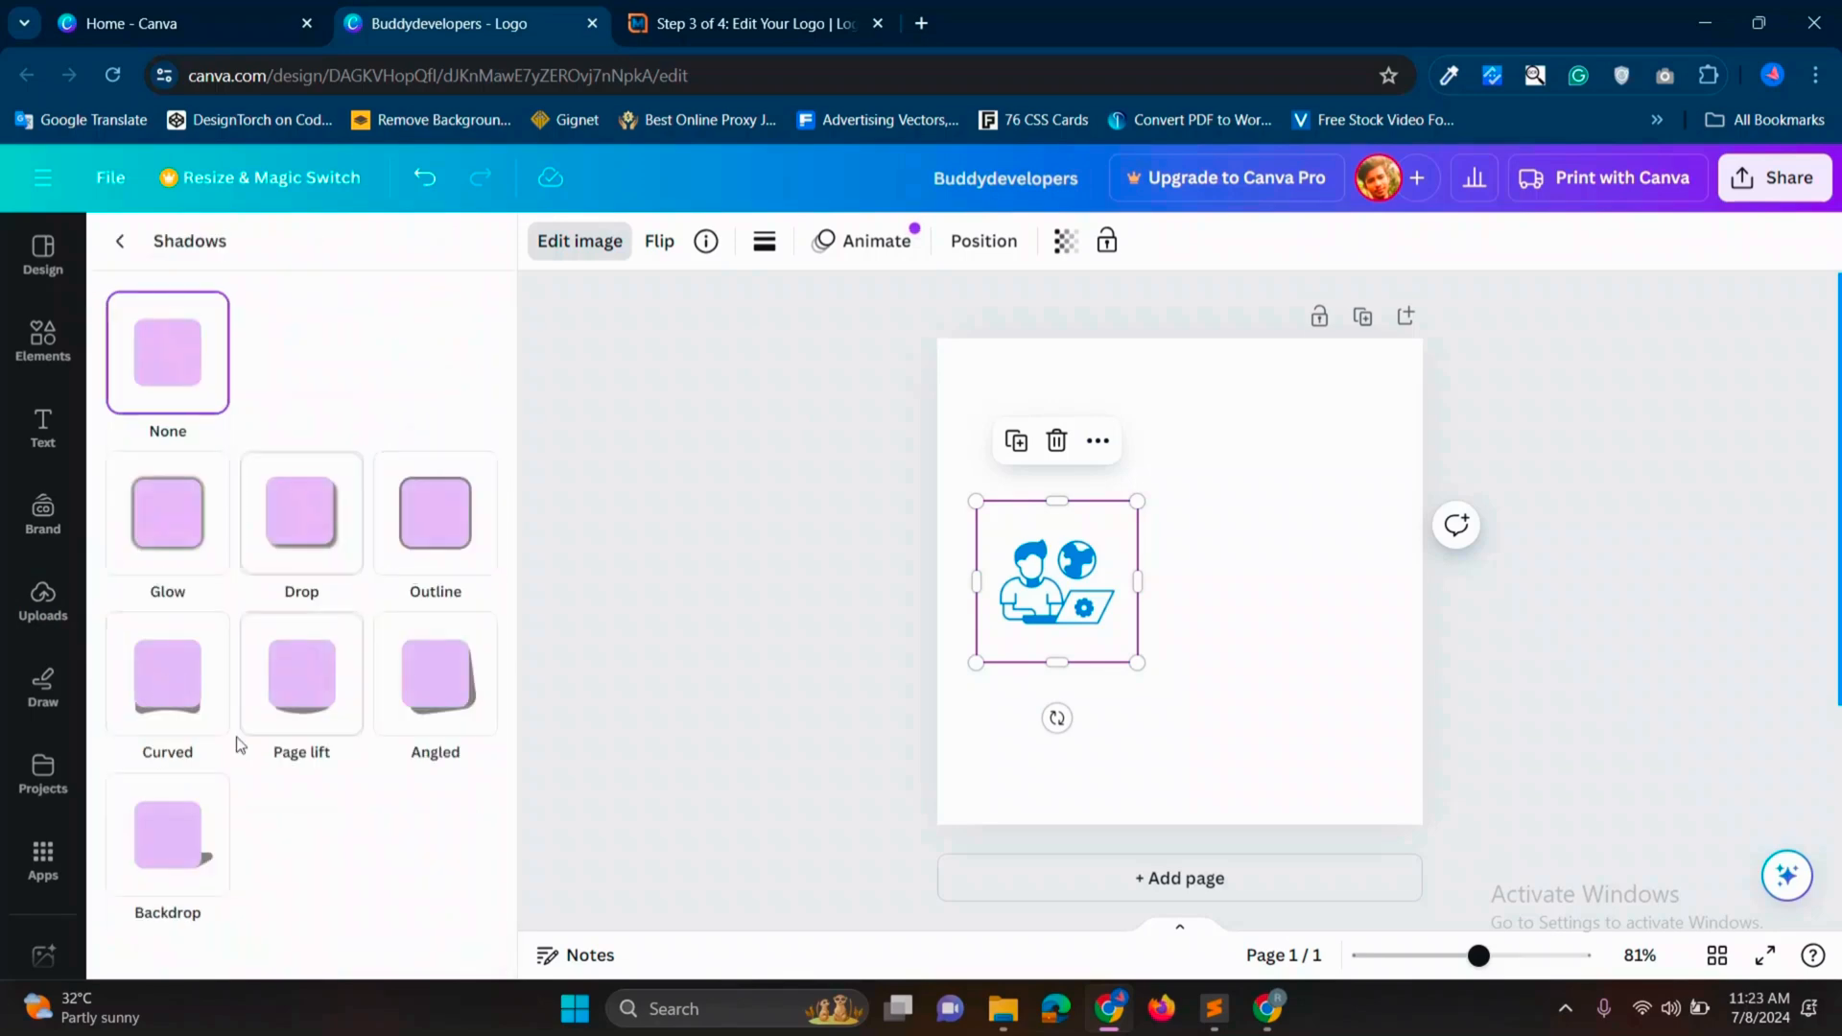
left_click(436, 514)
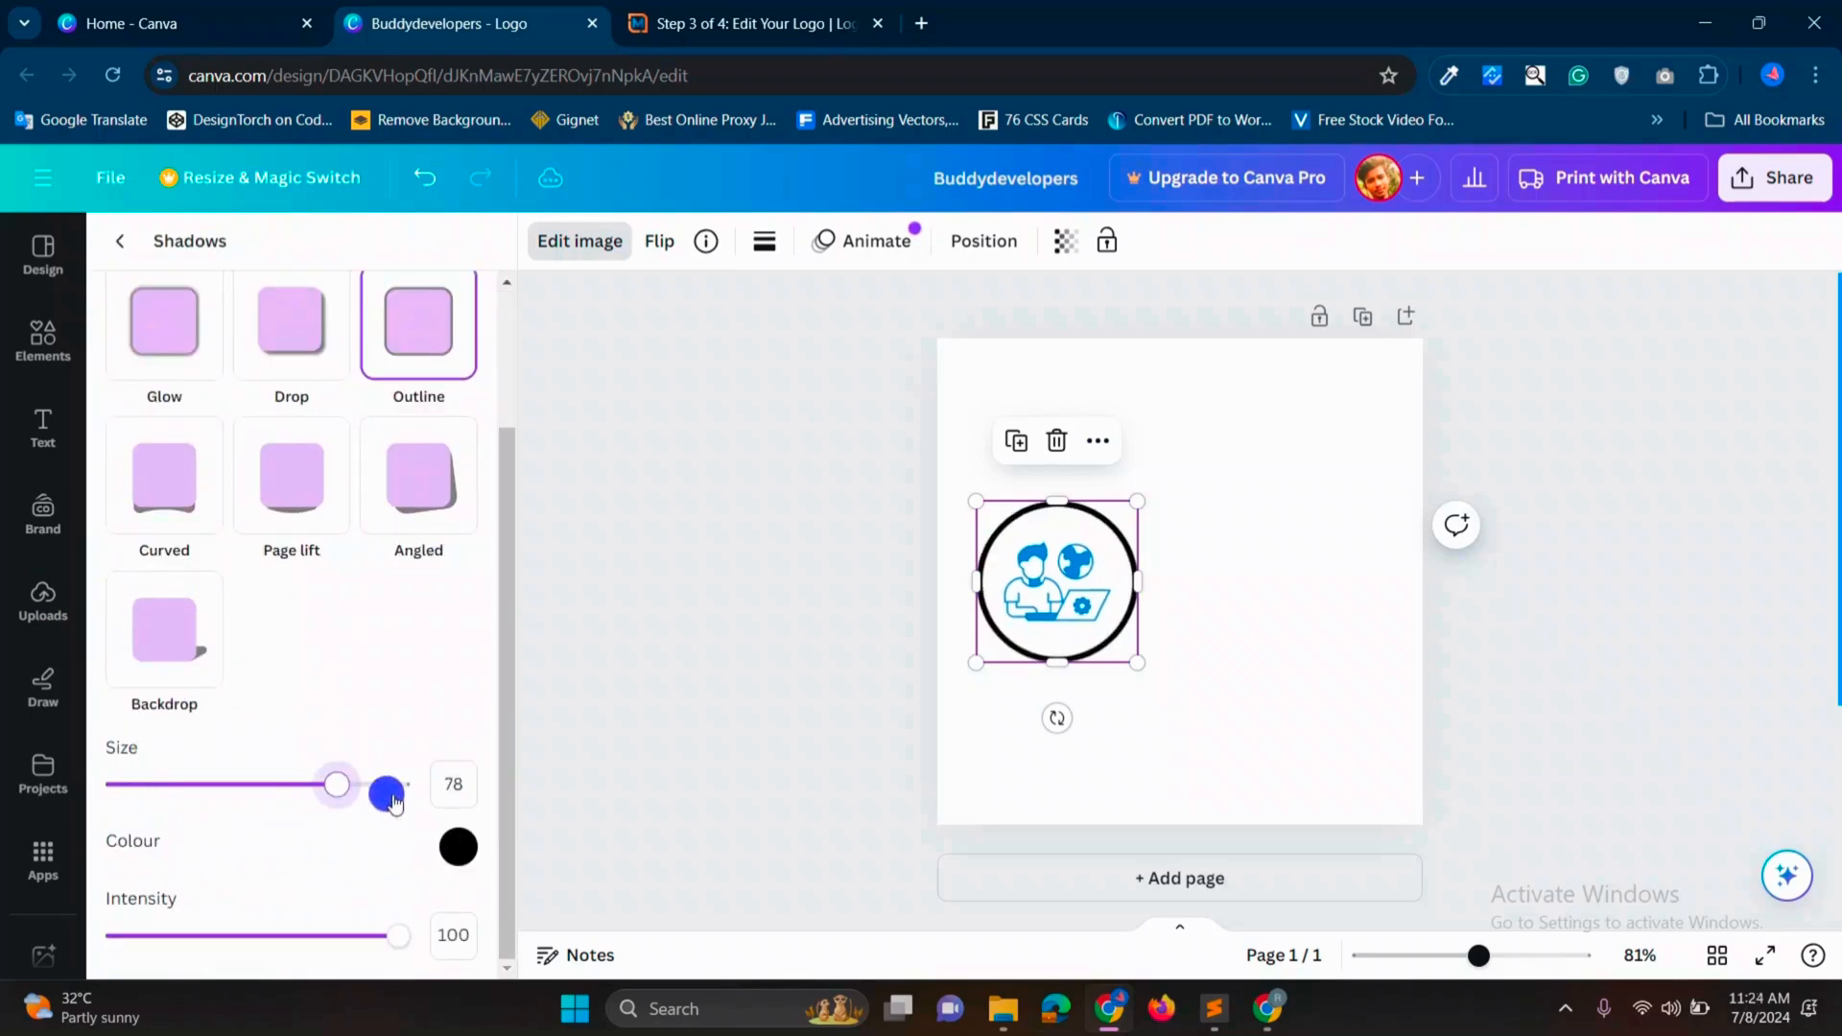
left_click(457, 846)
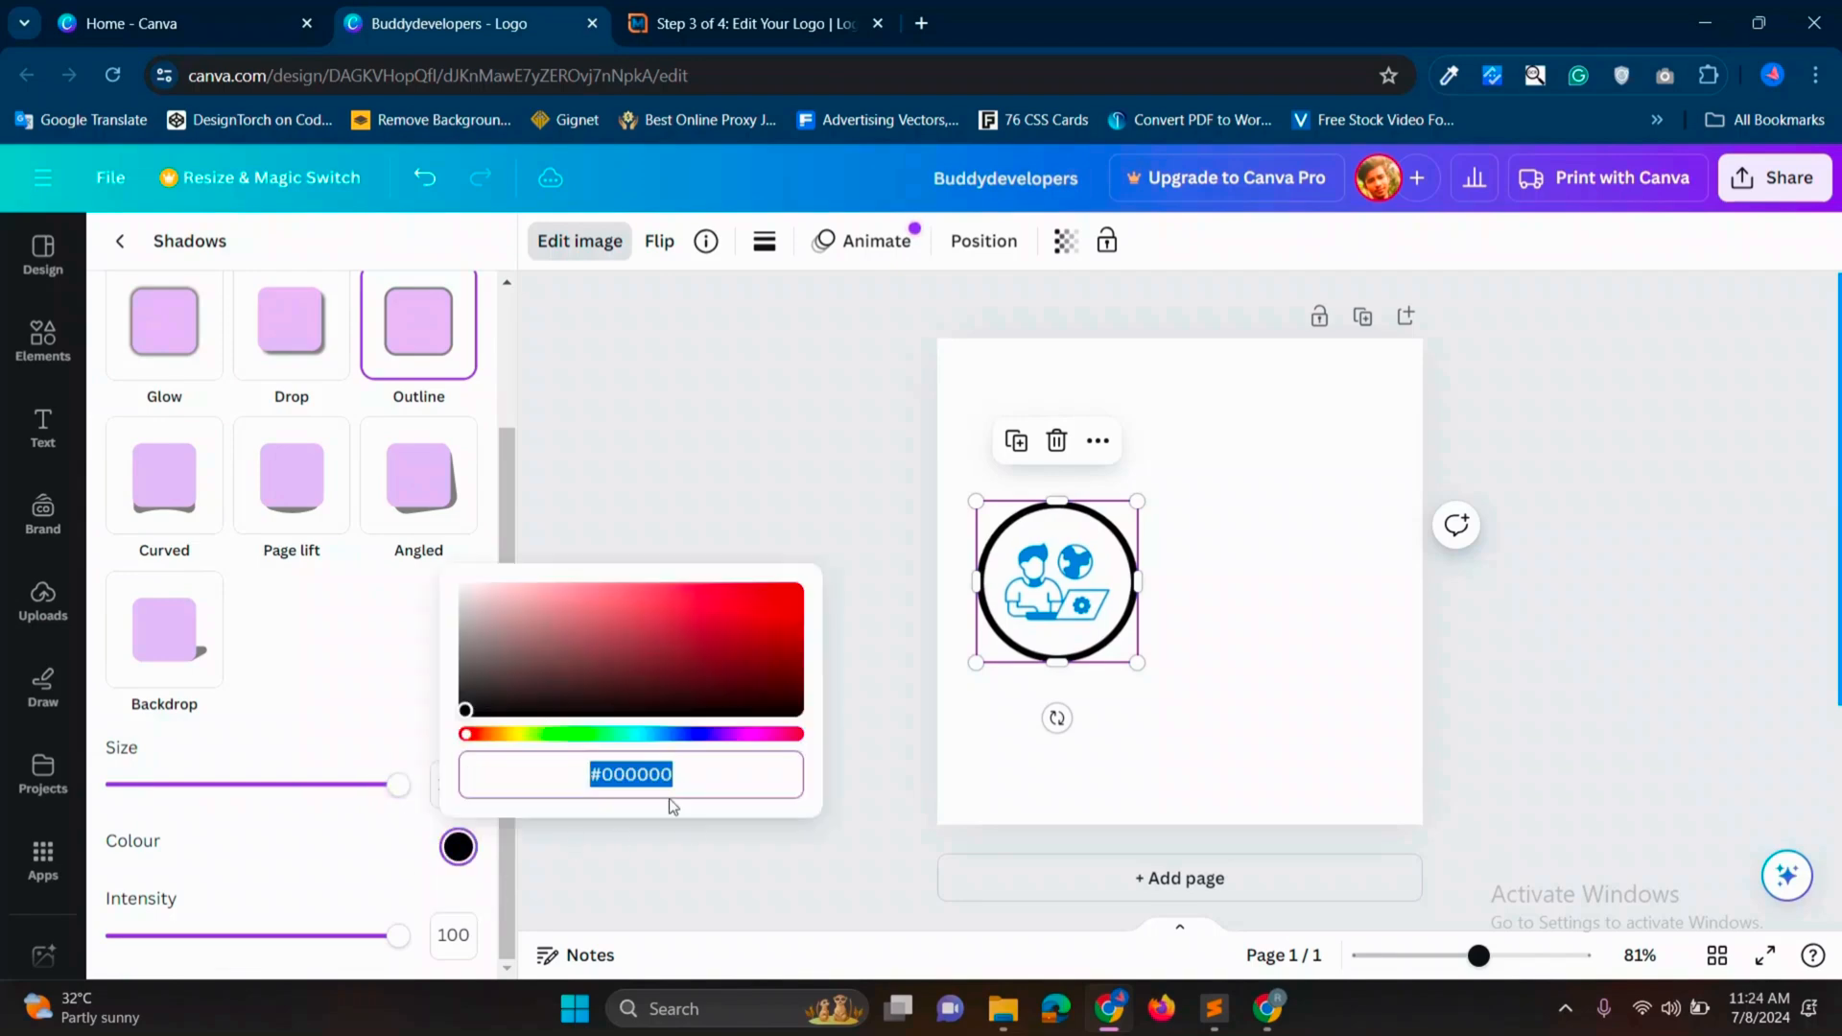
left_click(752, 23)
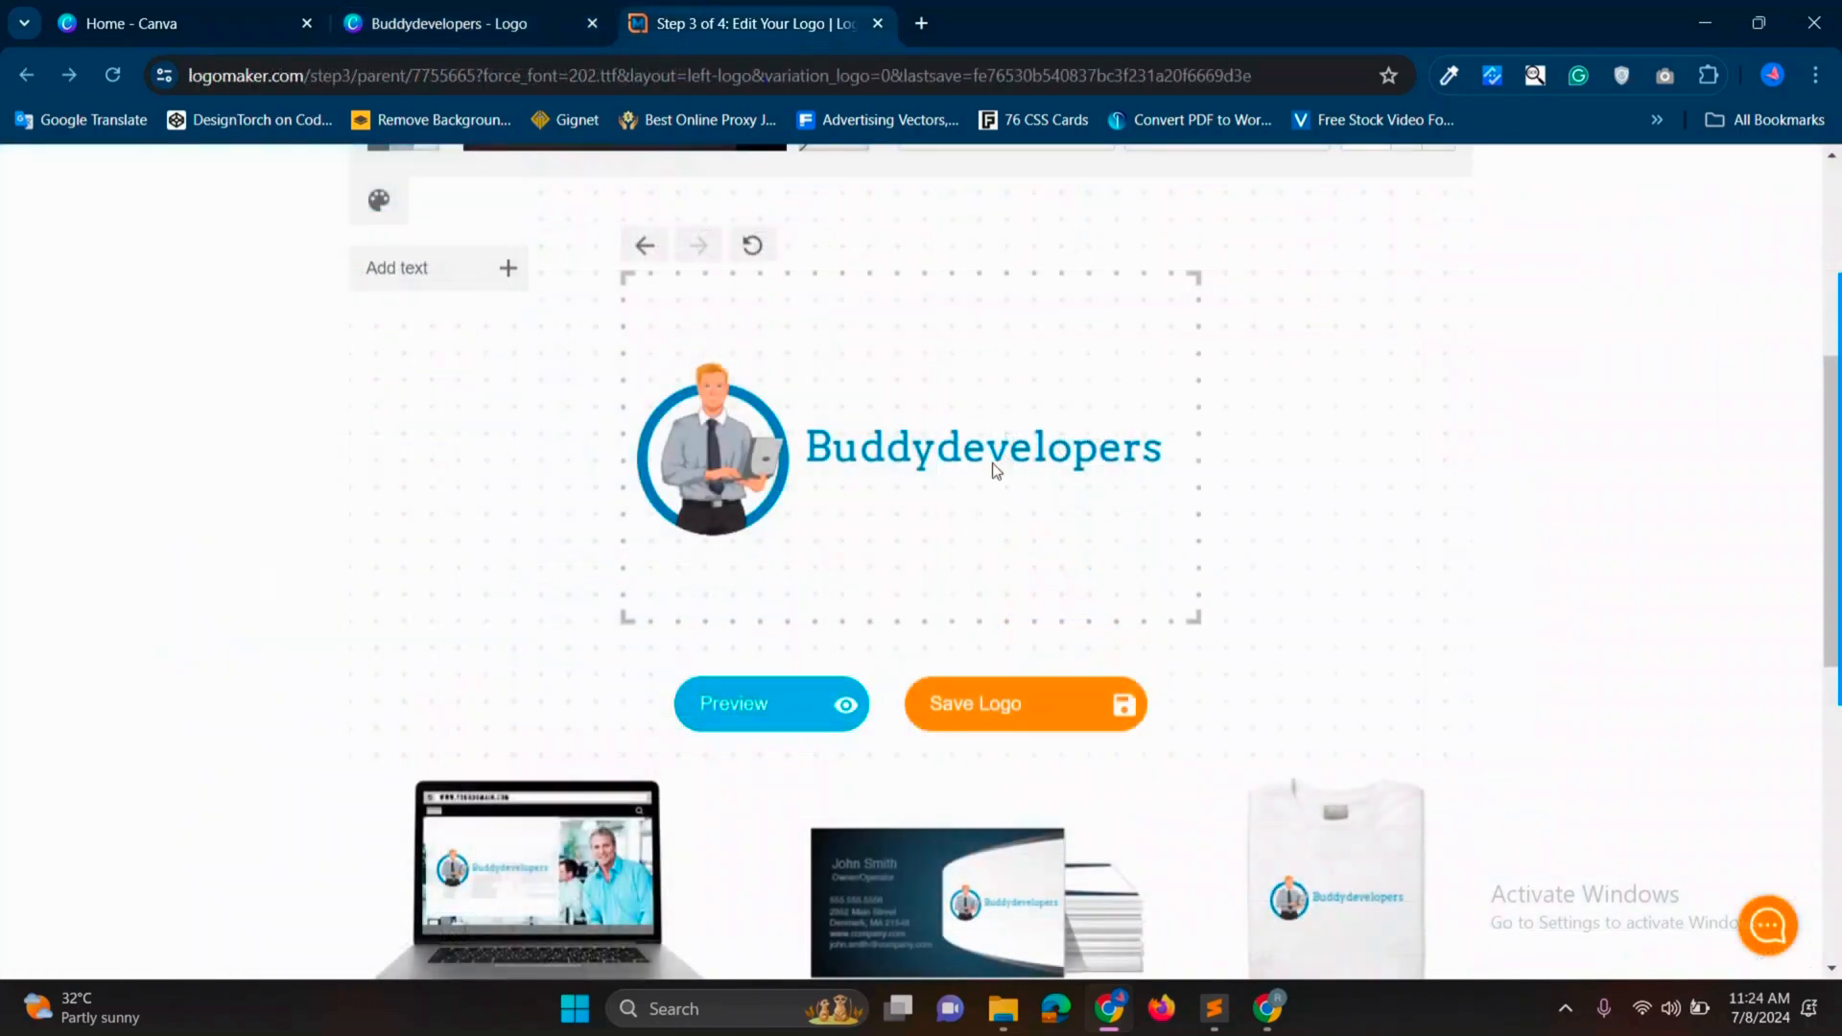
Step: Add a subheading reading Buddydevelopers and set its text colour to blue
left_click(458, 23)
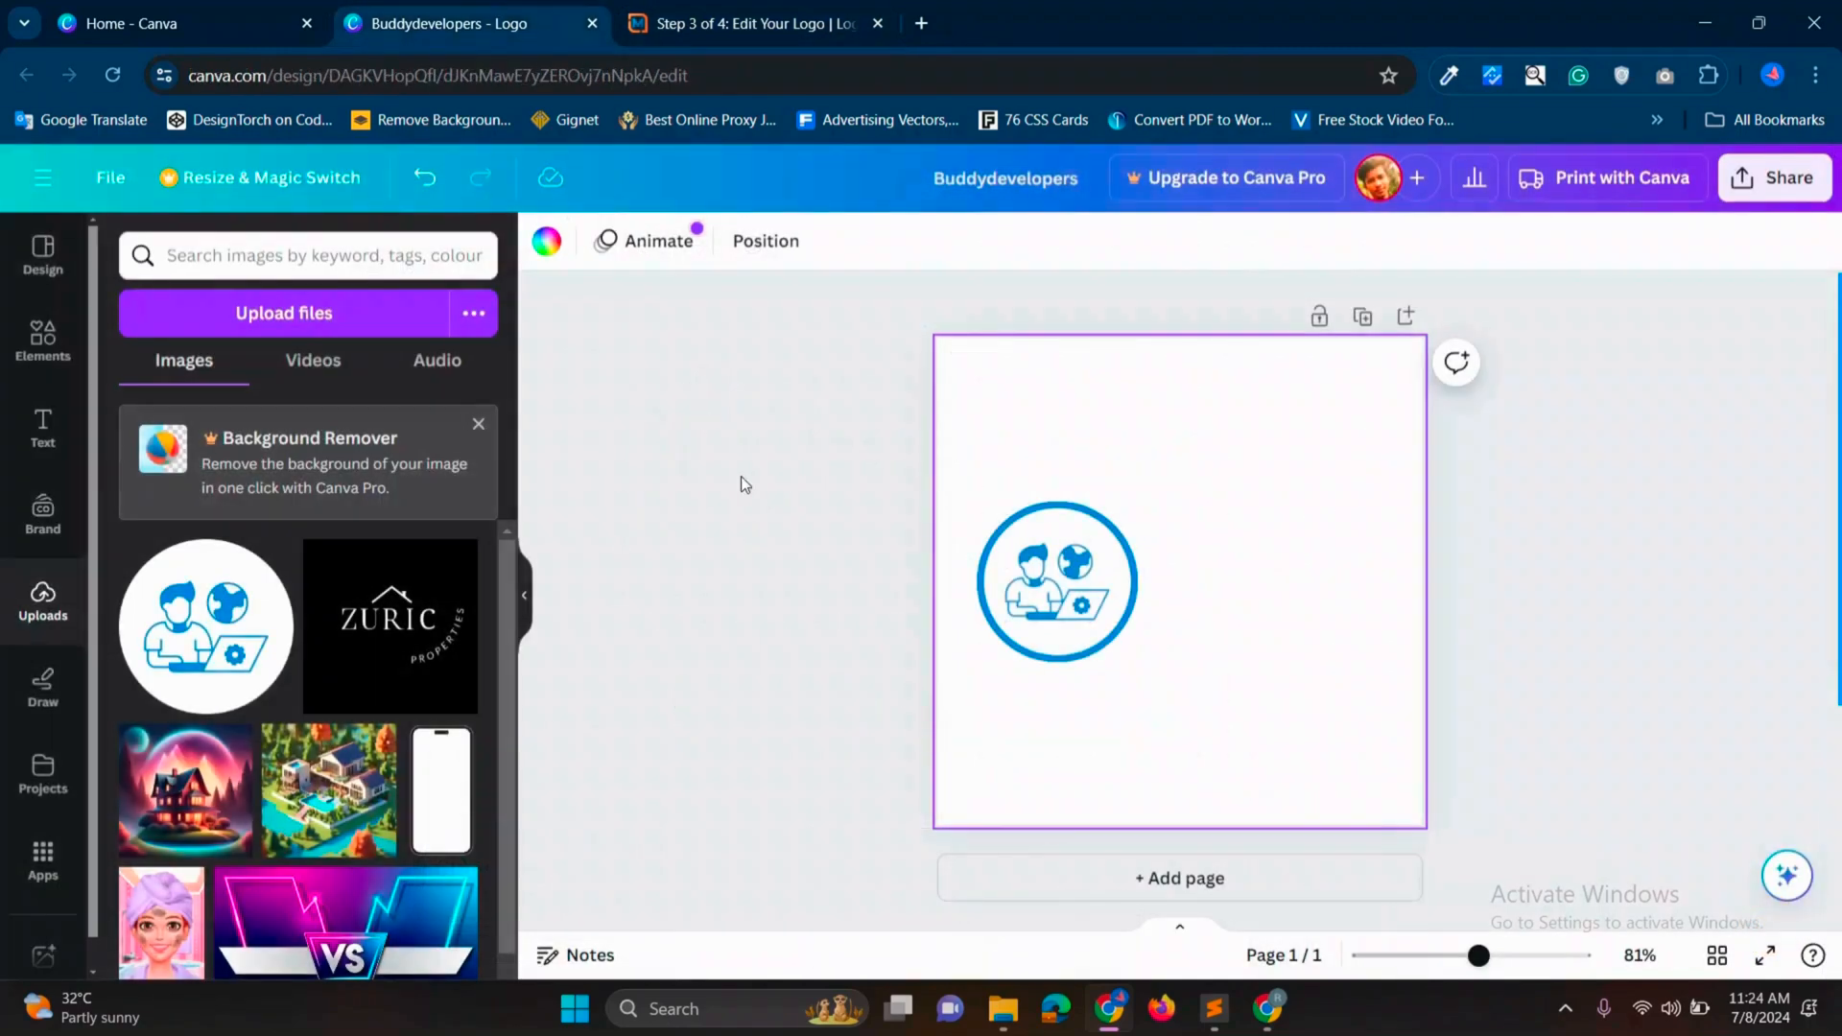
left_click(42, 426)
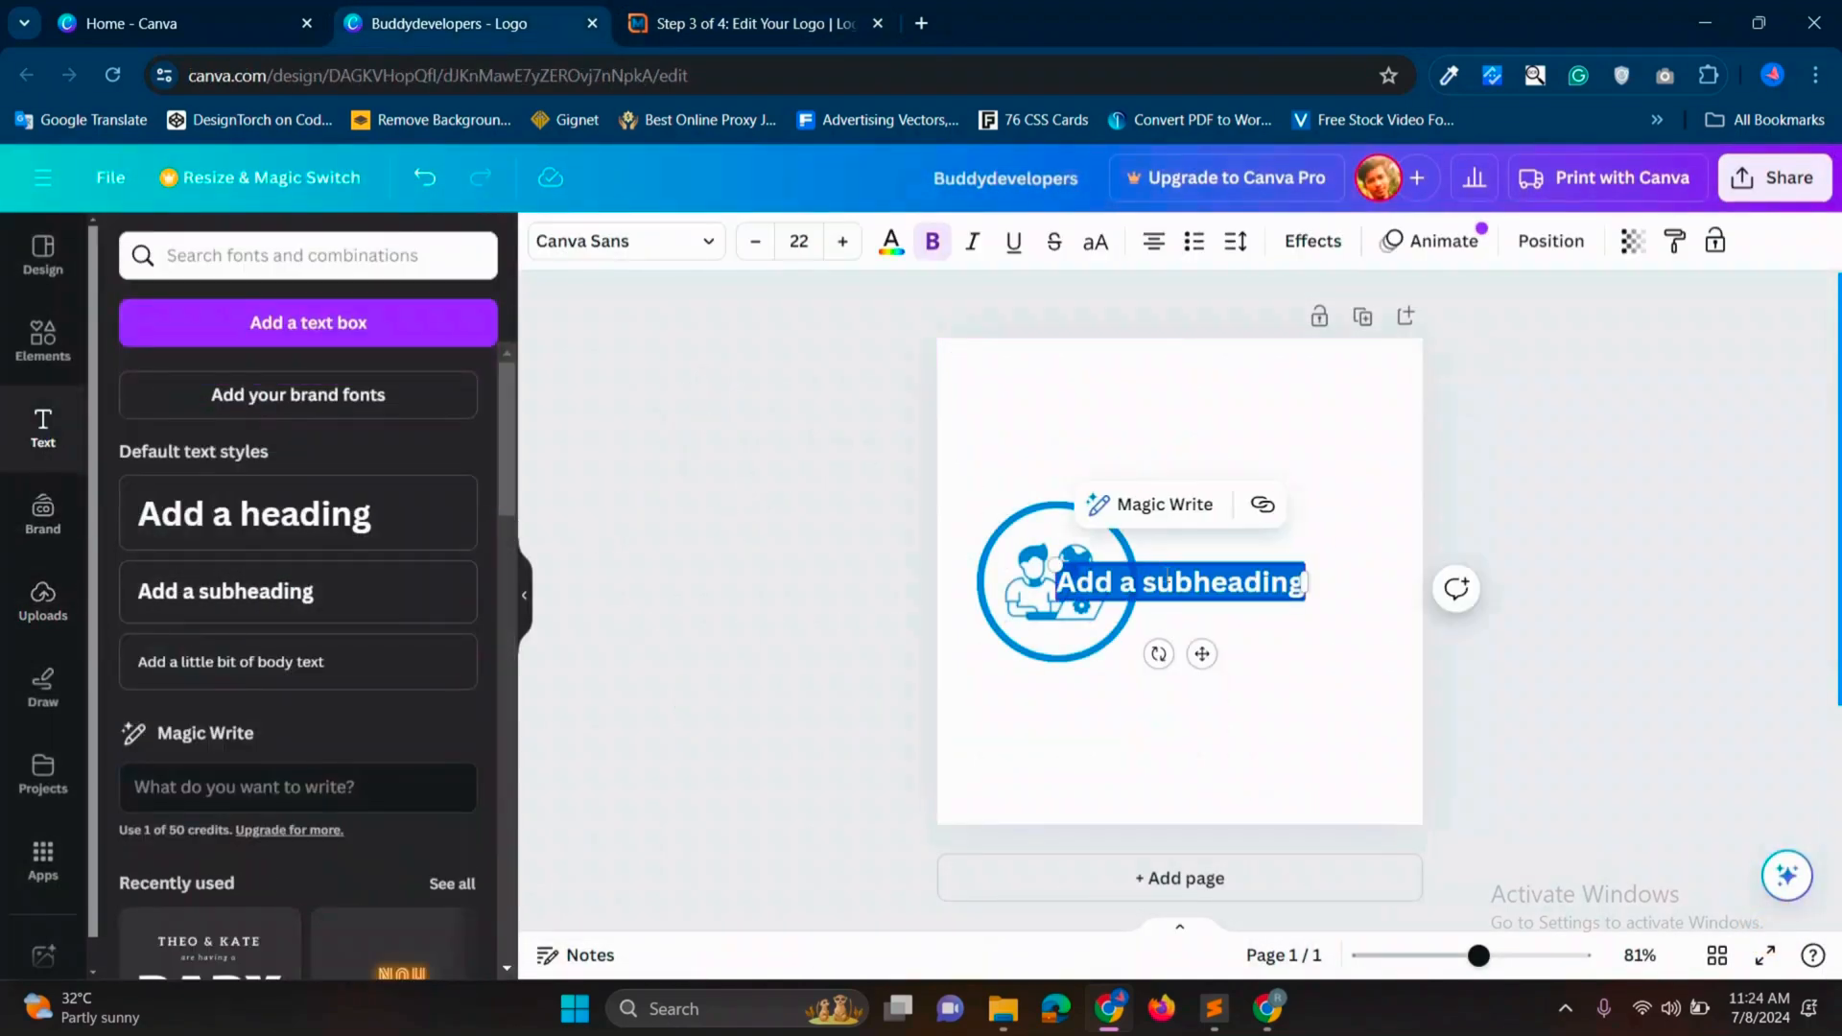
type("Buddydevelopers")
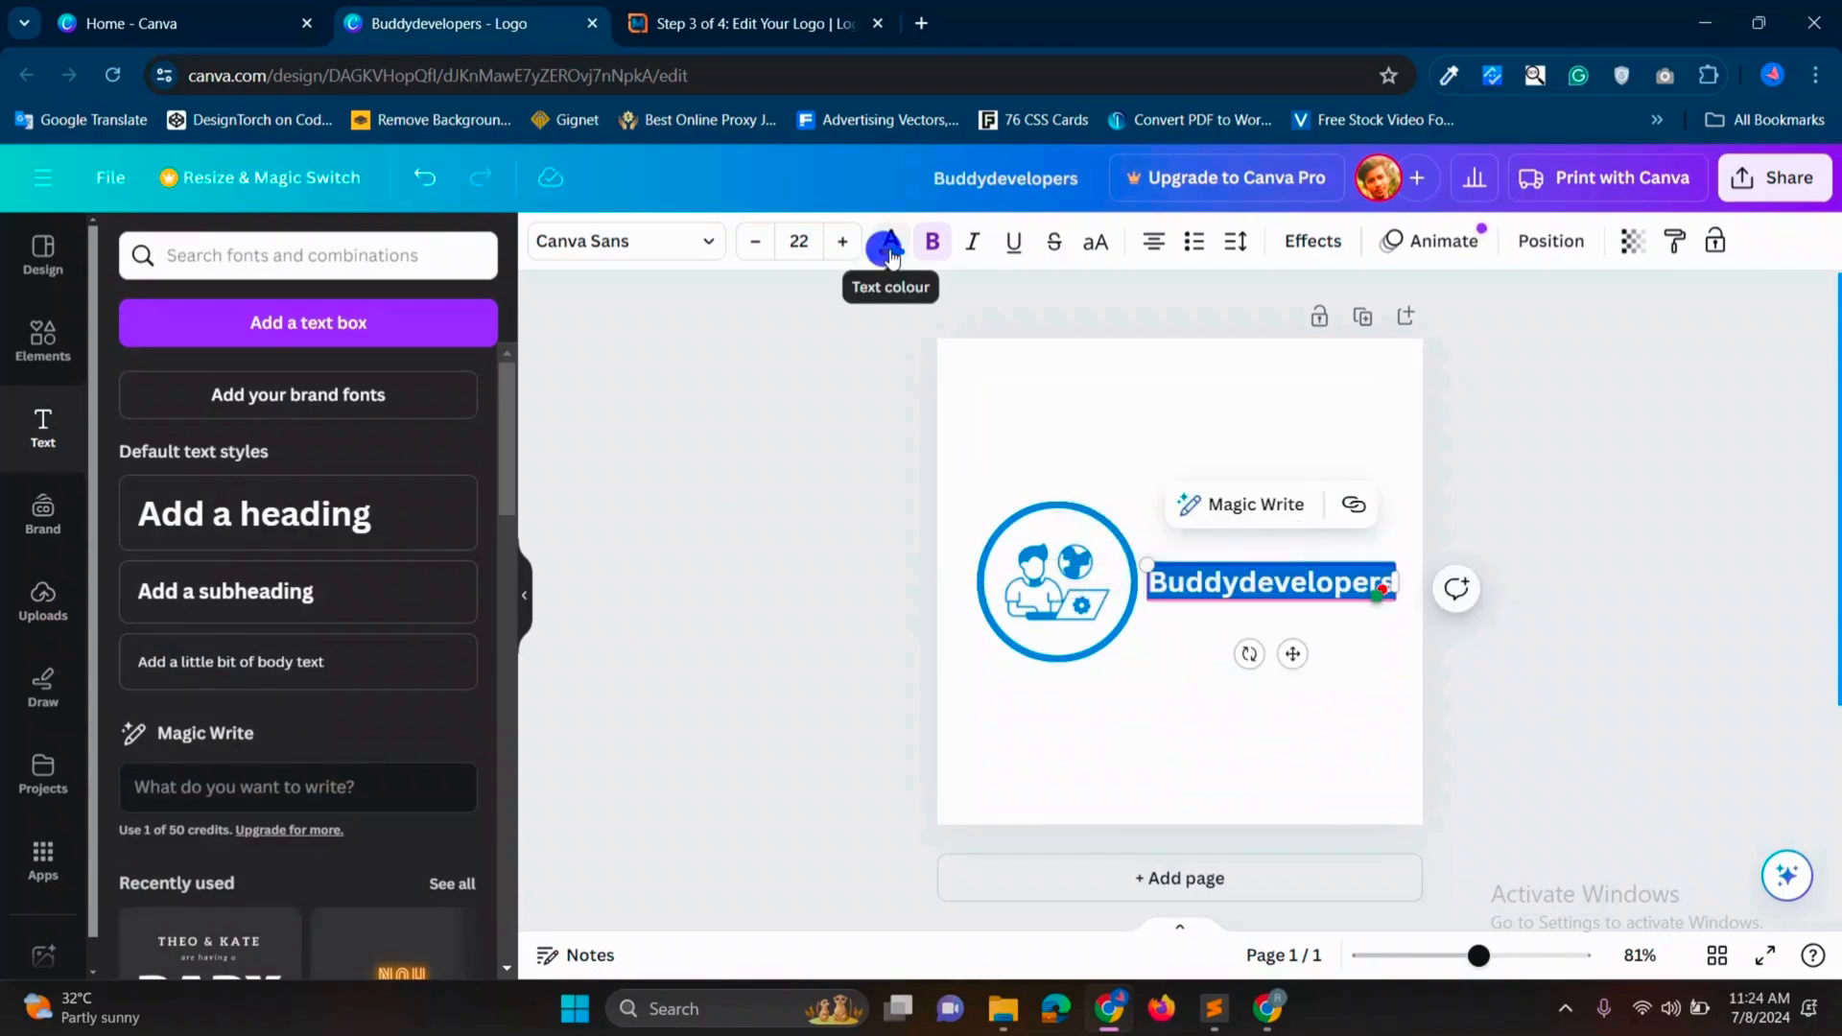
left_click(888, 241)
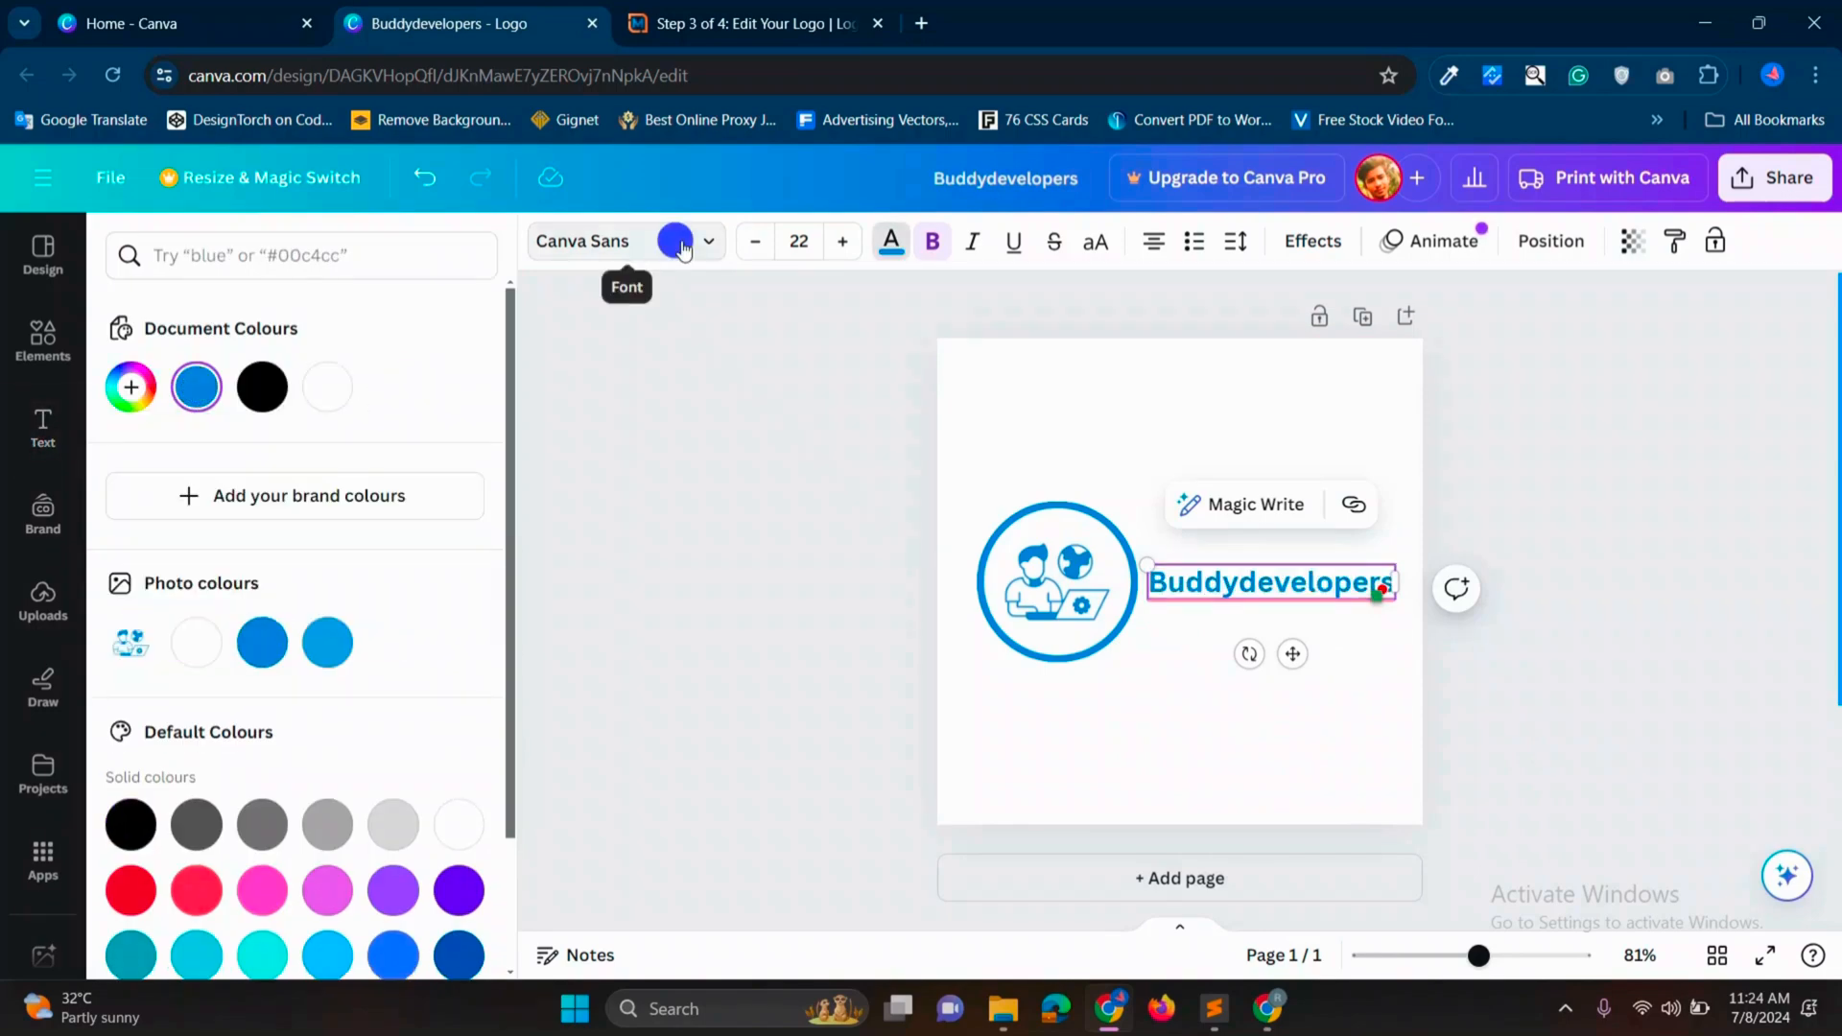
Step: Set the name in Noto Serif Ethiopic Condensed at size 25 beside the icon
left_click(581, 241)
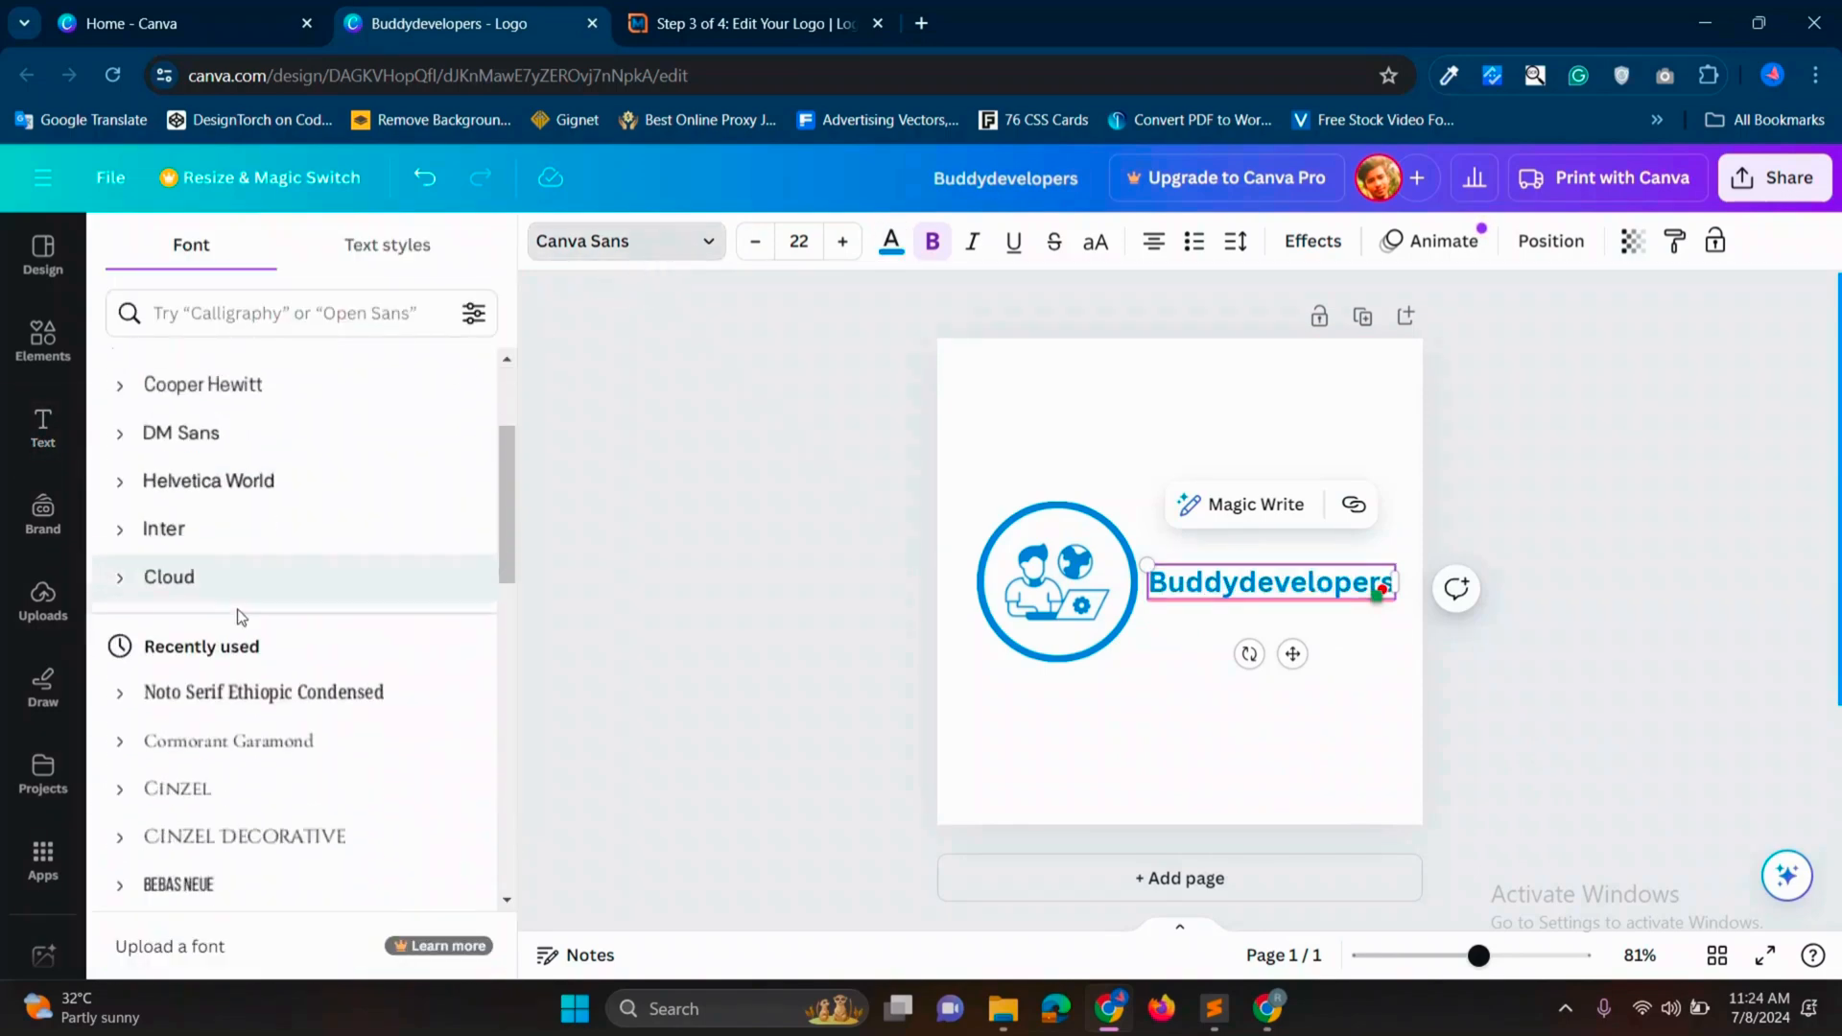
scroll("down", 3)
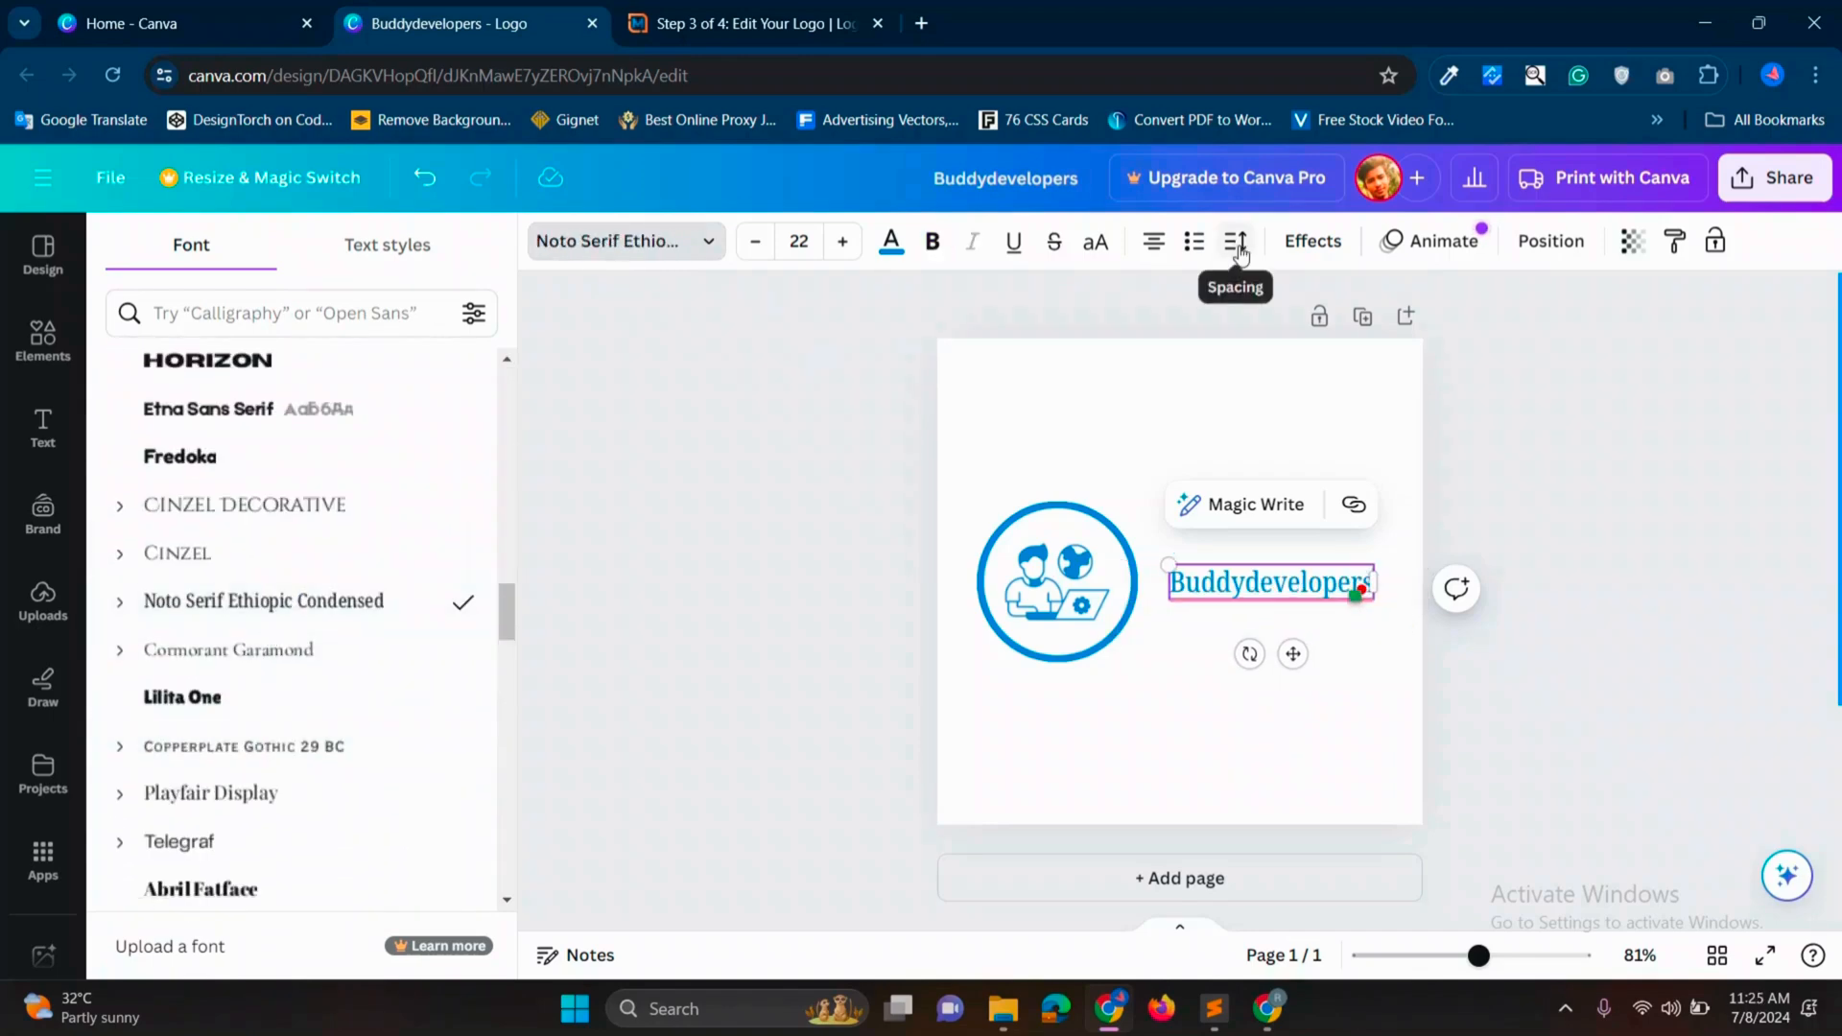
left_click(1234, 242)
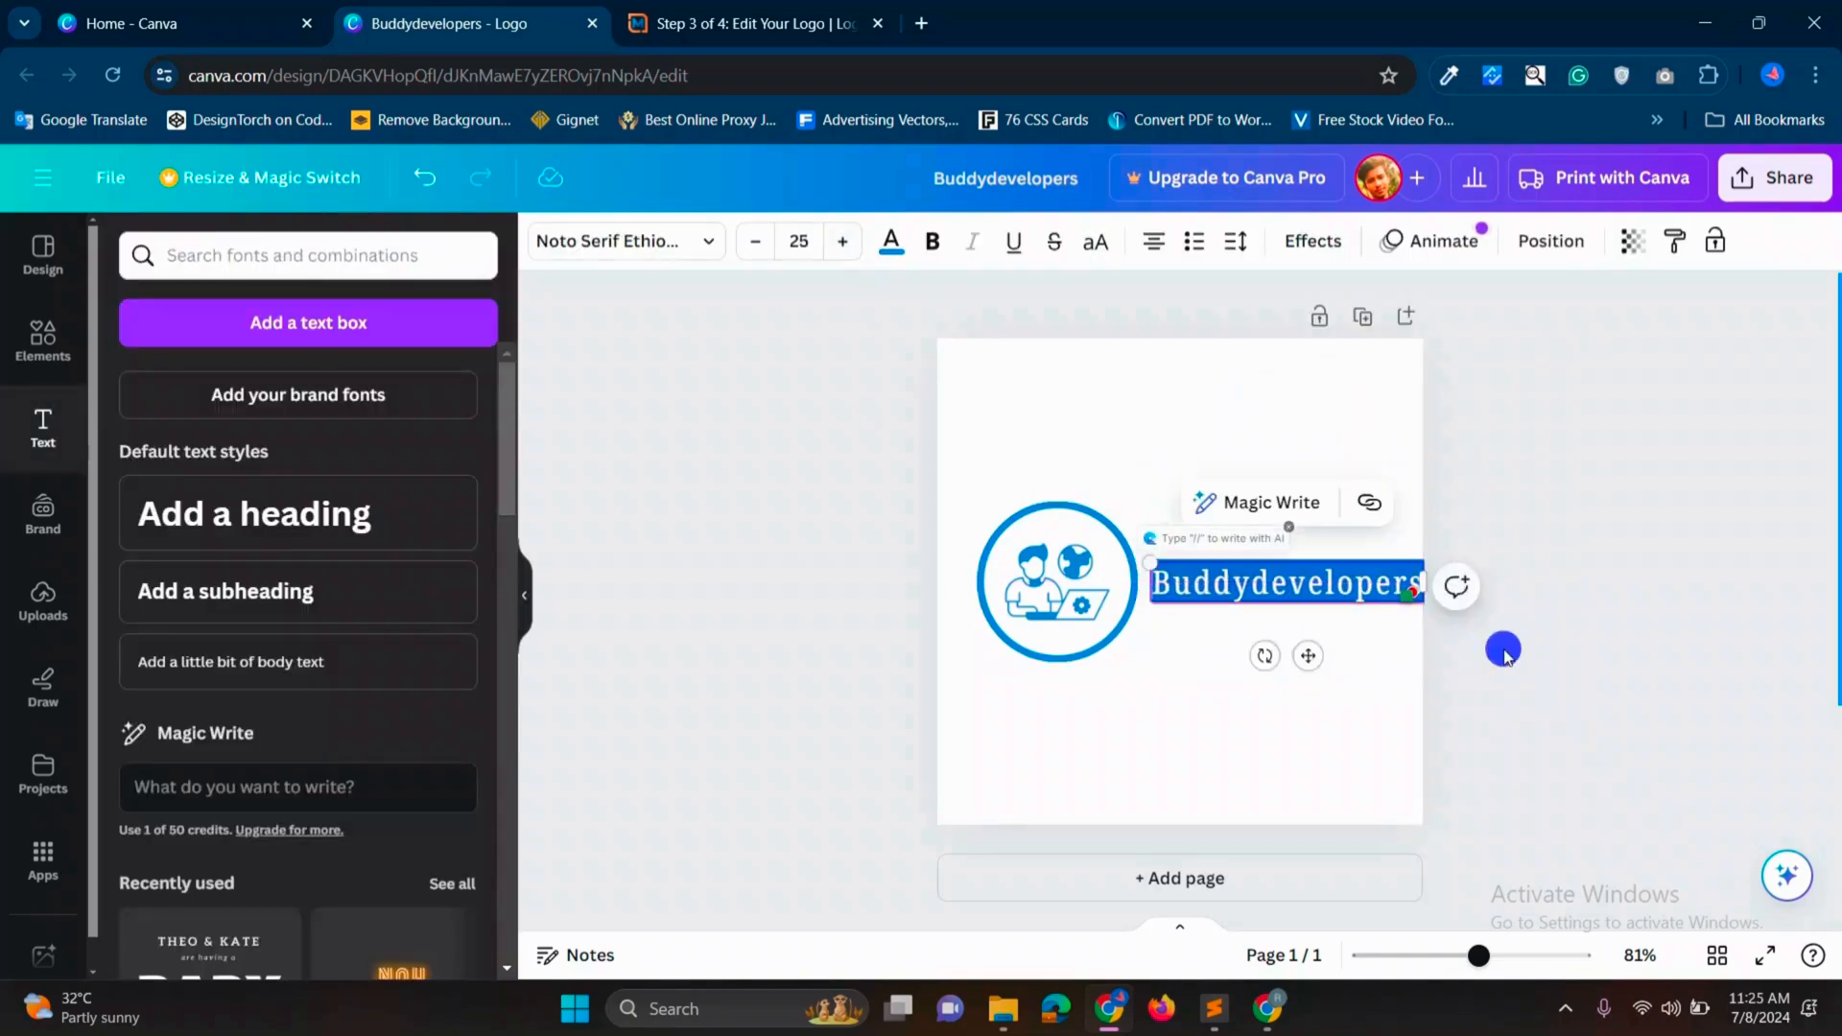
left_click(1284, 583)
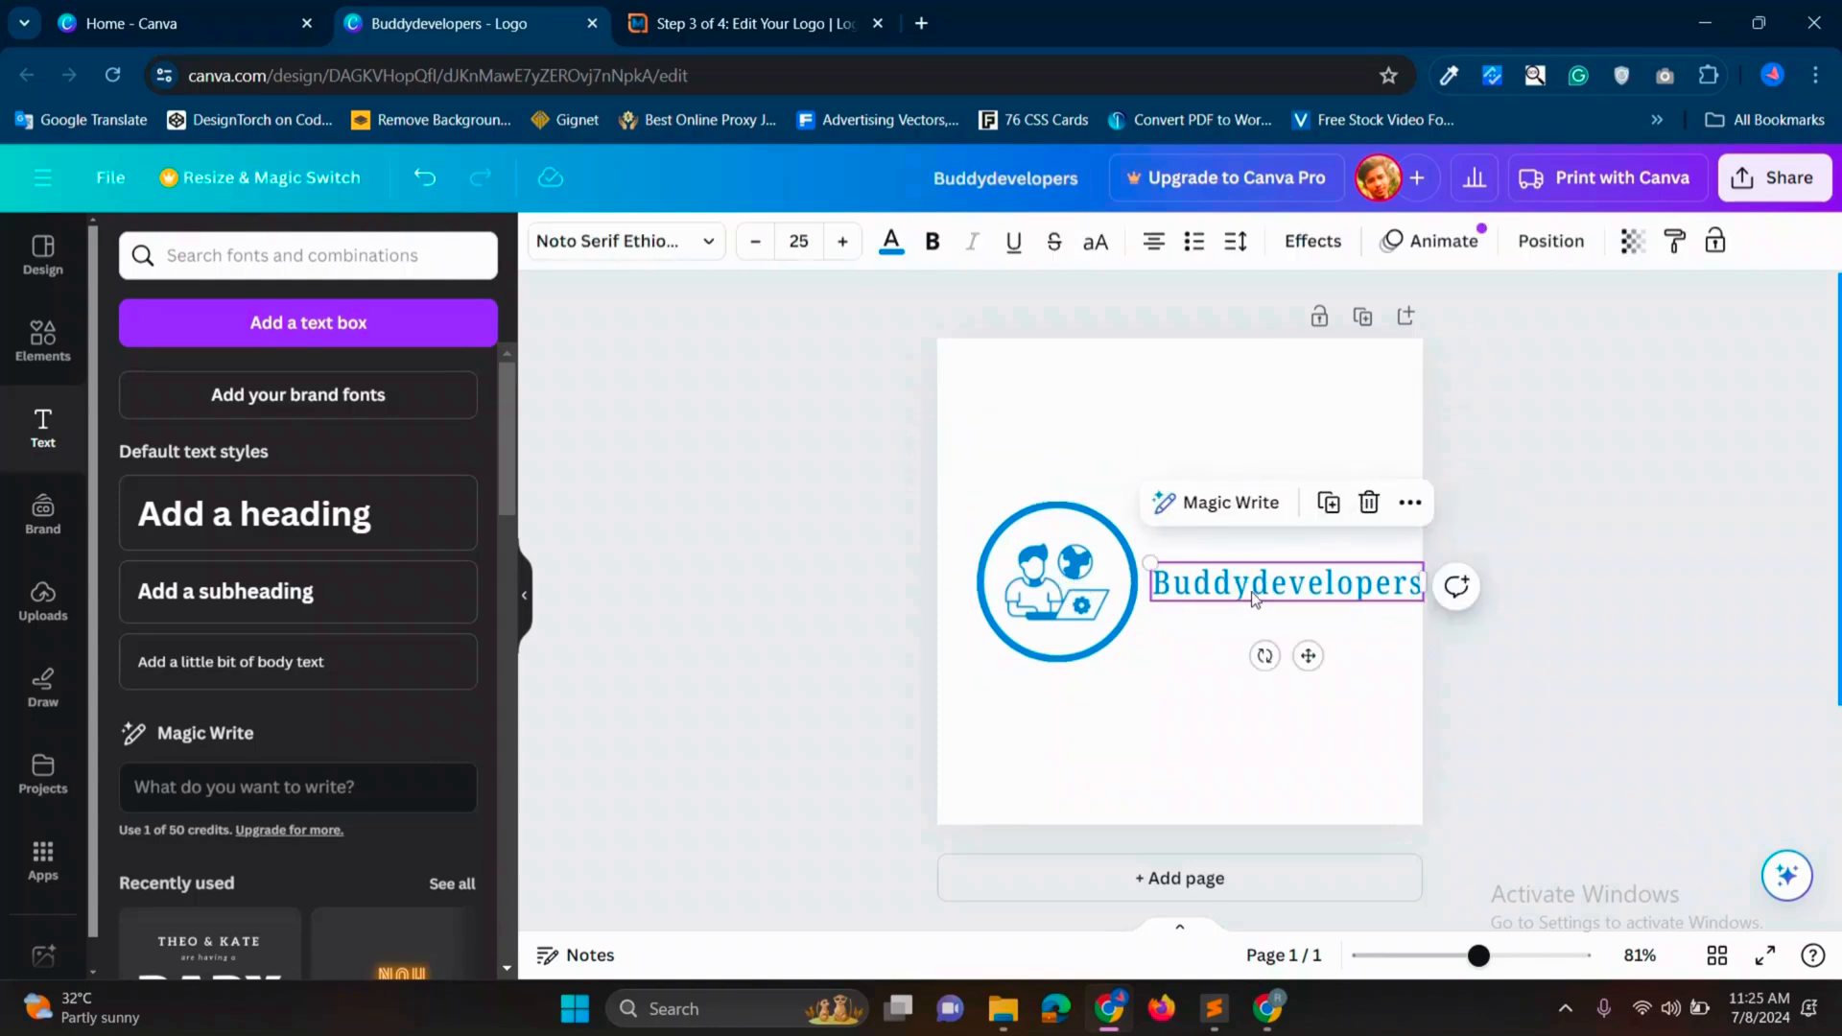
Step: Select the text and icon layers together and group them into one logo element
left_click(1550, 242)
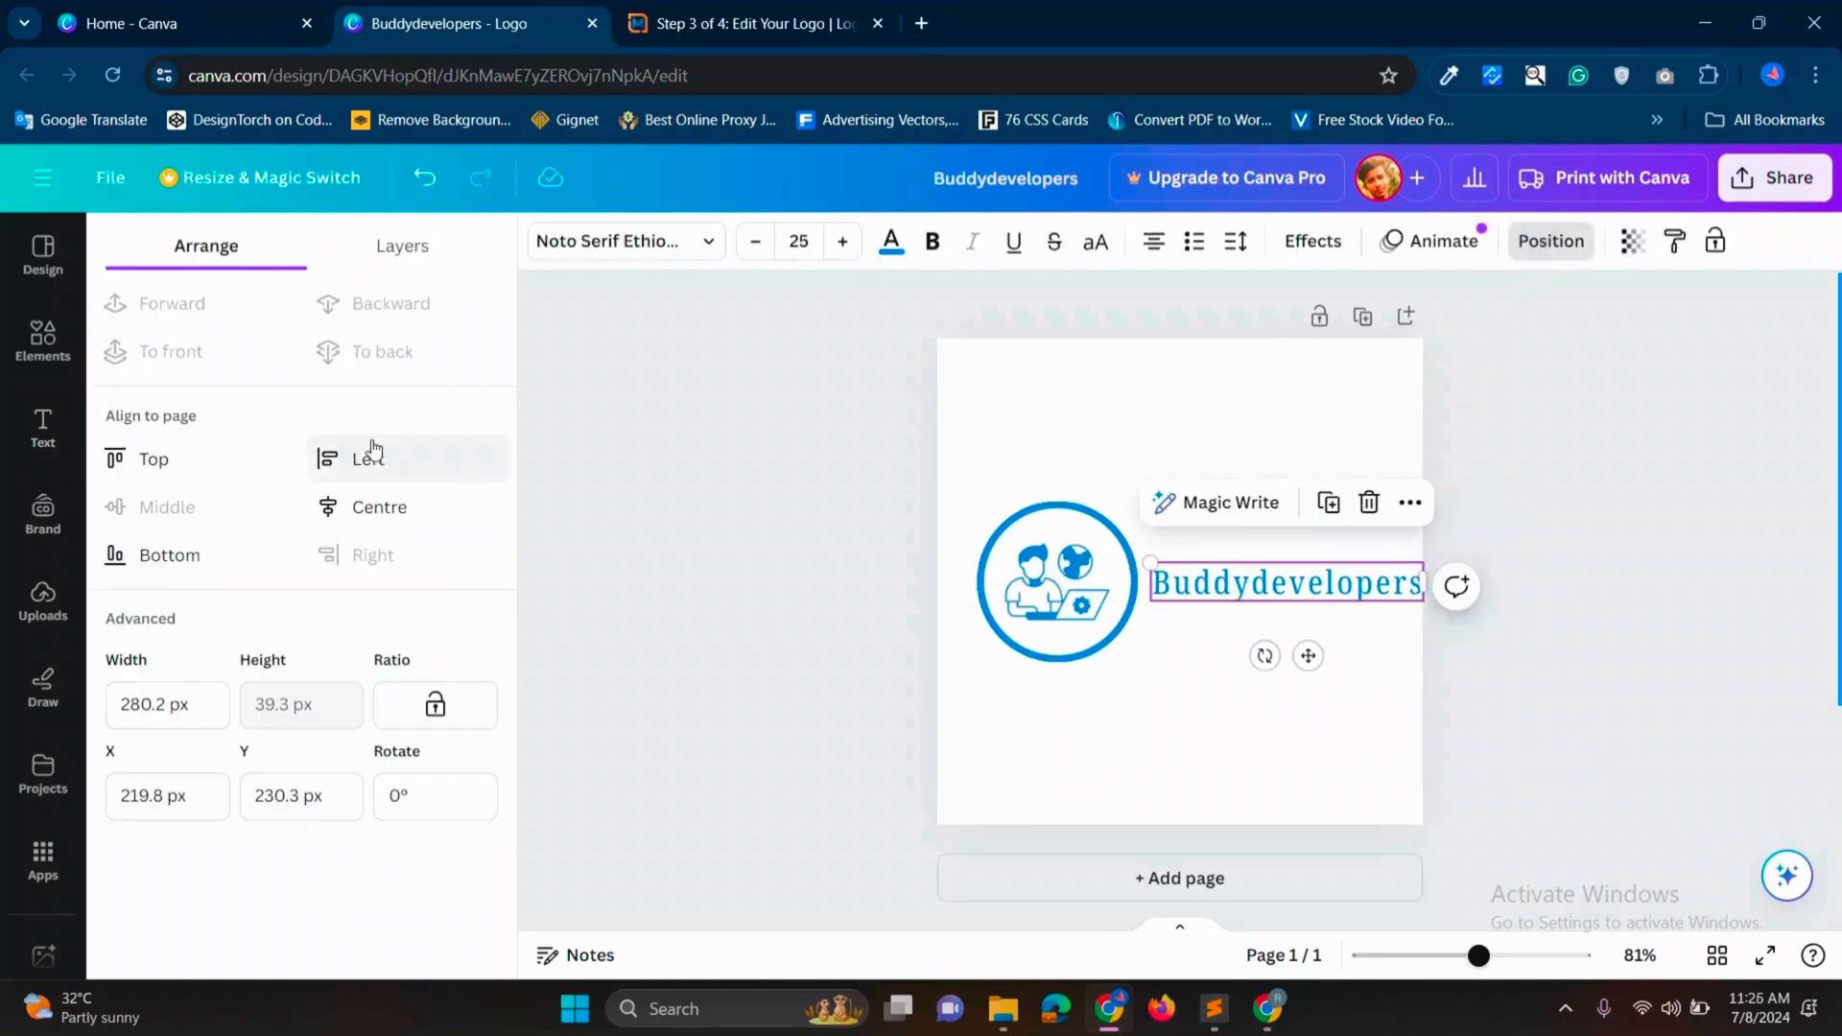
left_click(401, 246)
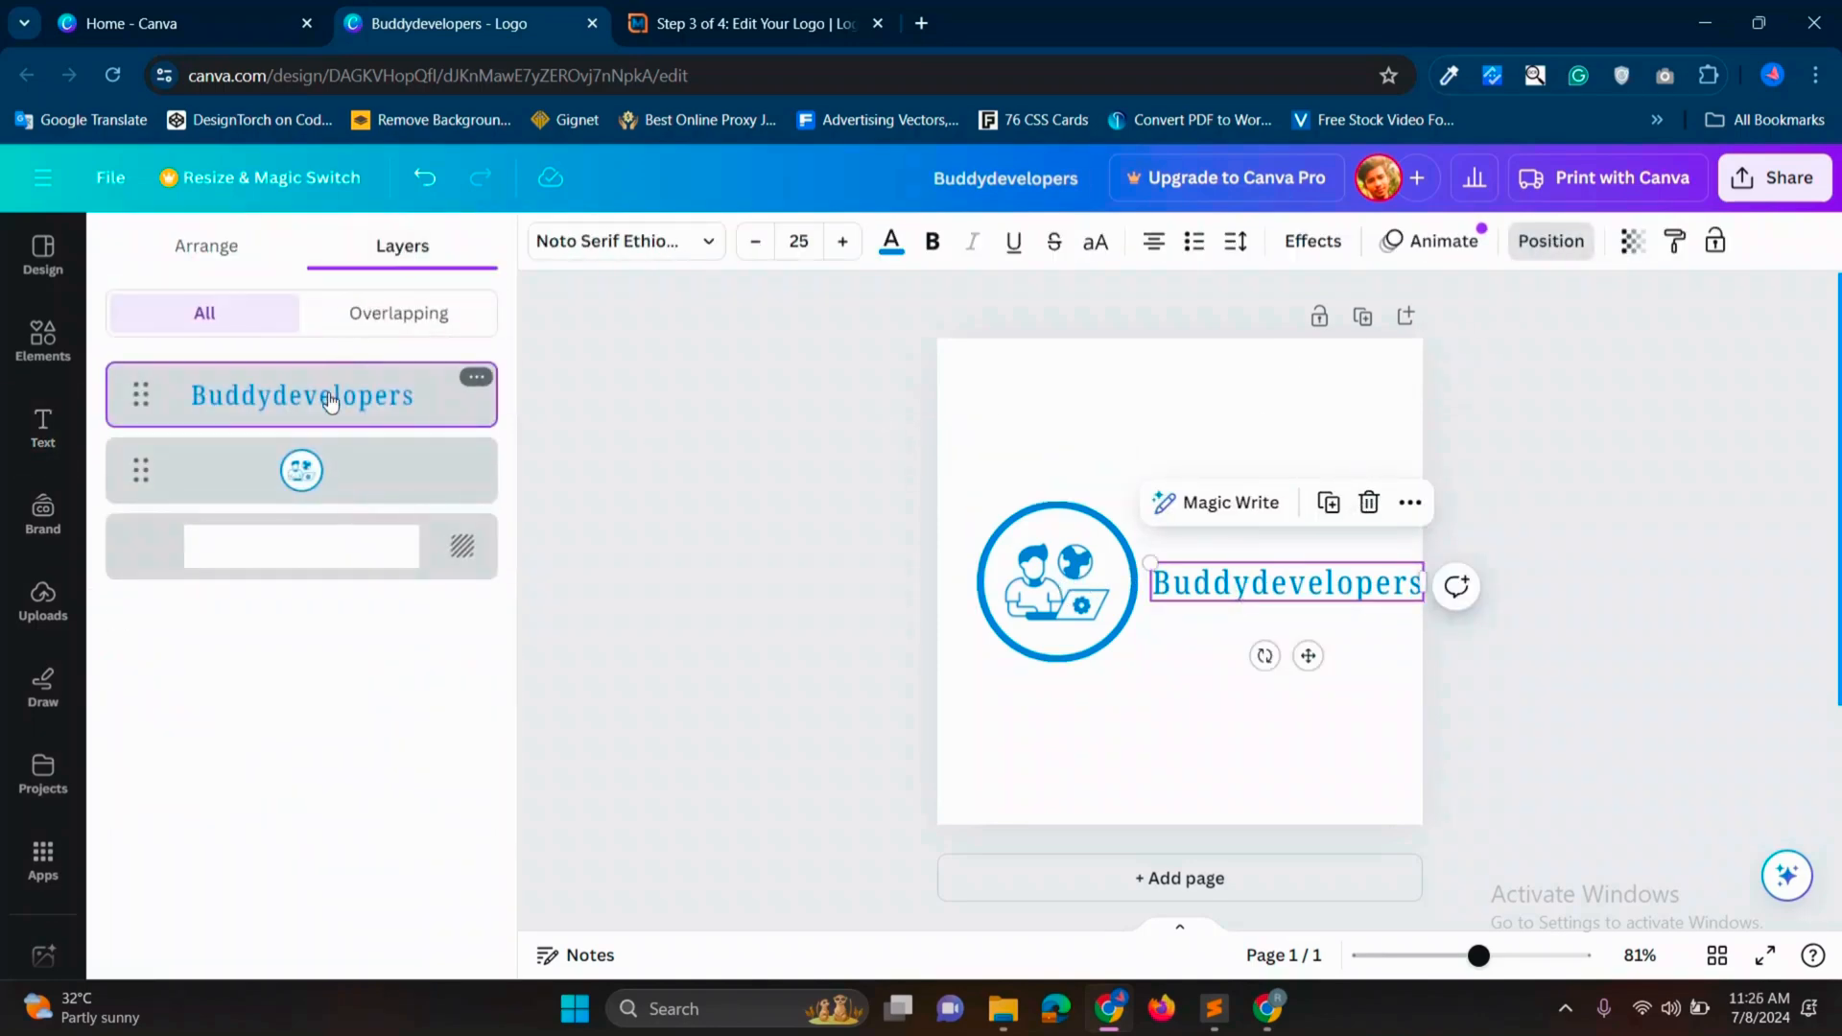
left_click(301, 470)
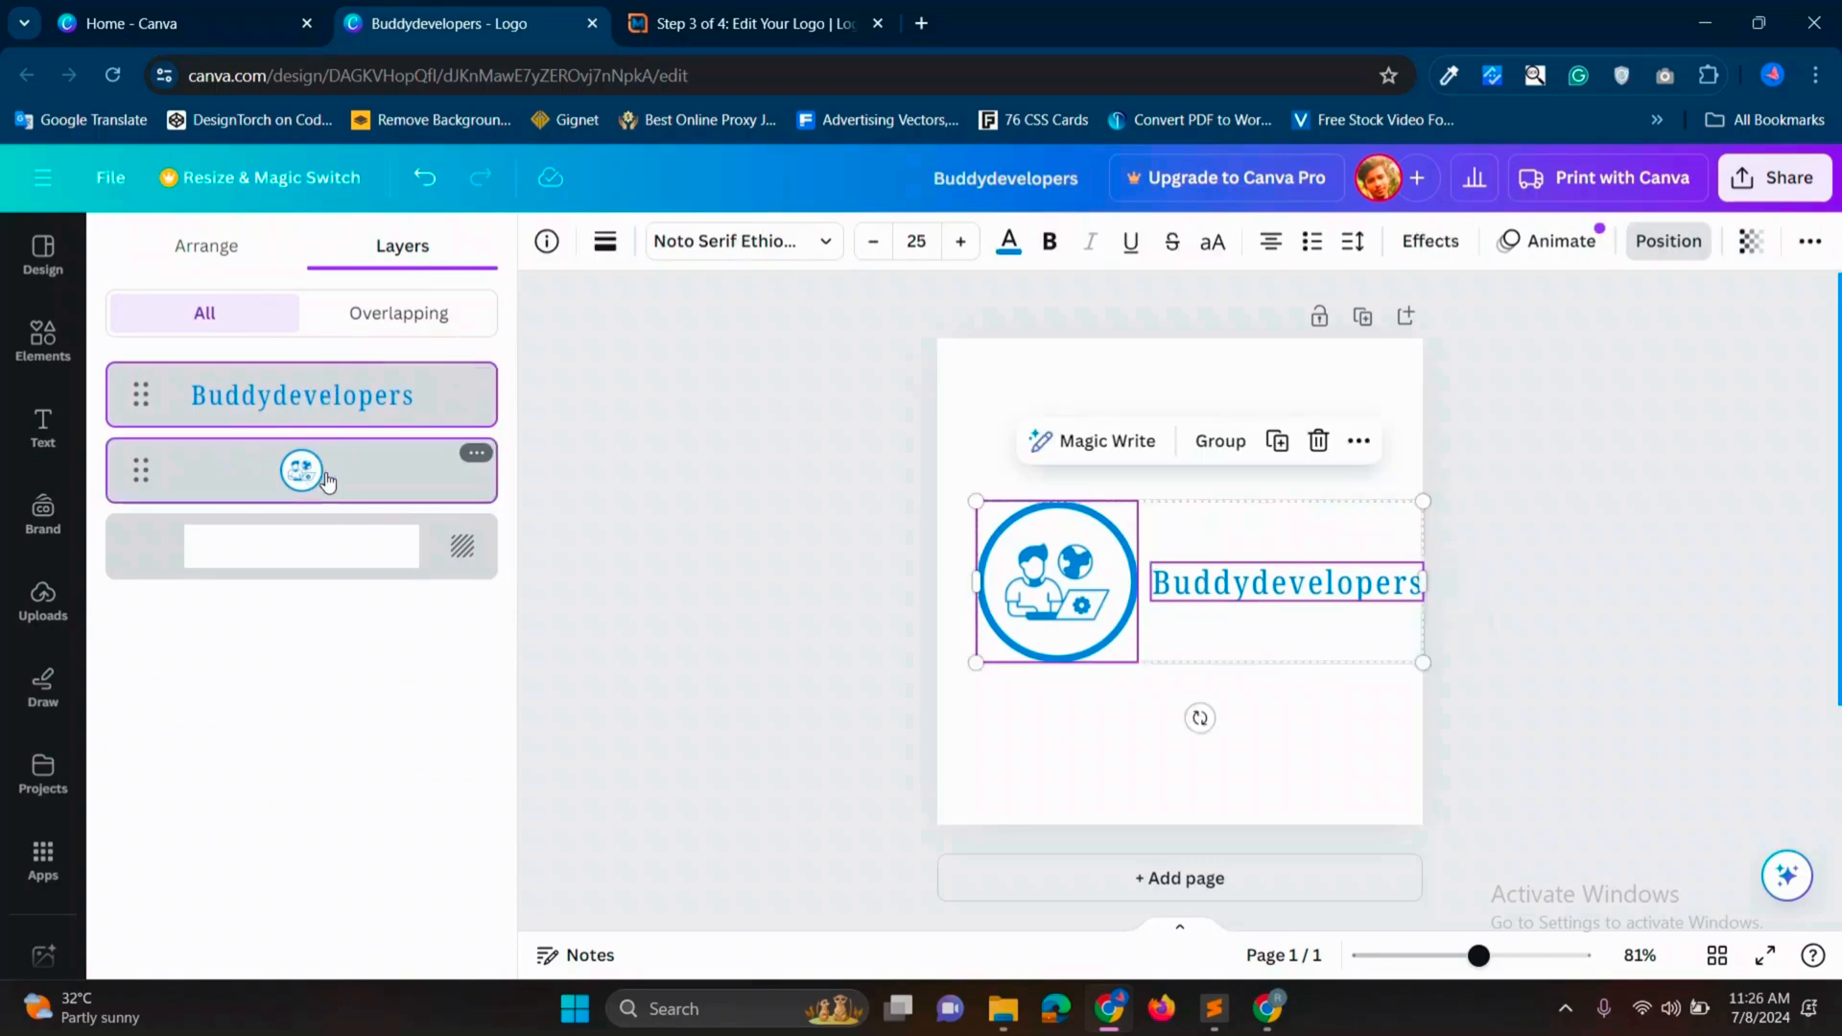
left_click(1220, 441)
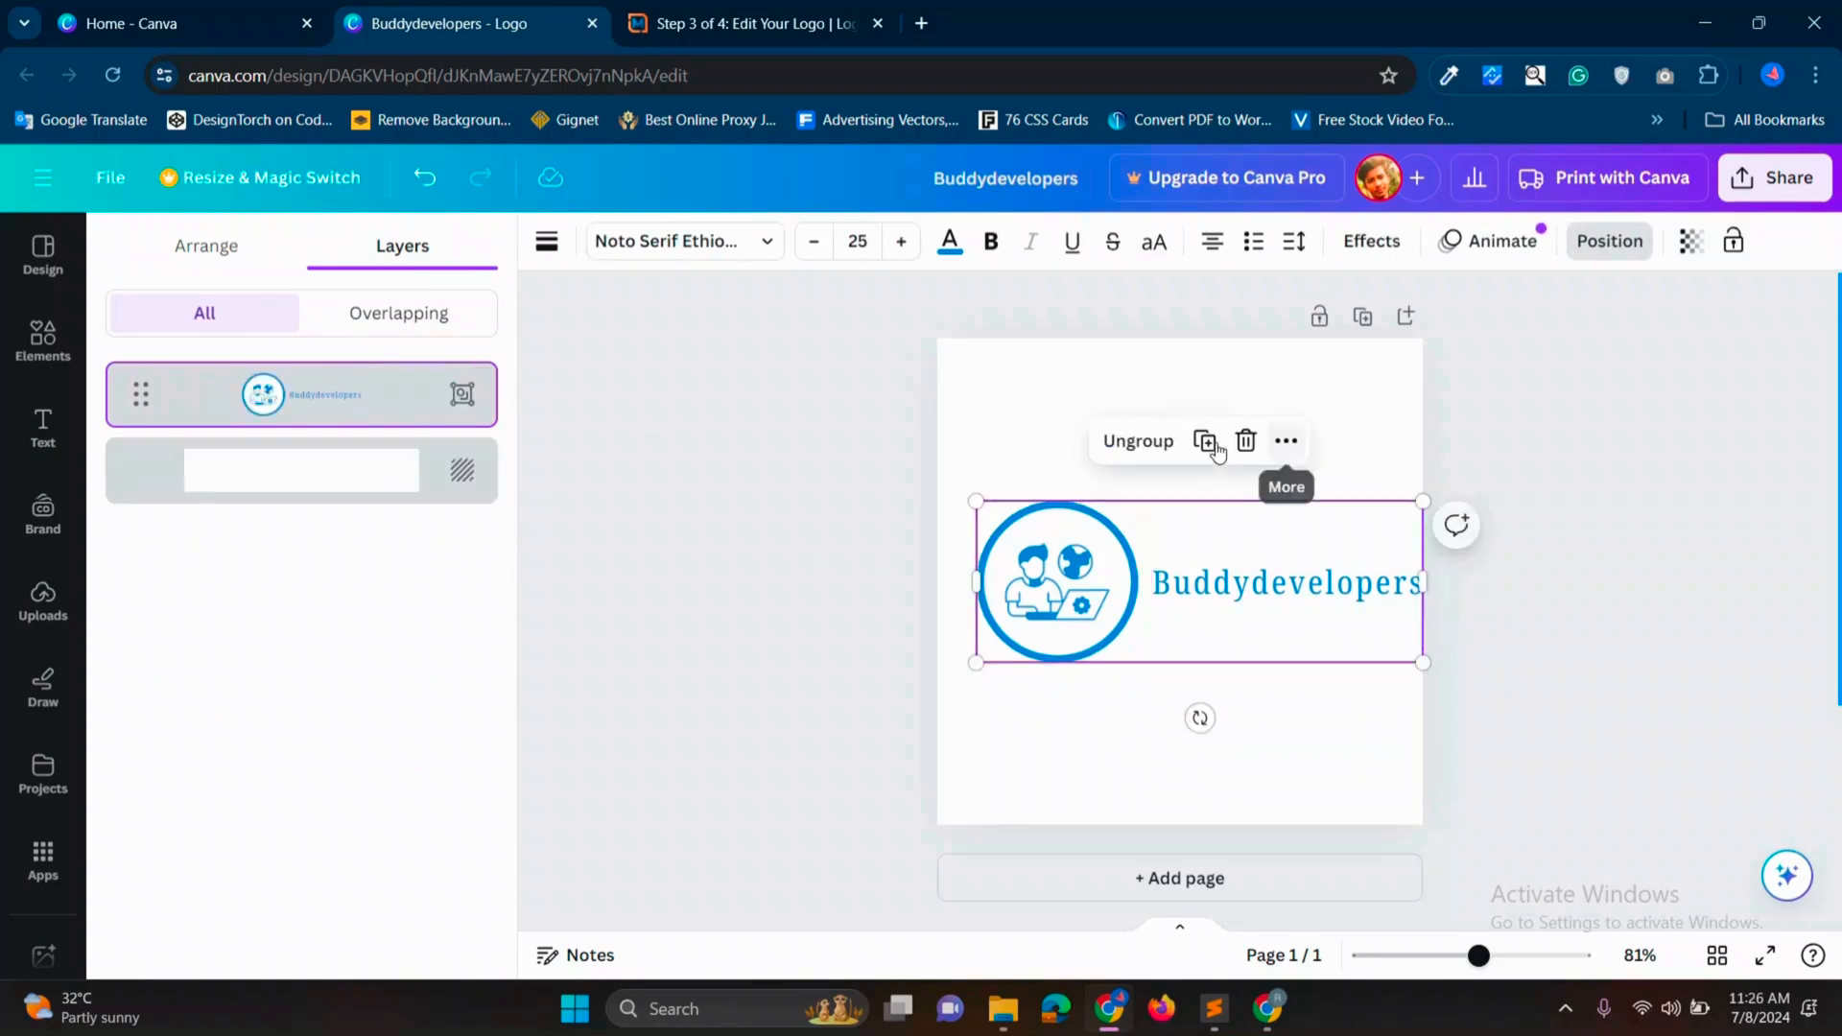
left_click(207, 246)
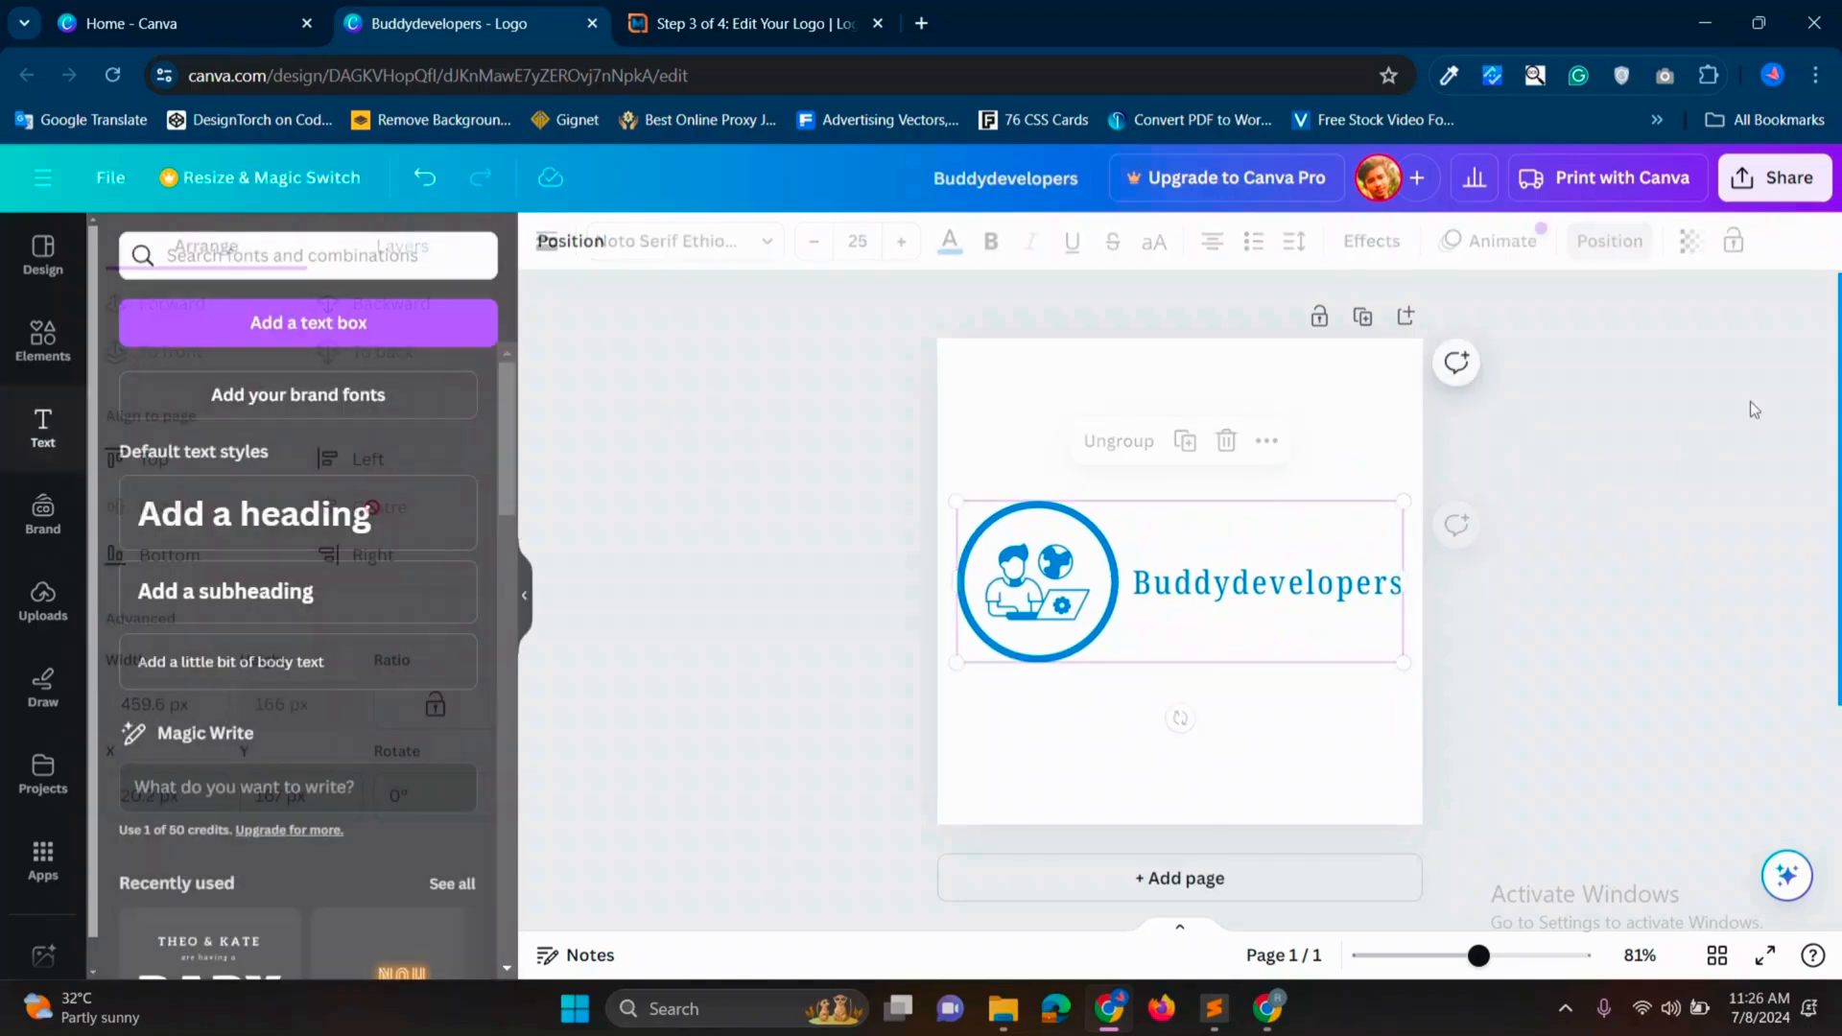
Step: Download the grouped Buddydevelopers logo from Share as a PNG, attempting the transparent-background option
left_click(1779, 176)
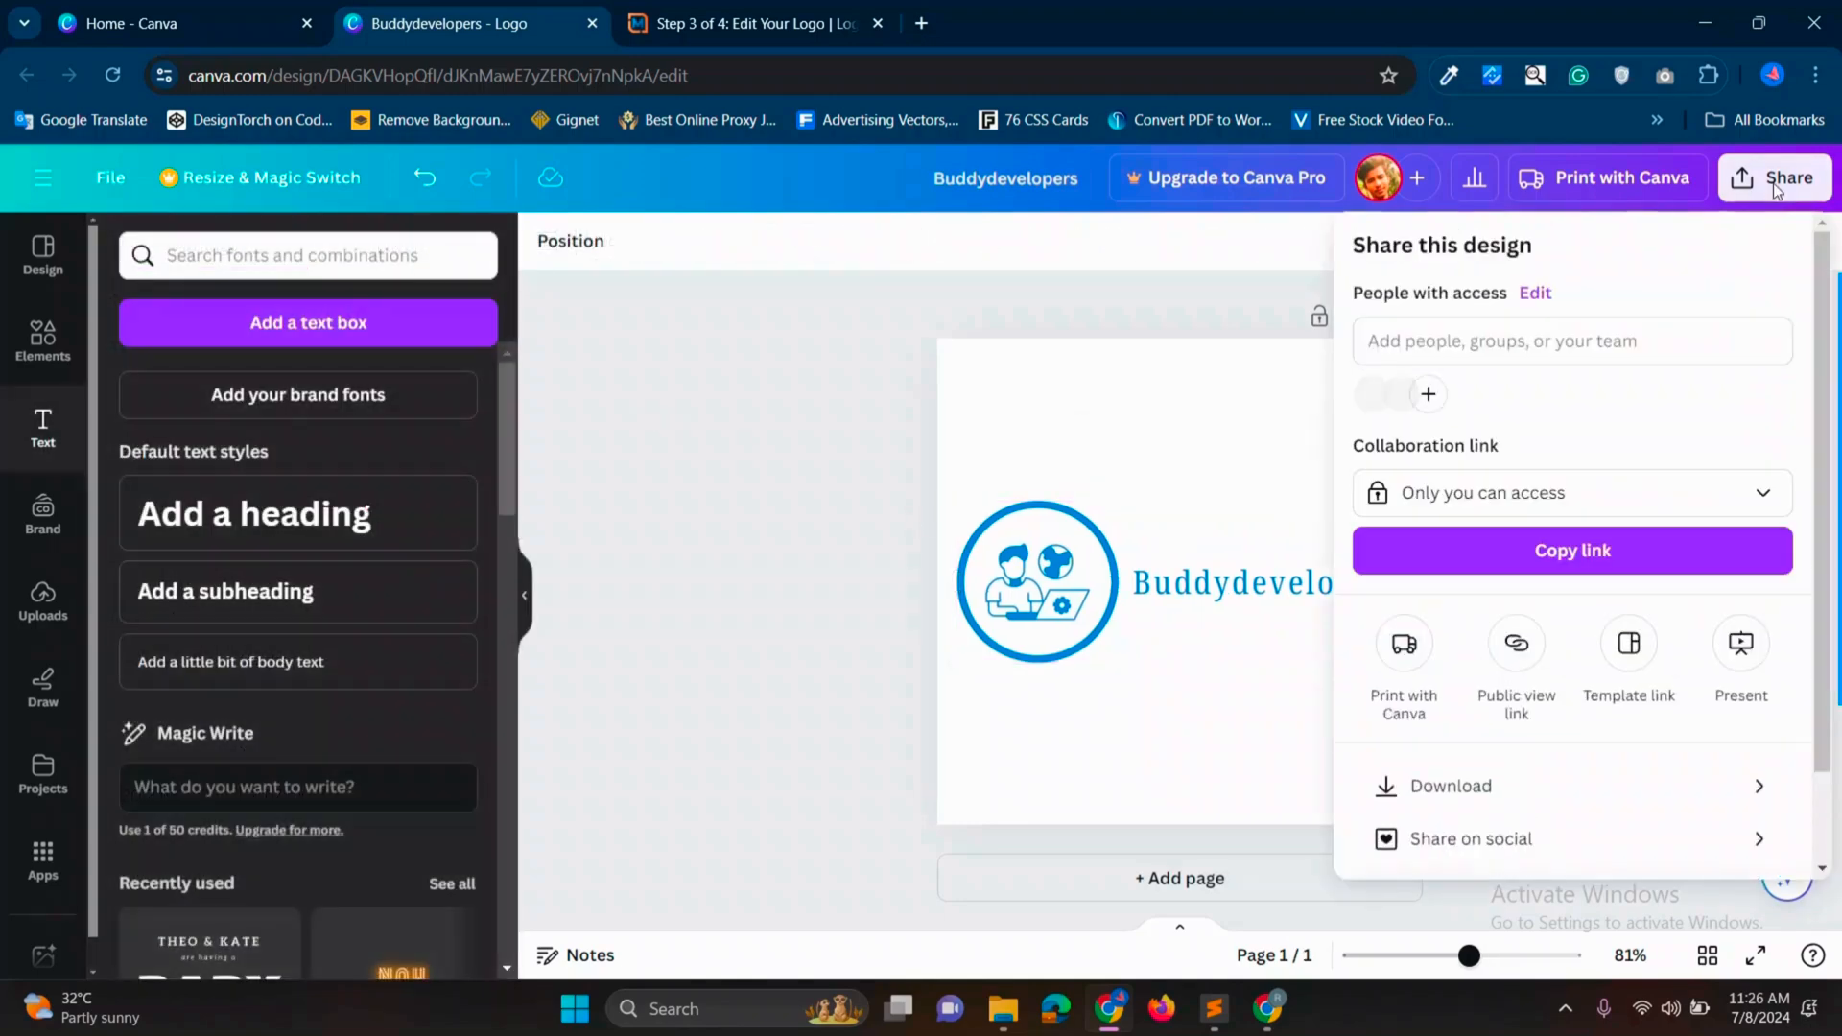
left_click(1451, 785)
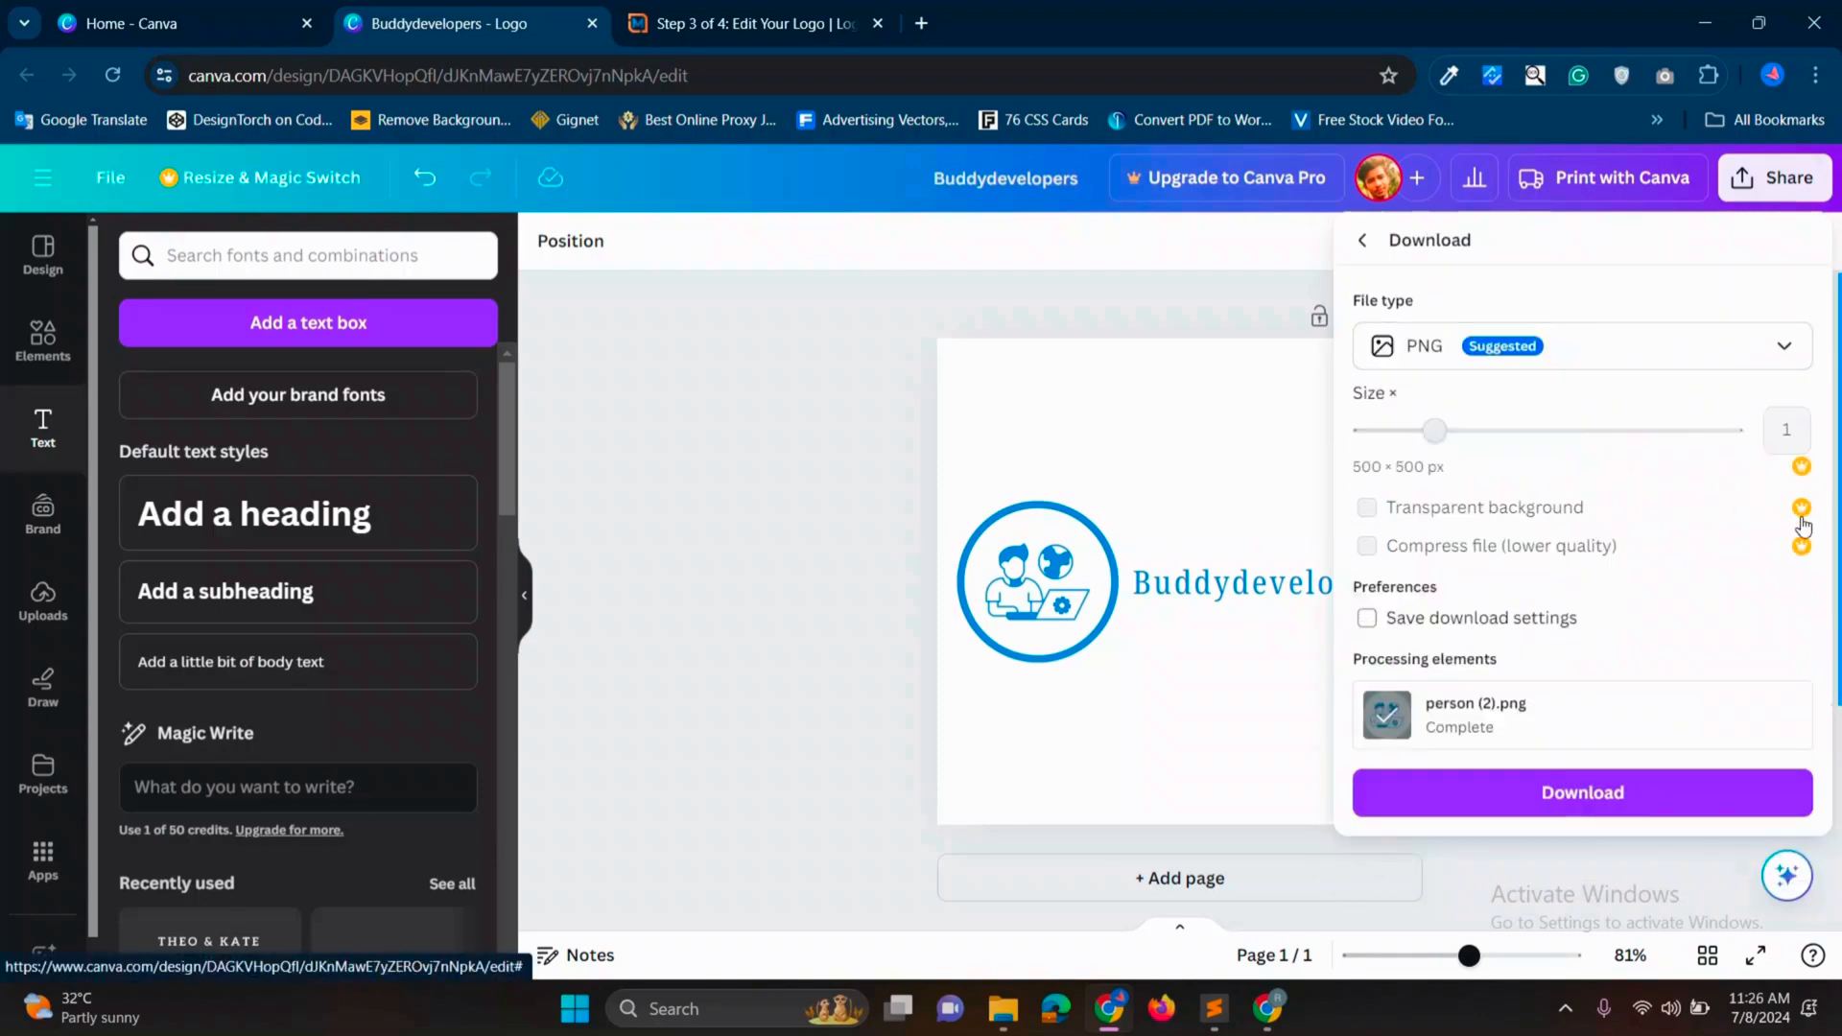
left_click(1581, 793)
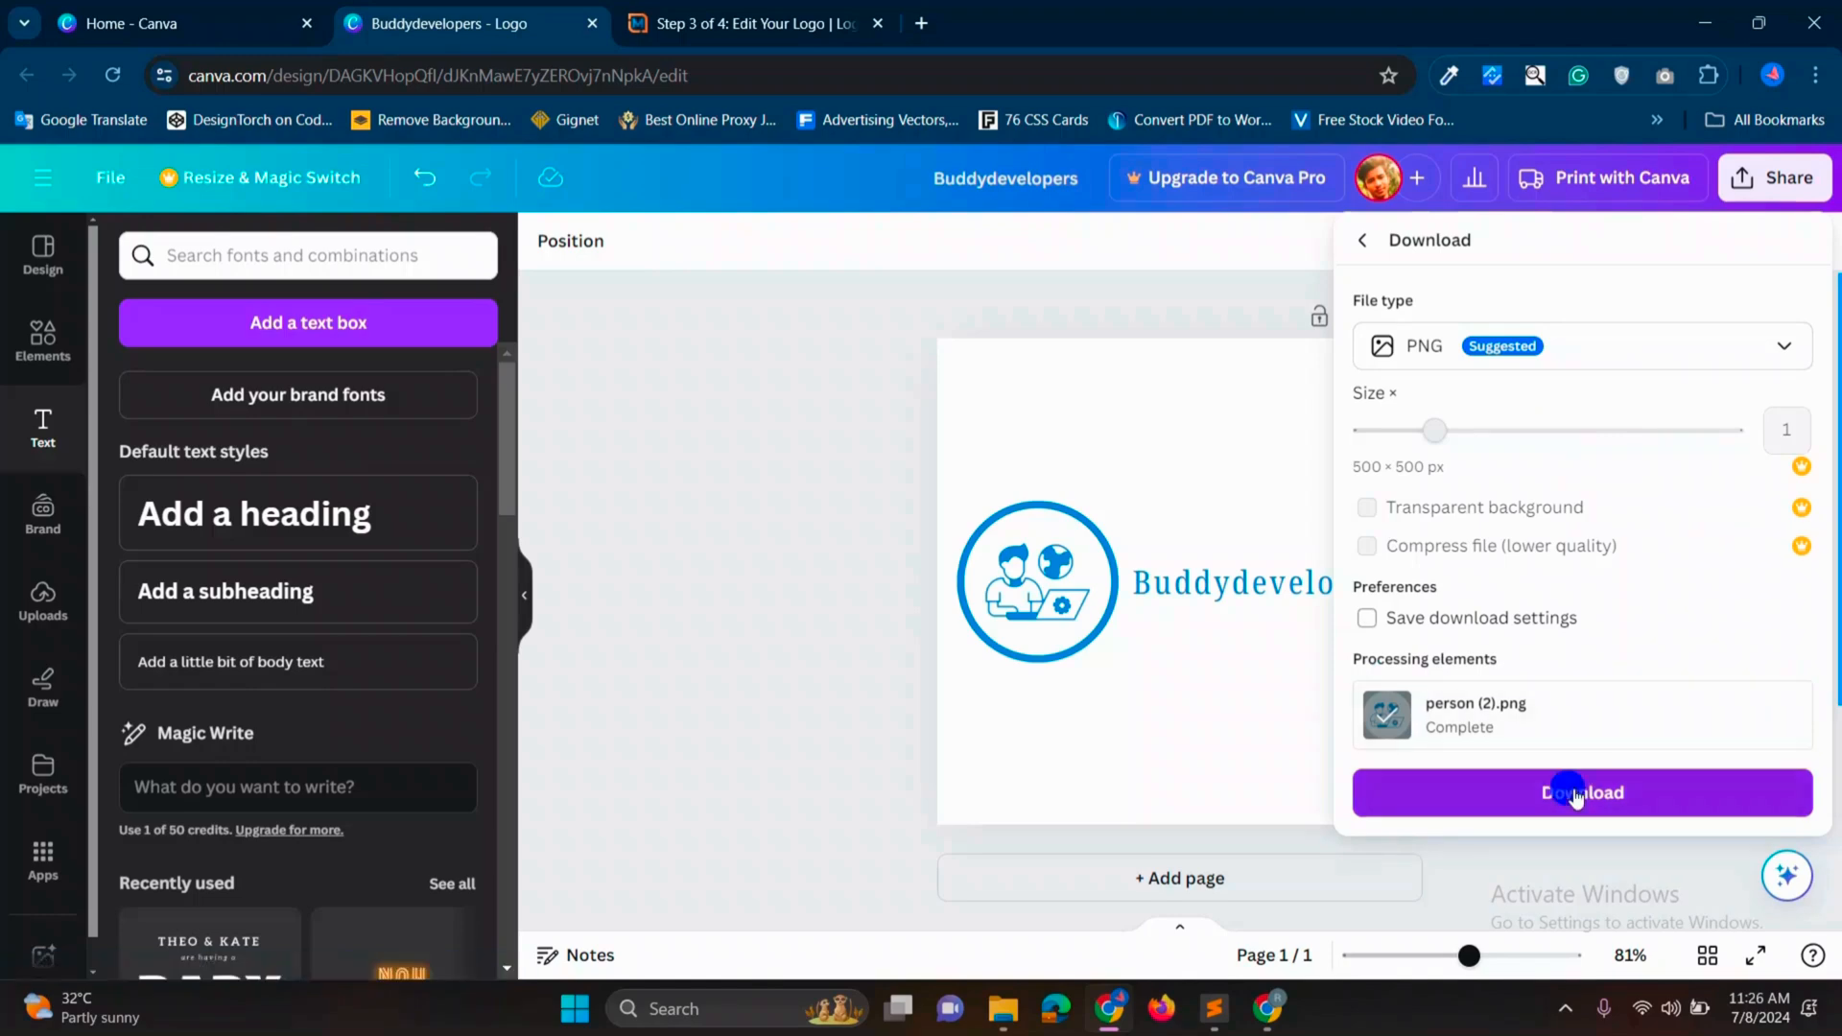
left_click(1579, 792)
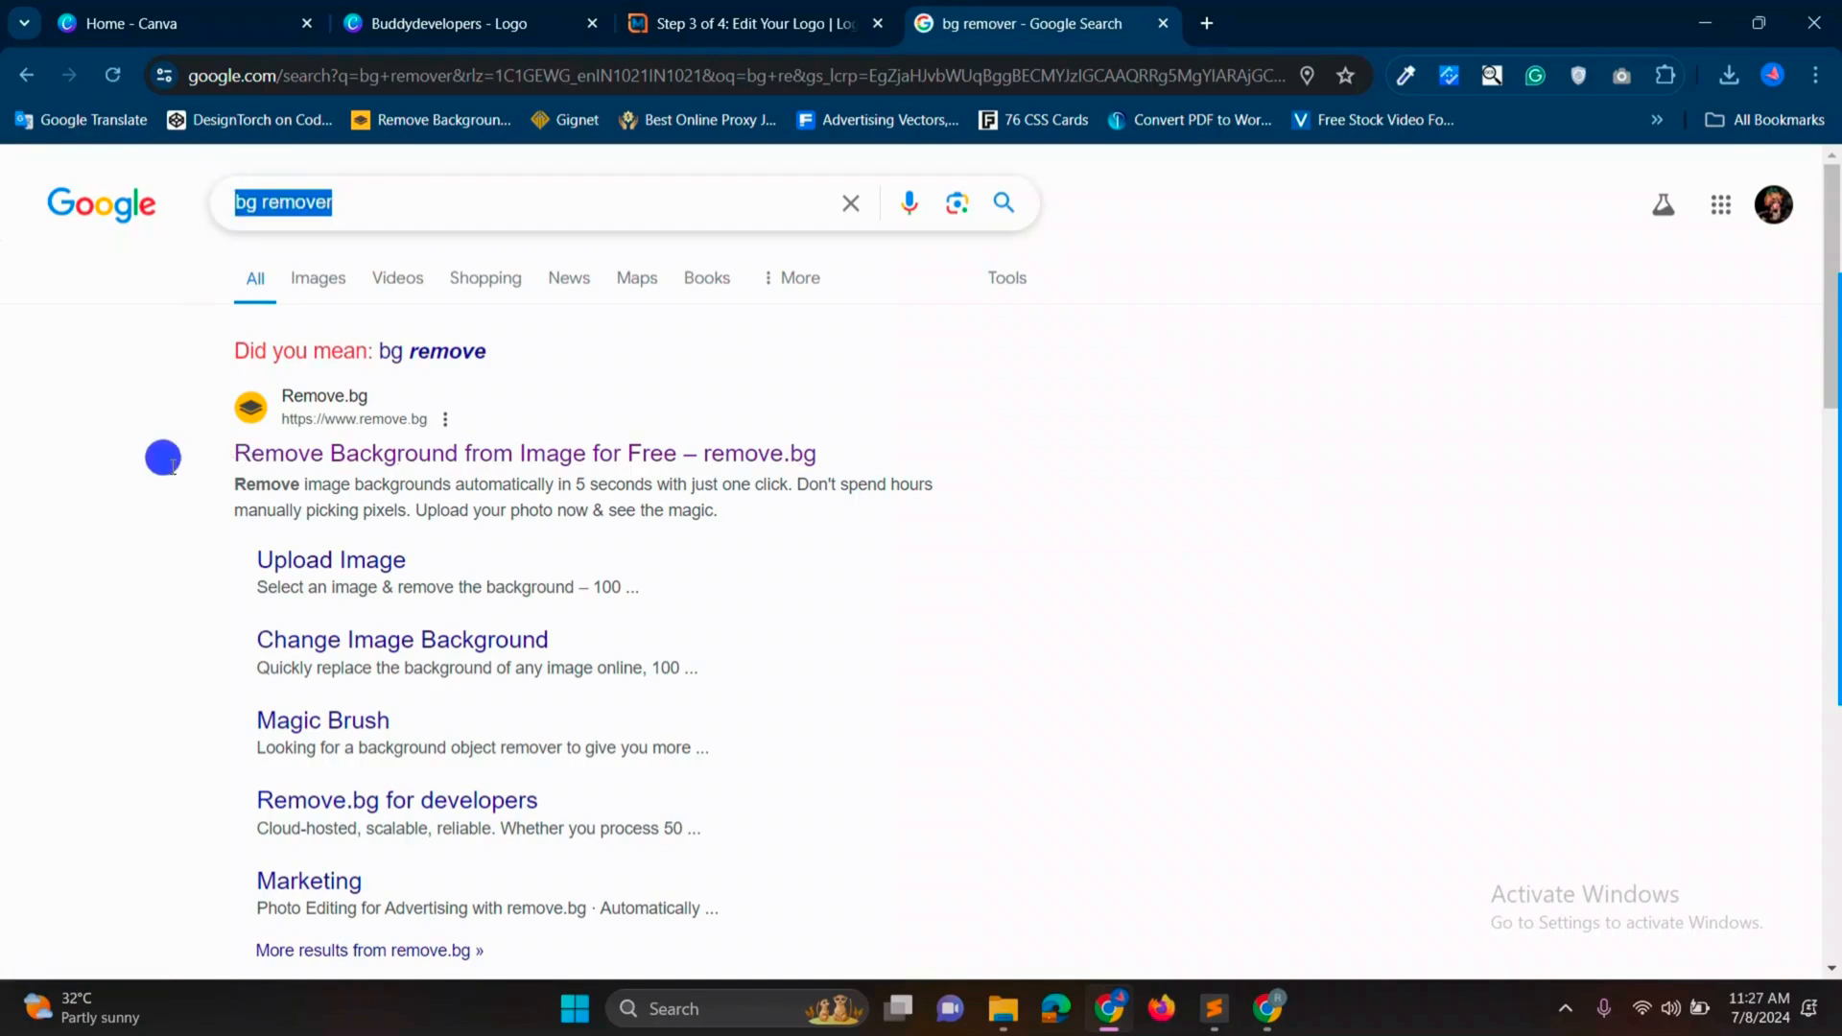
Step: Upload the downloaded logo PNG to remove.bg from the Google results for background removal
left_click(524, 453)
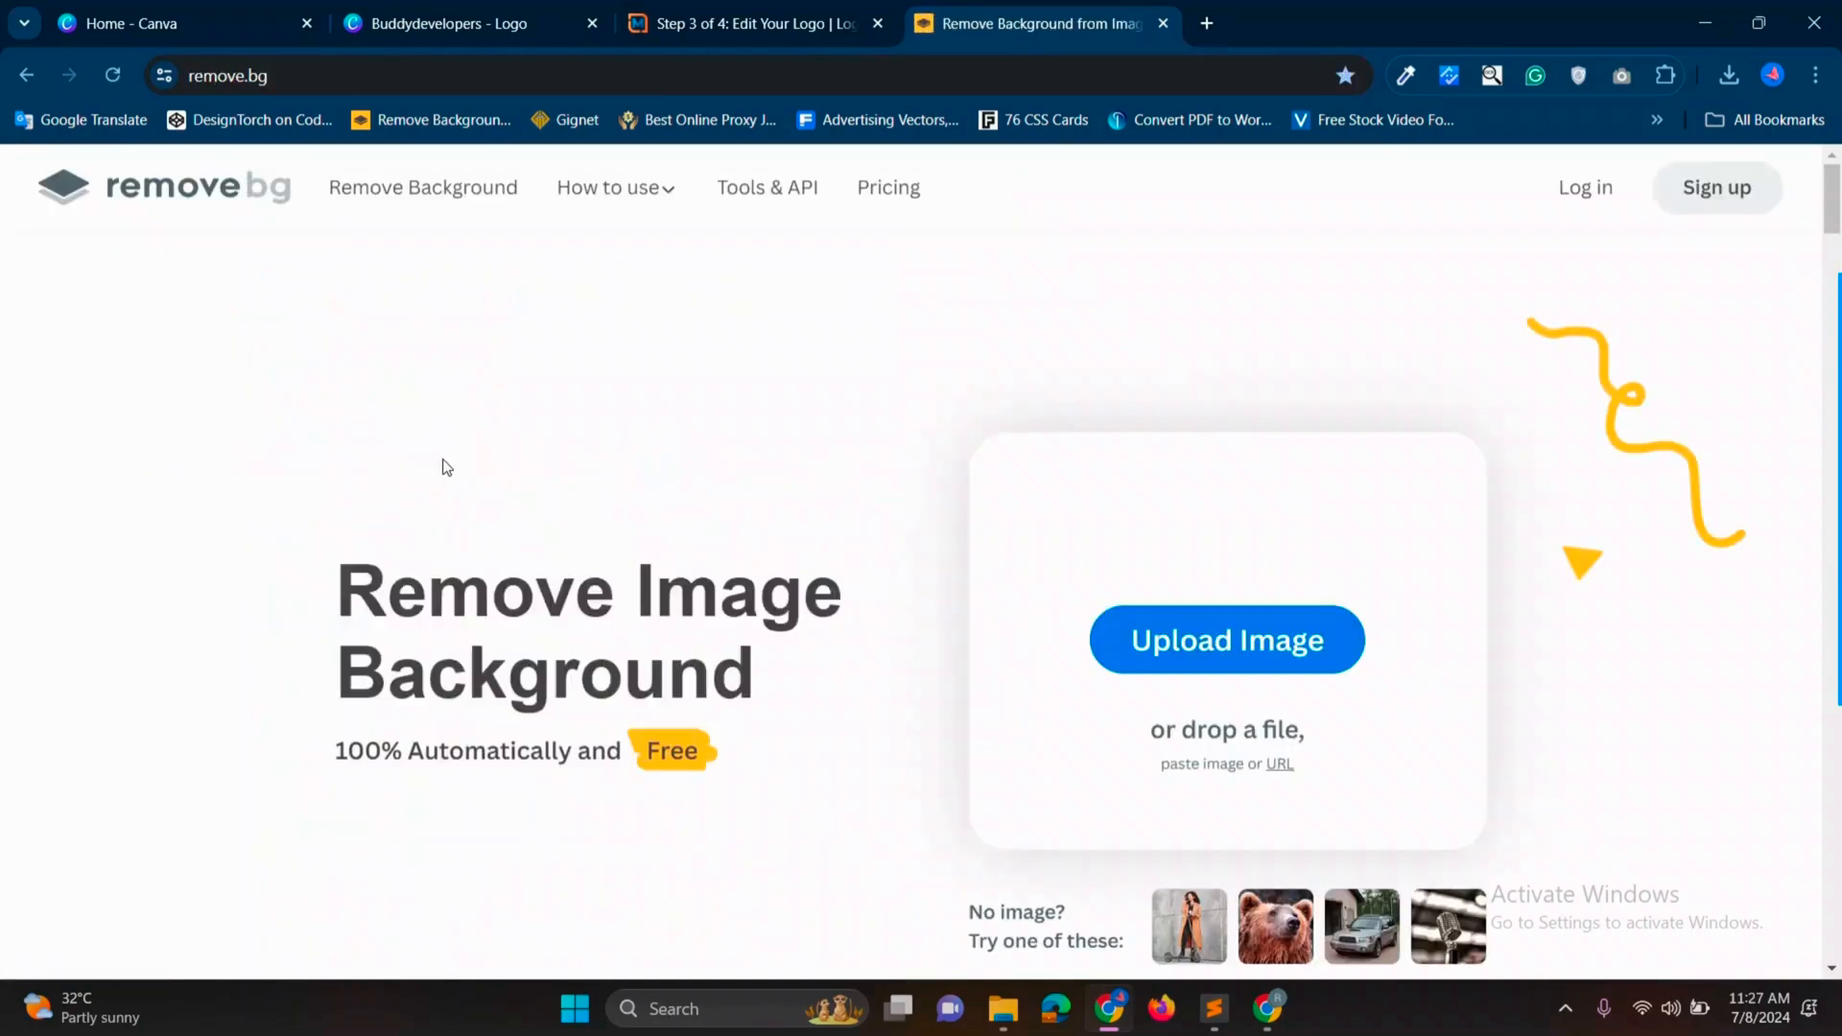
left_click(1226, 641)
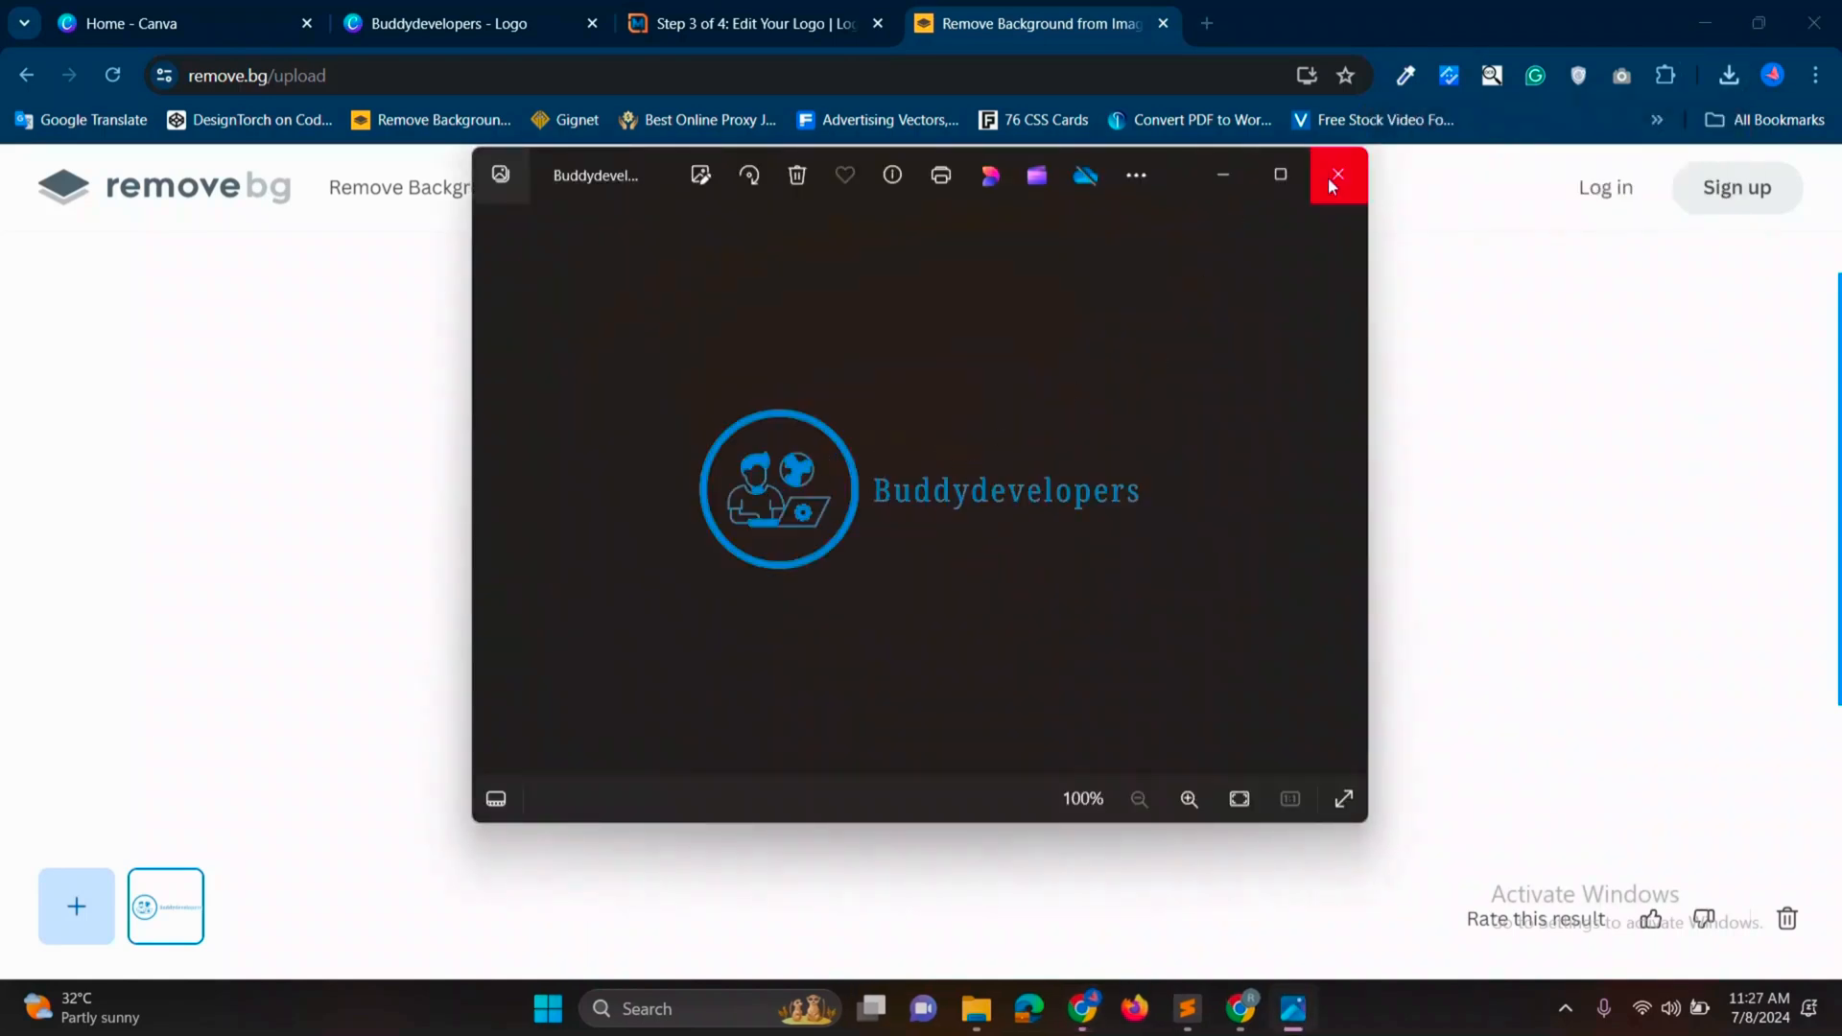
mouse_move(1338, 174)
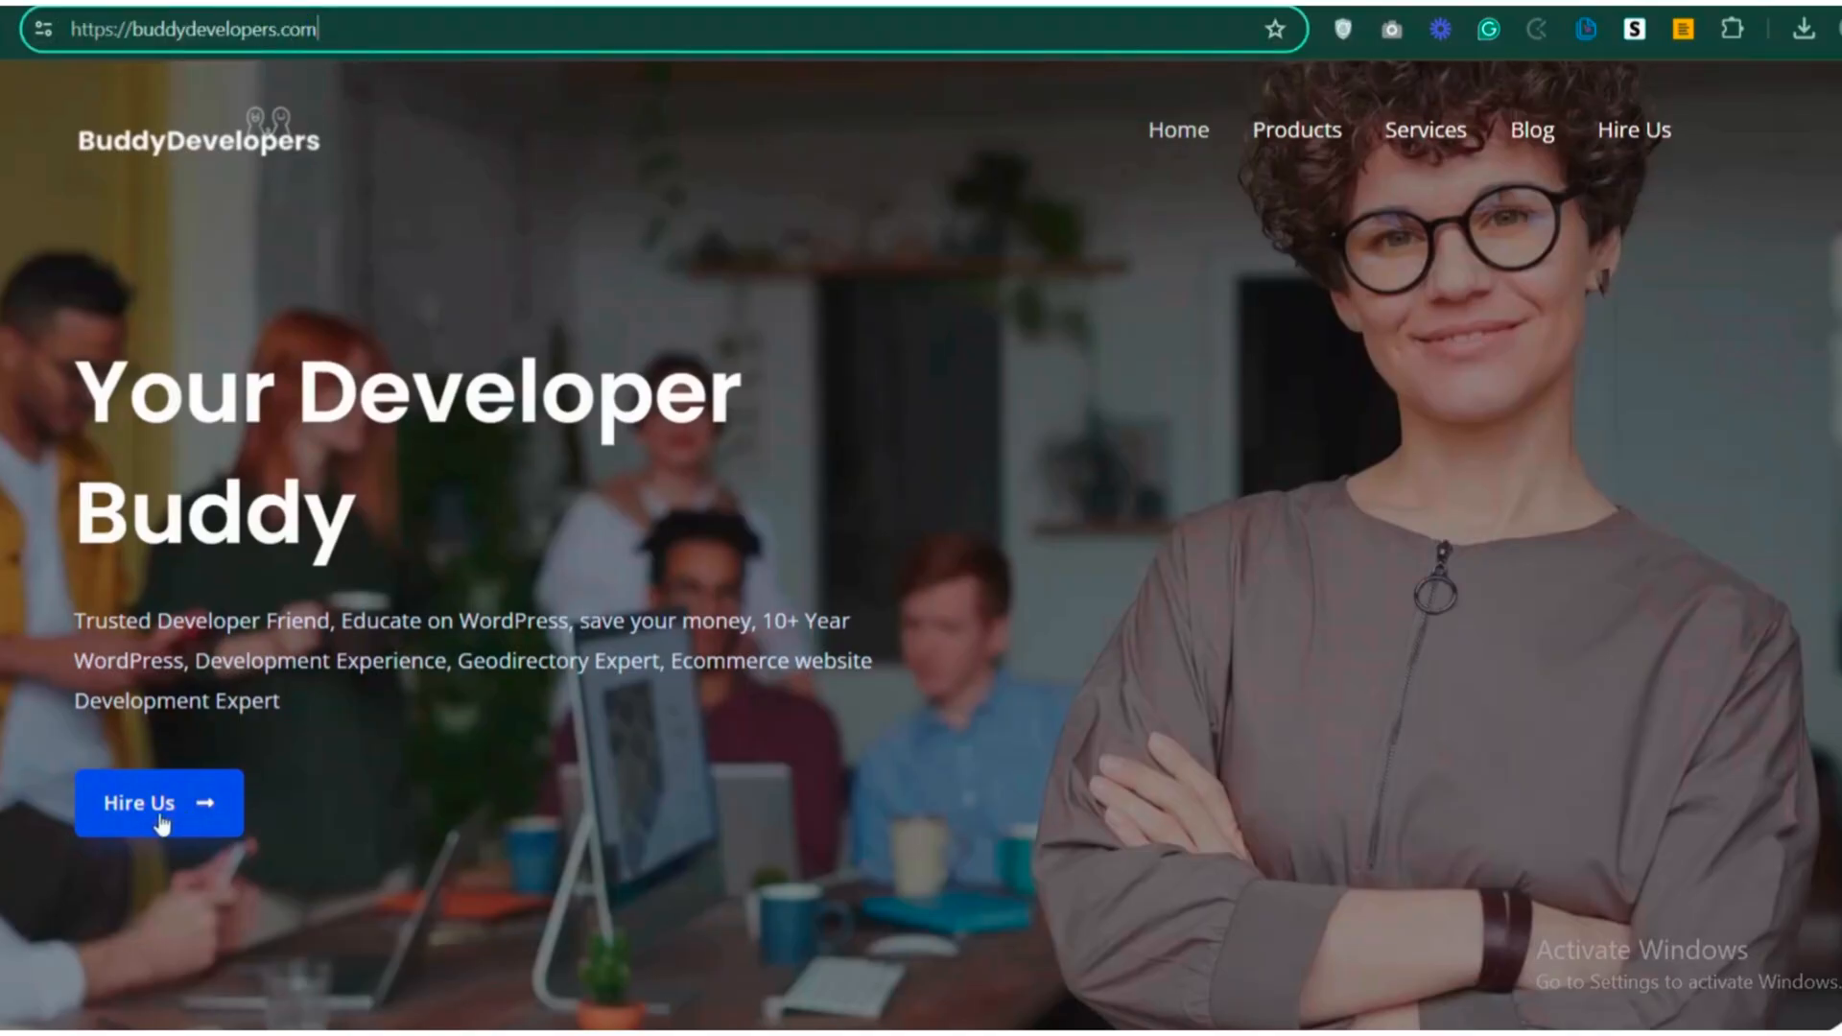
Step: Go to the Start a Project page via Hire Us and scroll through its content
left_click(158, 804)
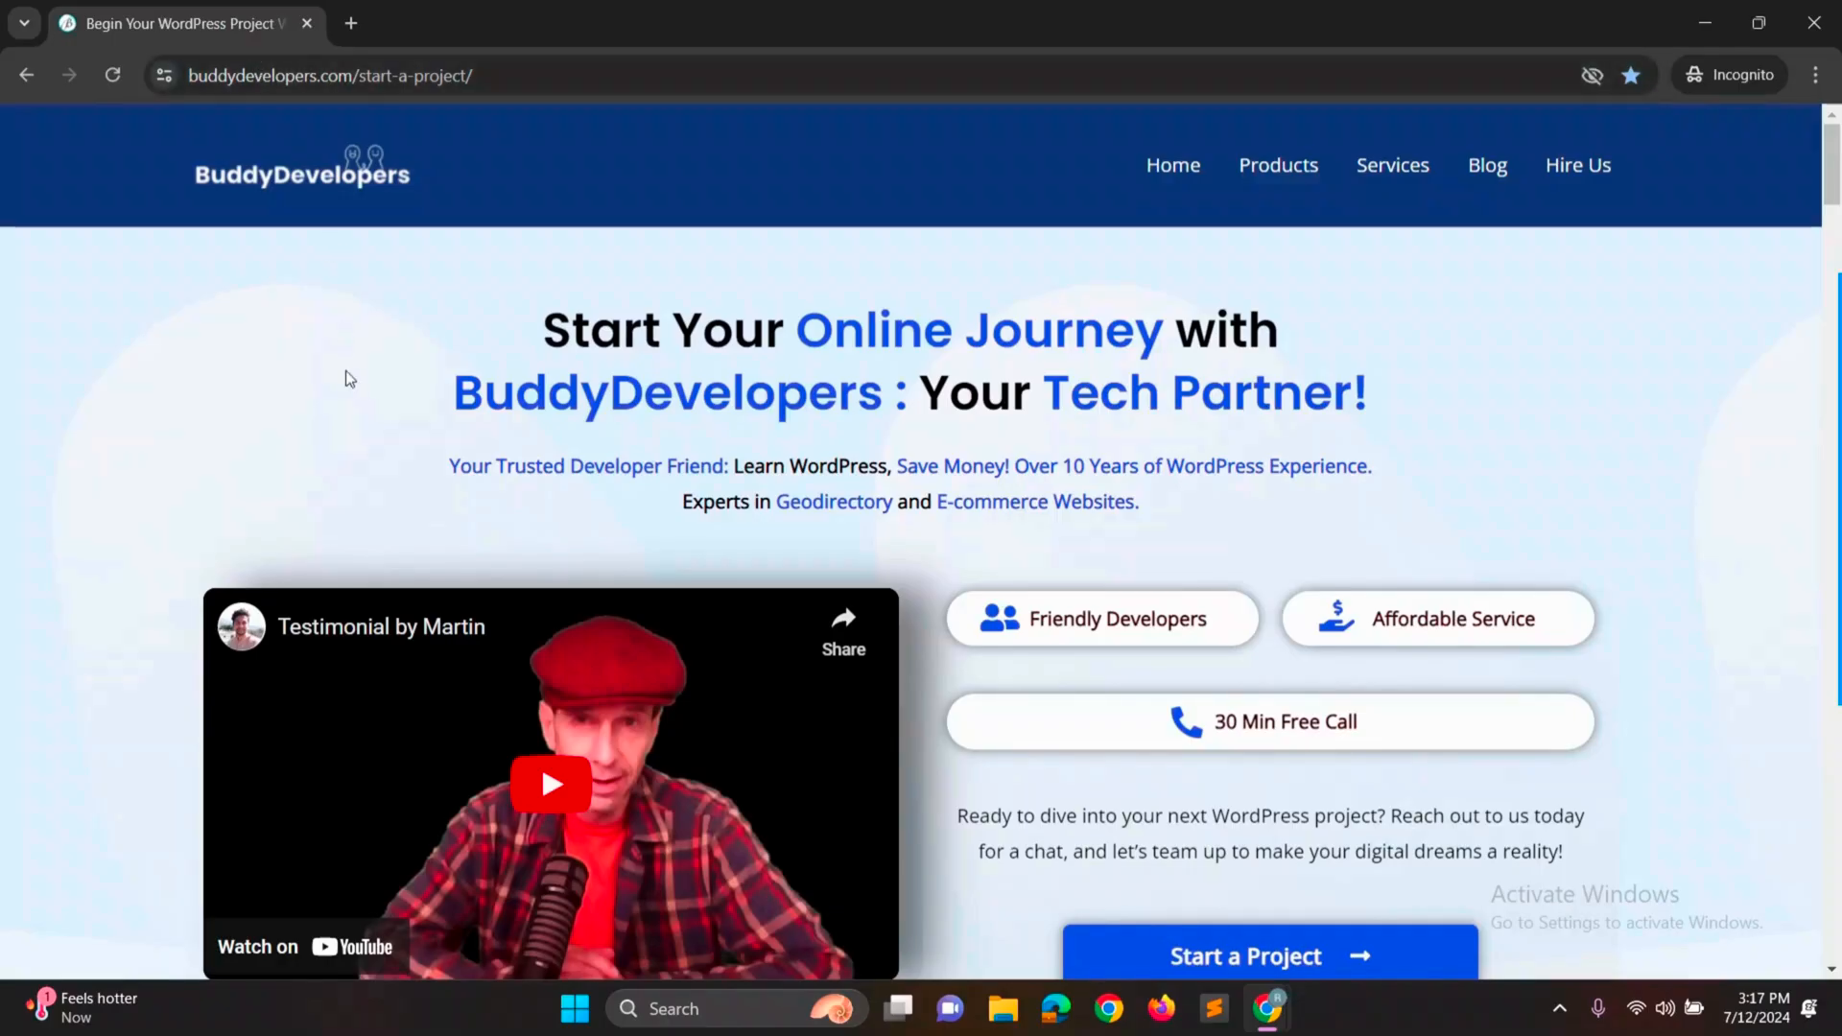
scroll("down", 3)
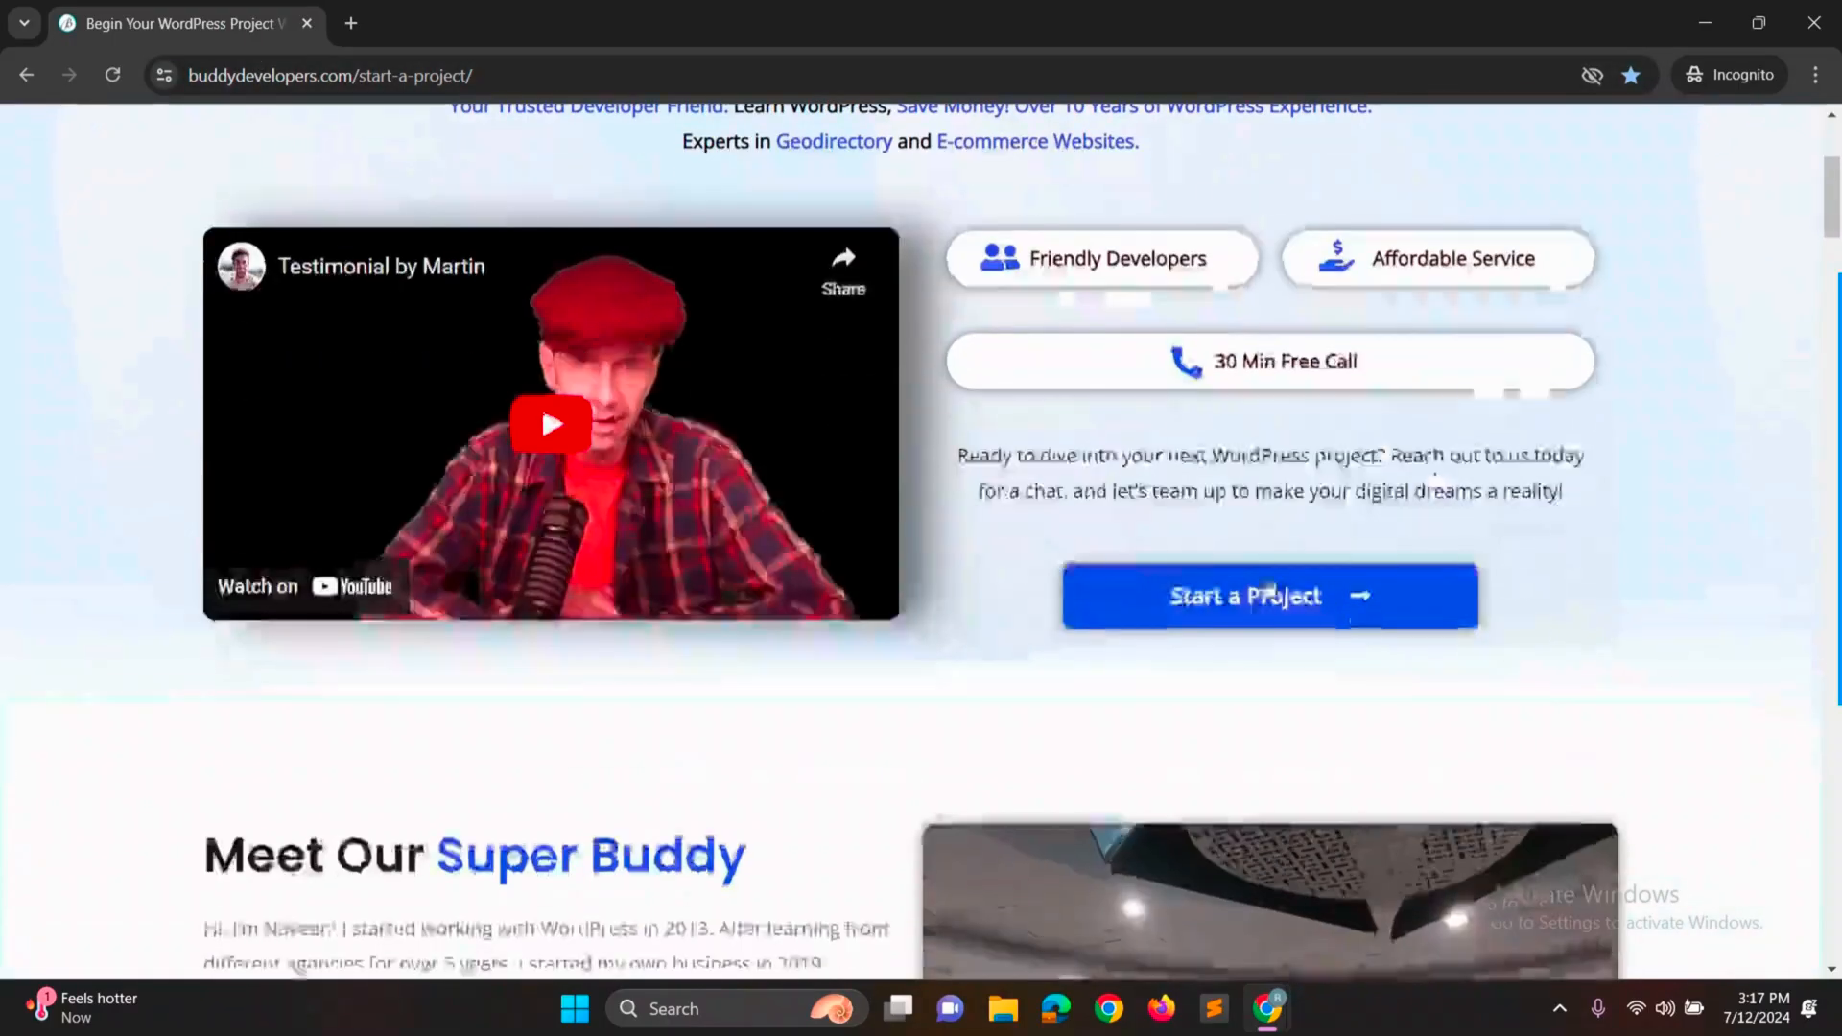